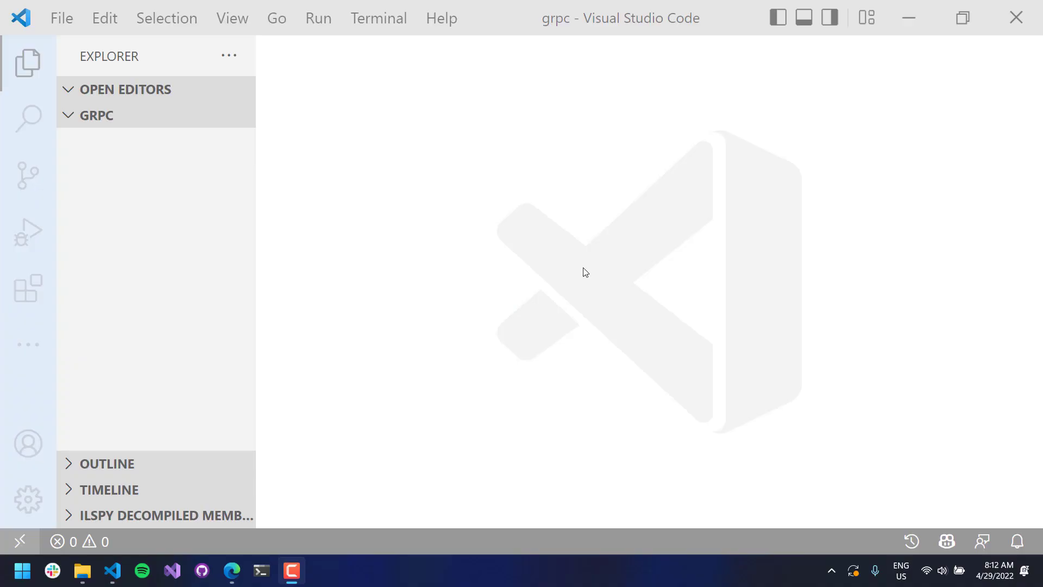
{"action": "mouse_move", "coordinate": [591, 269]}
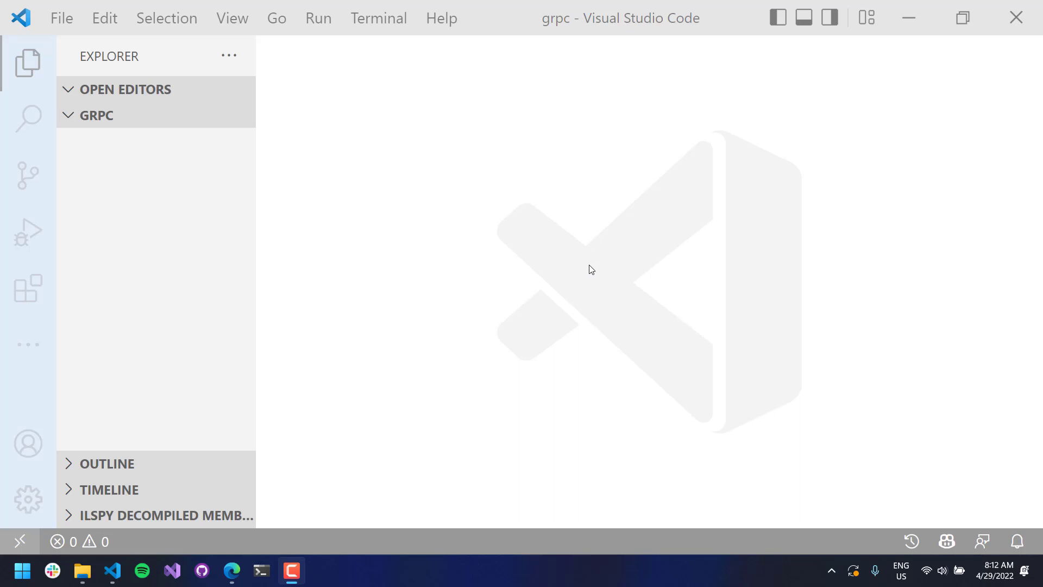
{"action": "mouse_move", "coordinate": [189, 124]}
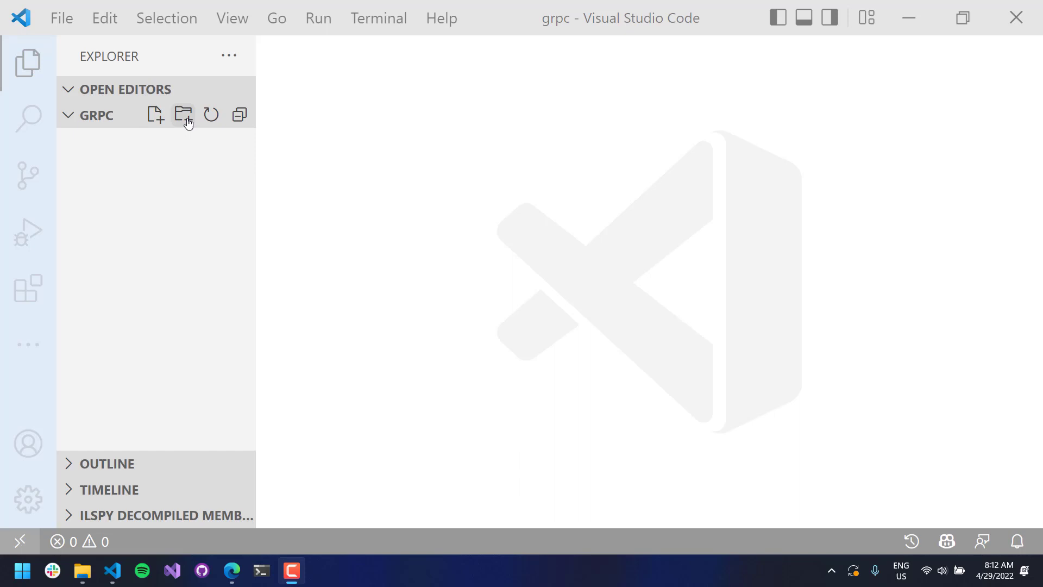
Create a new folder named Common in the grpc workspace Explorer
{"action": "left_click", "coordinate": [183, 115]}
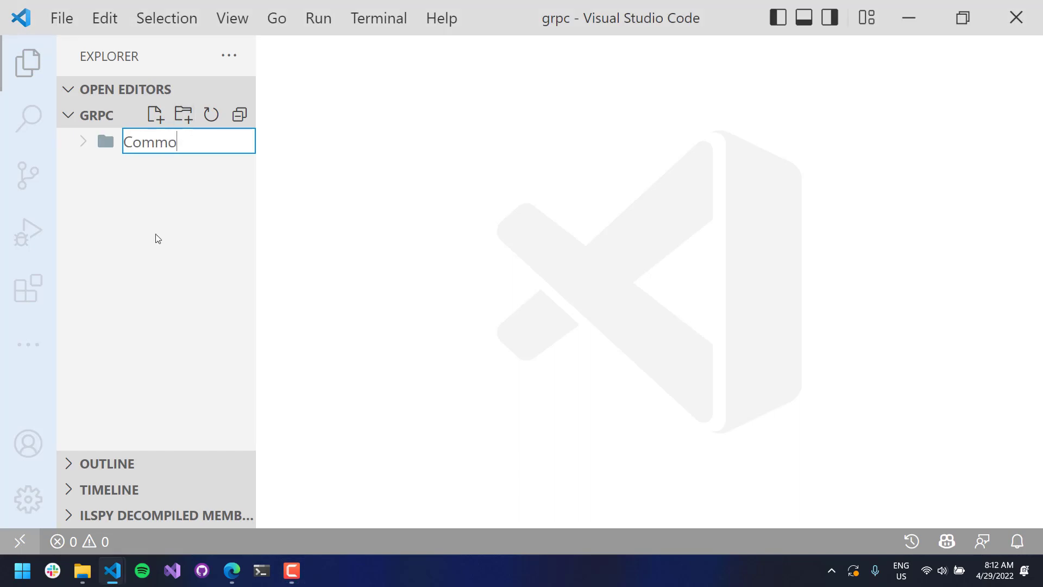
{"action": "key", "text": "Return"}
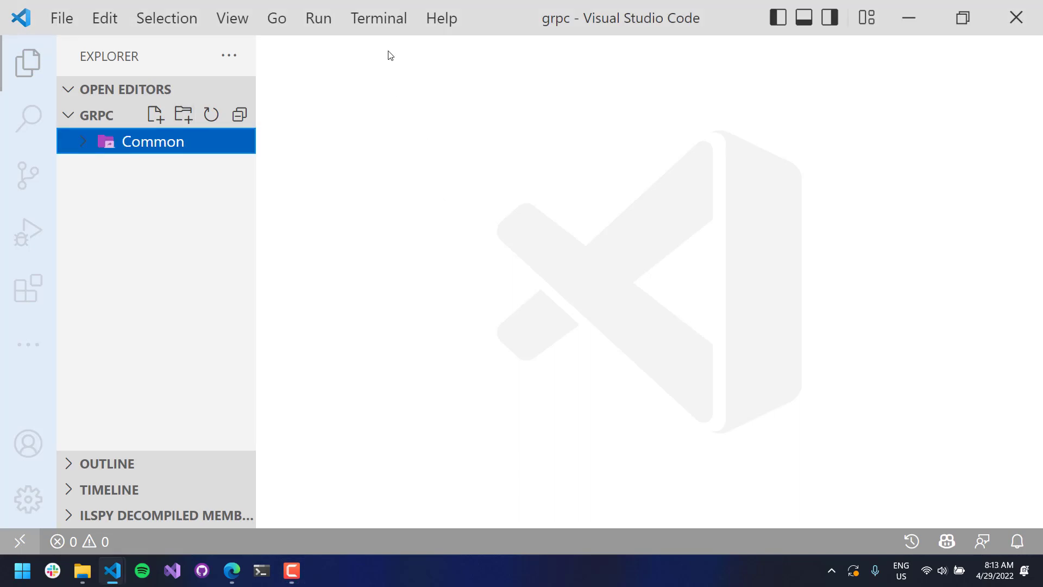
Open a terminal, clear it with cls, and close the extra pwsh session
{"action": "left_click", "coordinate": [378, 18]}
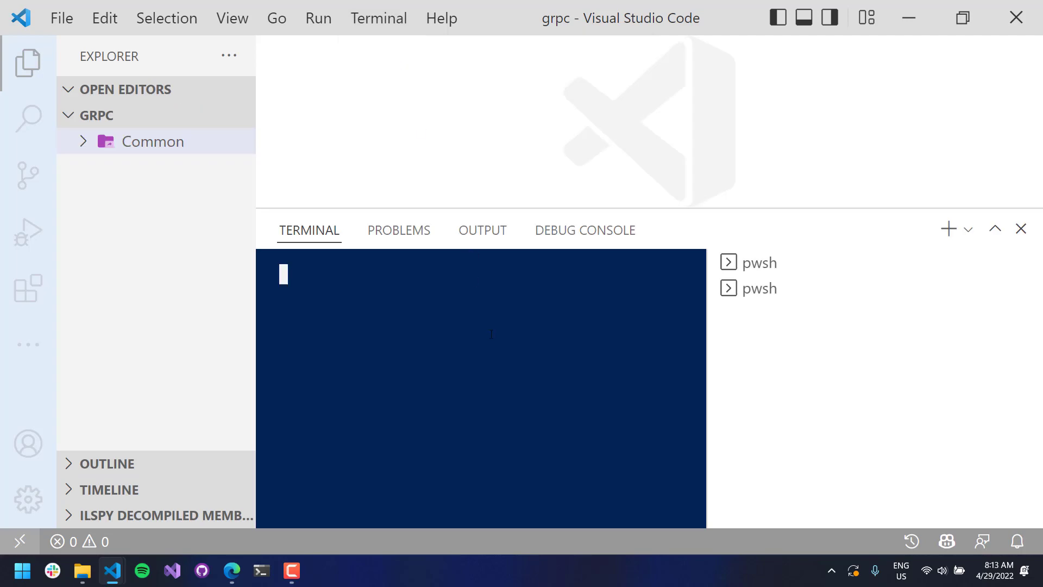
{"action": "type", "text": "cls"}
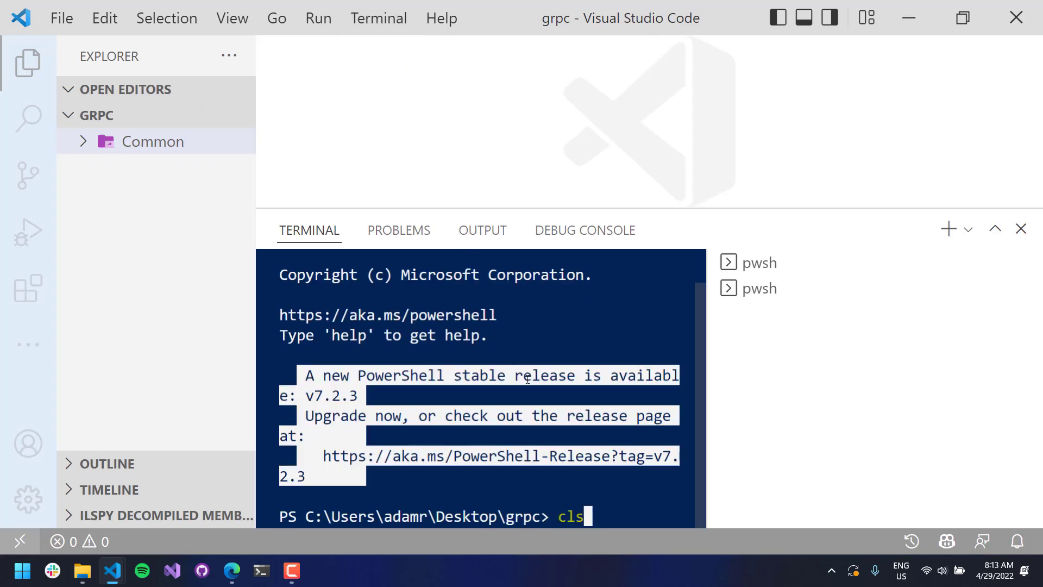
{"action": "key", "text": "Return"}
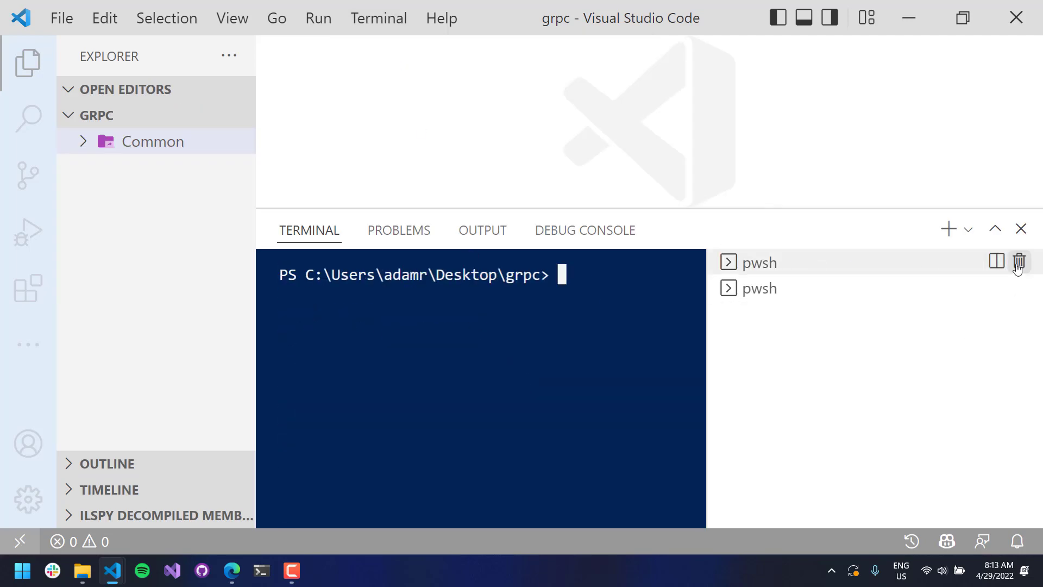
{"action": "left_click", "coordinate": [1019, 262]}
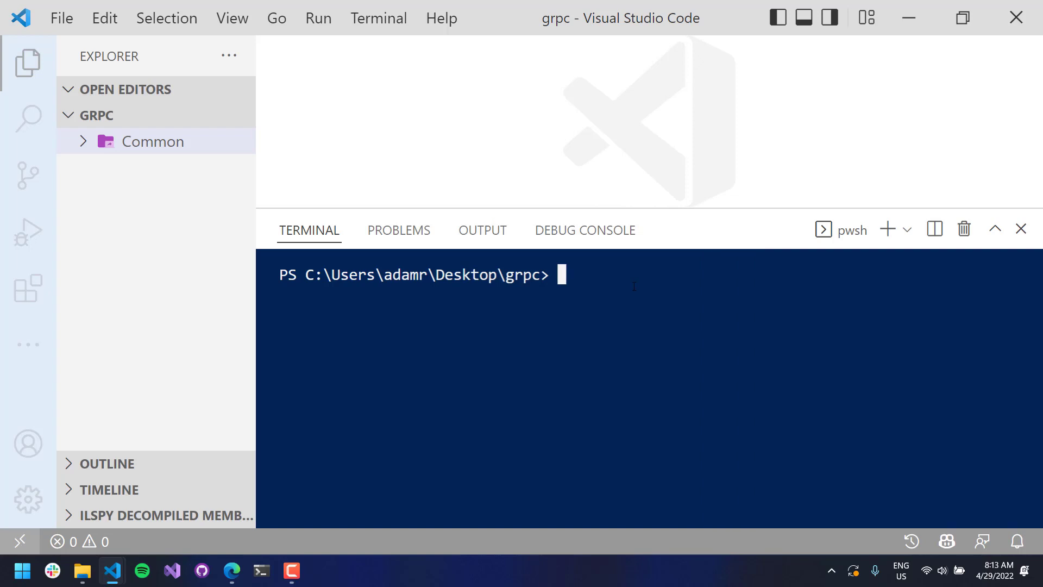
Create a class library in Common with dotnet new classlib and open Class1.cs
{"action": "type", "text": "cd Co"}
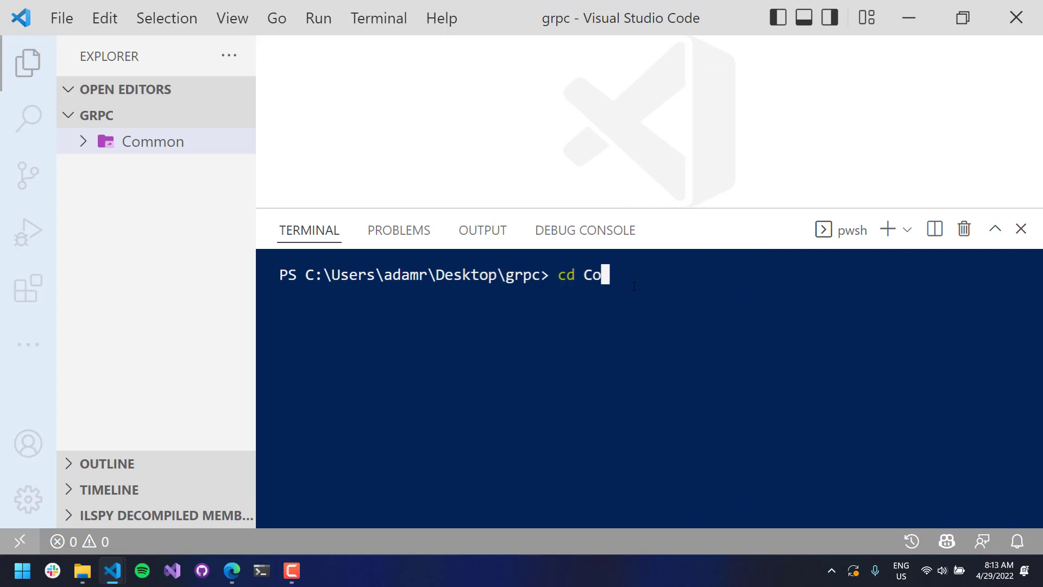
{"action": "type", "text": "dotnet"}
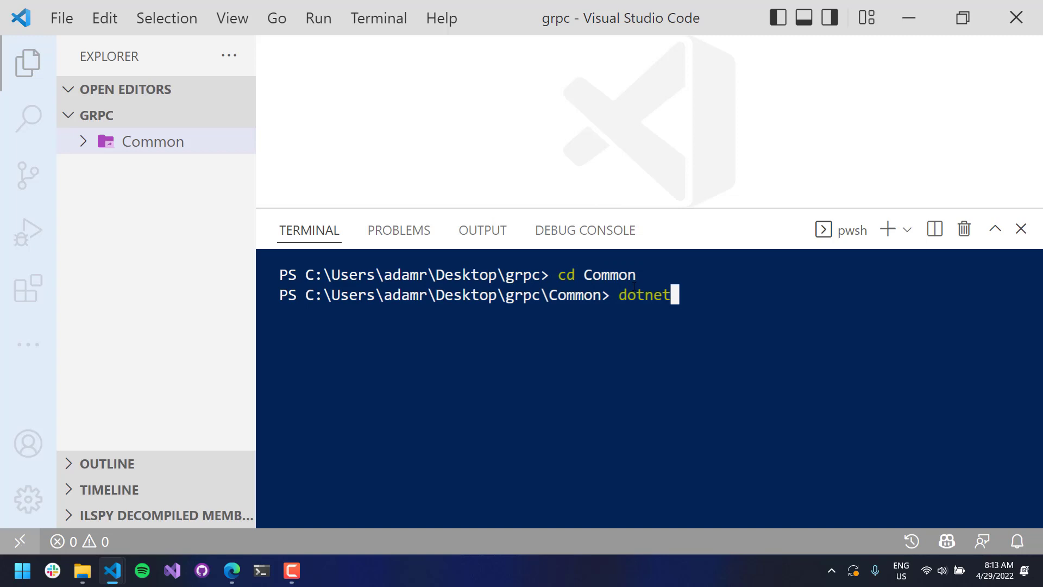
{"action": "type", "text": "new classlib"}
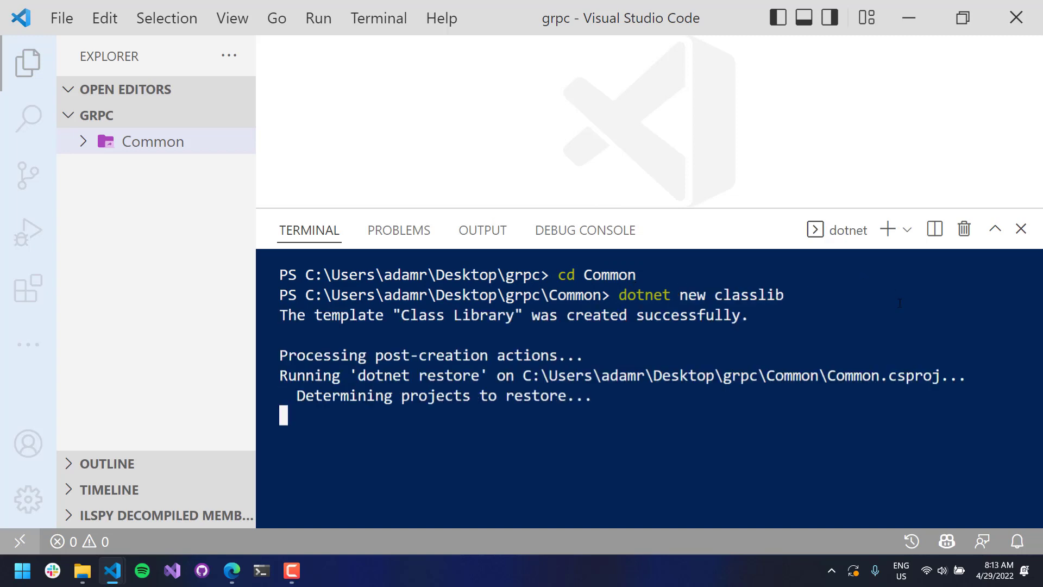
{"action": "left_click", "coordinate": [152, 141]}
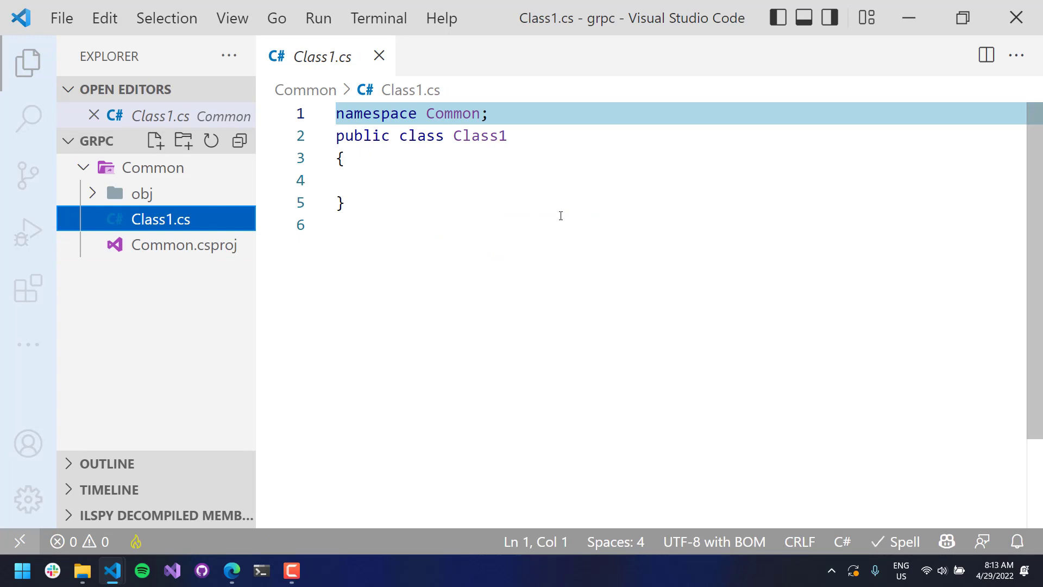
Add the System.ServiceModel.Primitives package to Common and clear the terminal
{"action": "left_click", "coordinate": [561, 216]}
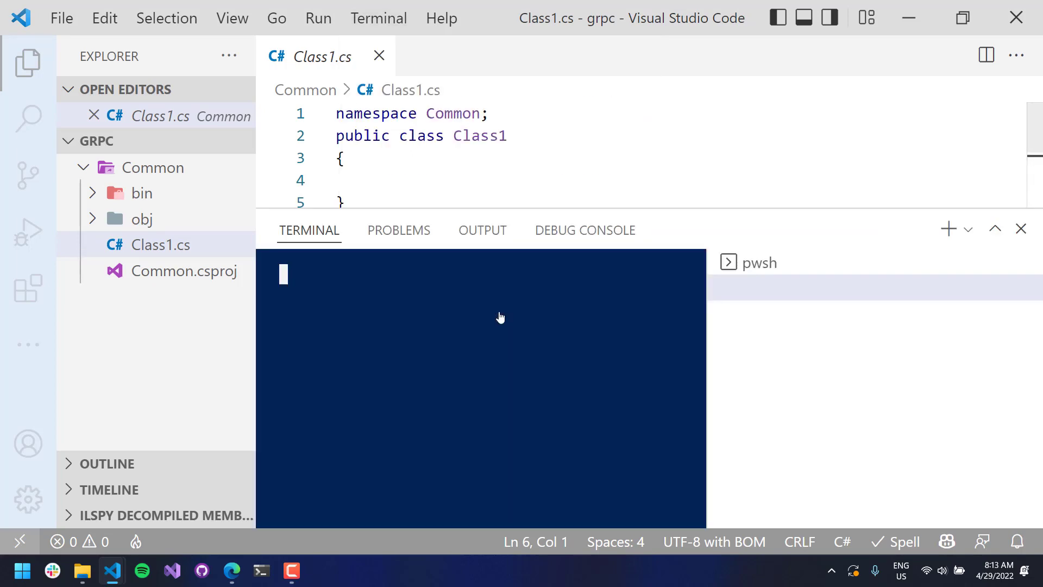
{"action": "left_click", "coordinate": [947, 229]}
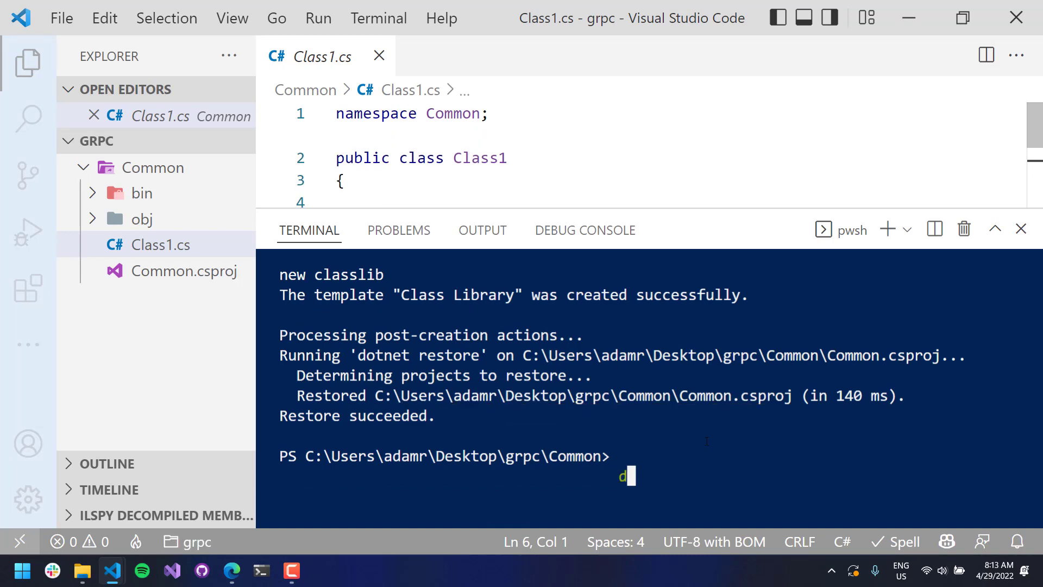
{"action": "type", "text": "dotnet add package System.ServiceModel.Primitives"}
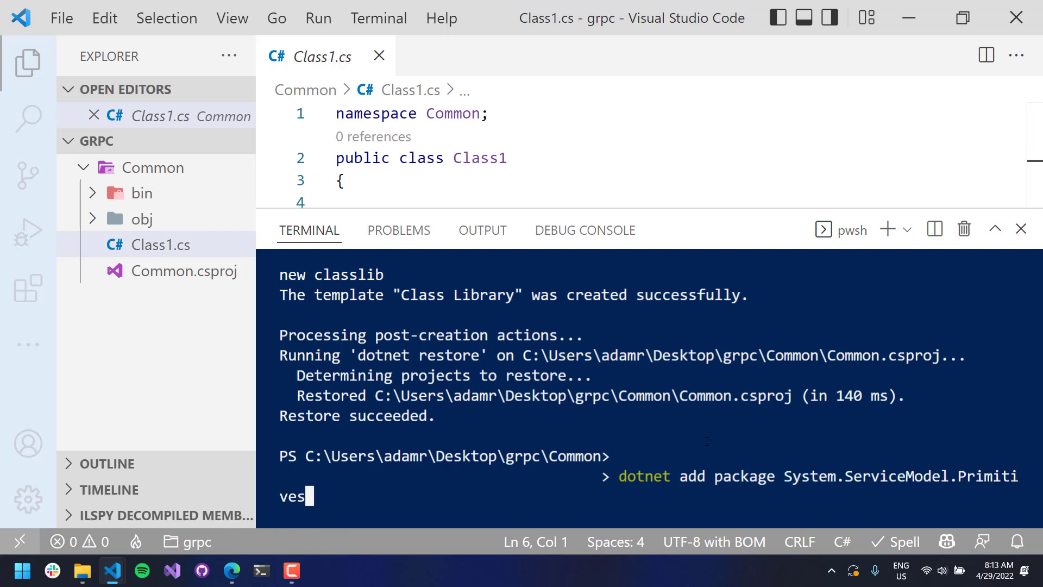
{"action": "key", "text": "Return"}
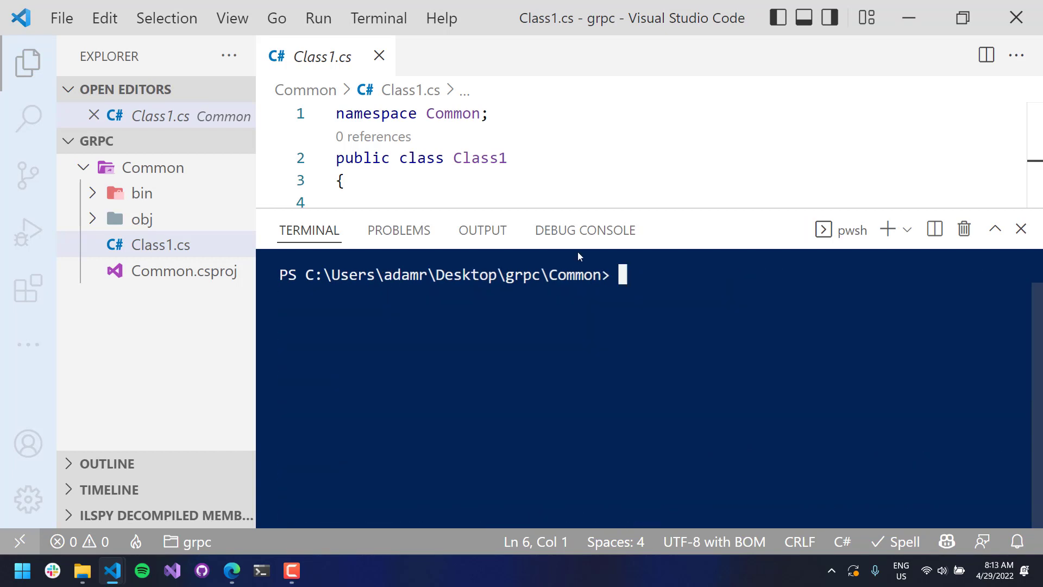
{"action": "left_click", "coordinate": [341, 180]}
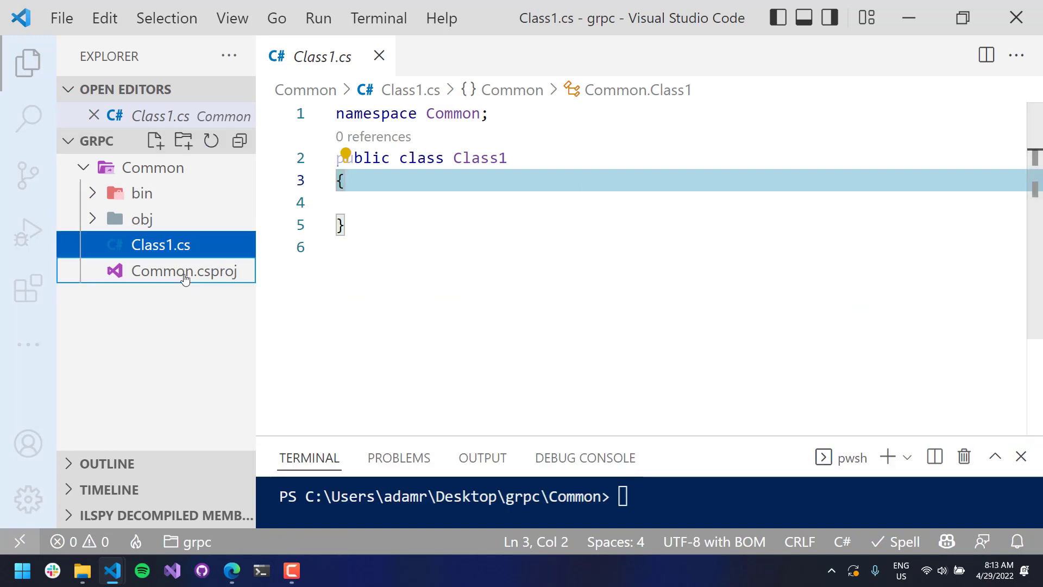
Rename Class1.cs to Models.cs, rename the class to Request, and add a long Id property
{"action": "left_click", "coordinate": [189, 270]}
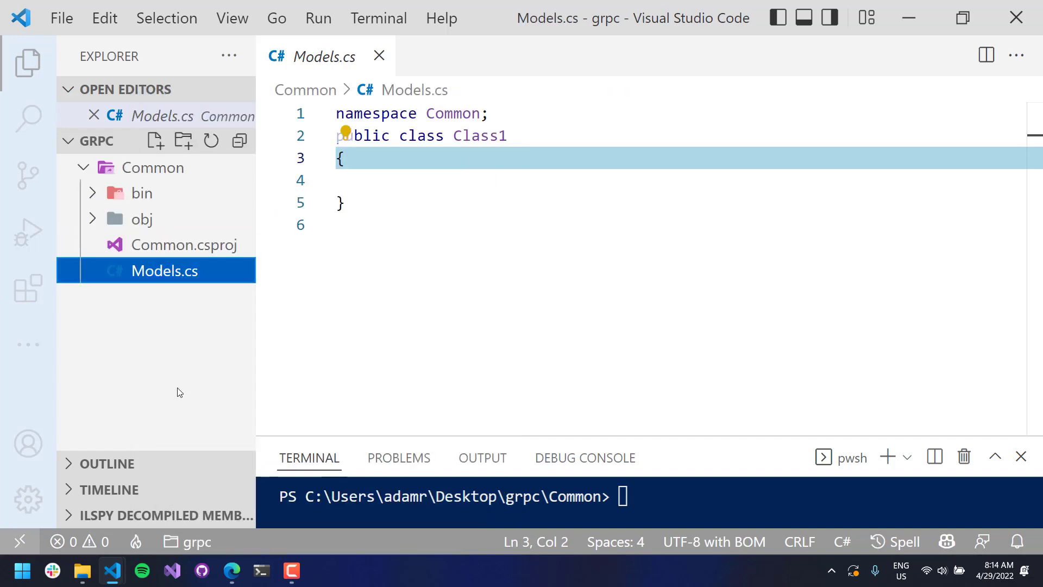
{"action": "double_click", "coordinate": [479, 157]}
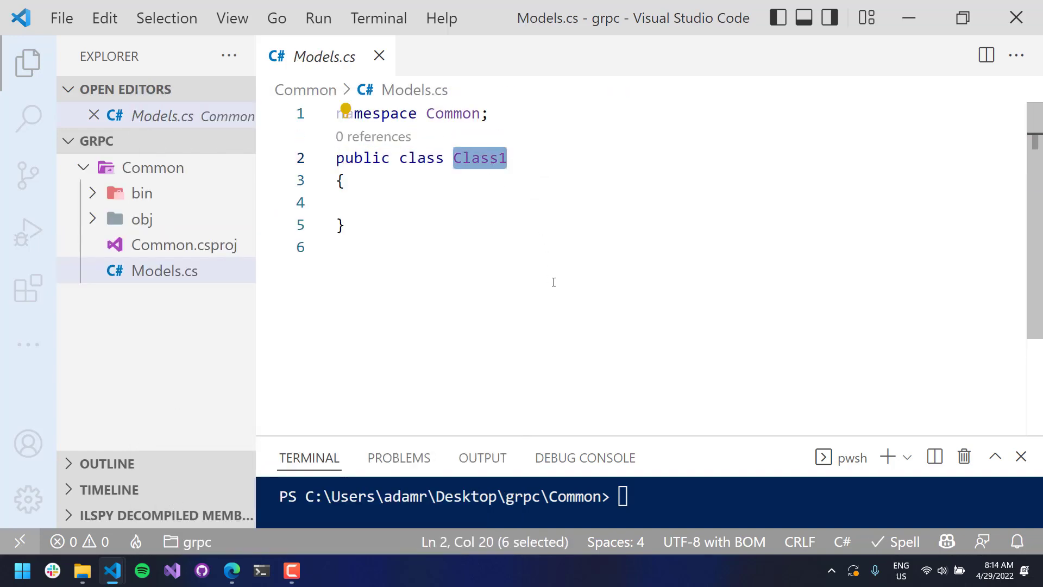
{"action": "type", "text": "Request"}
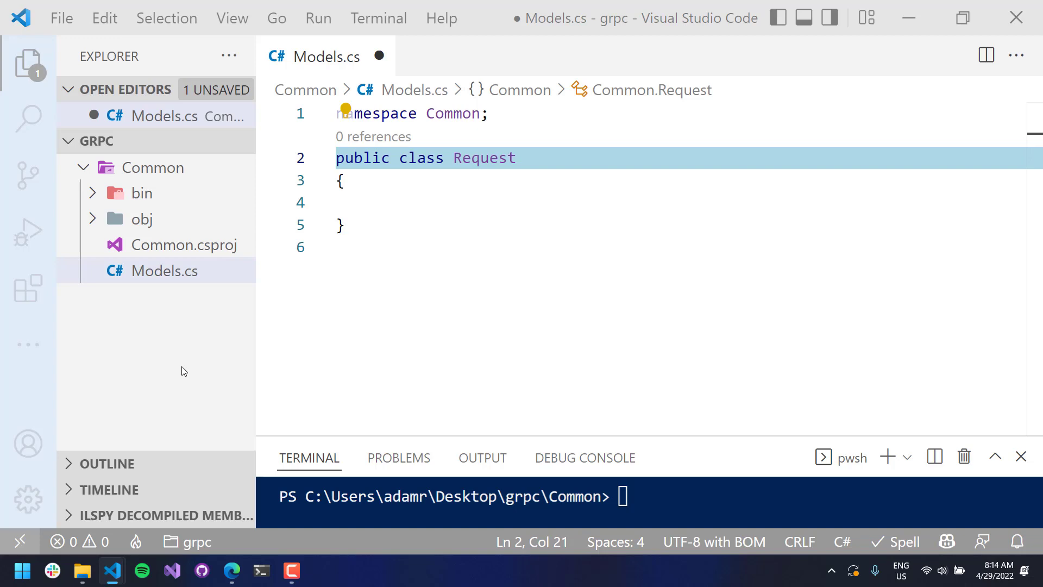
{"action": "mouse_move", "coordinate": [3, 371]}
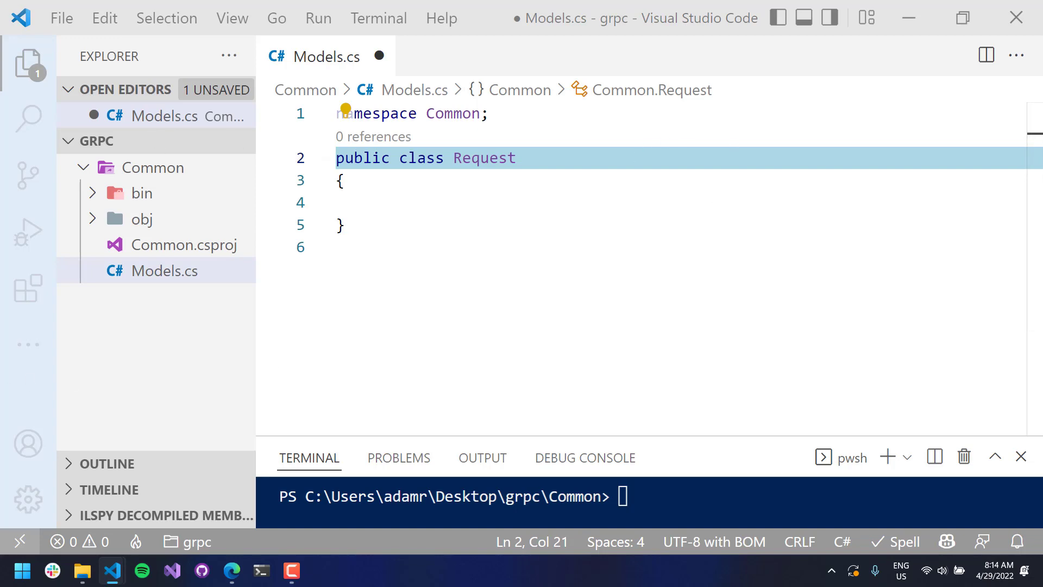
{"action": "left_click", "coordinate": [341, 225]}
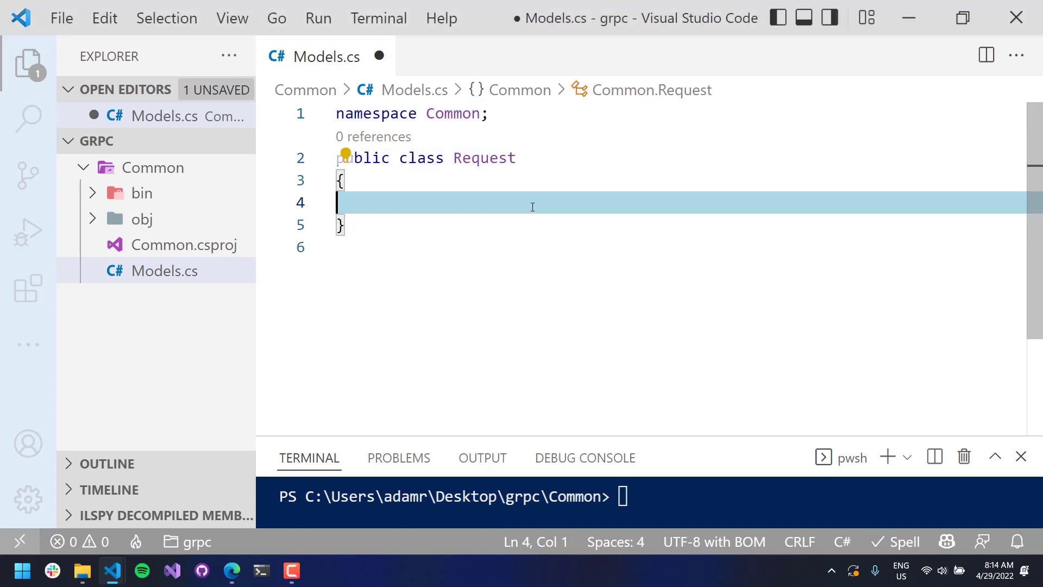
{"action": "type", "text": "public long"}
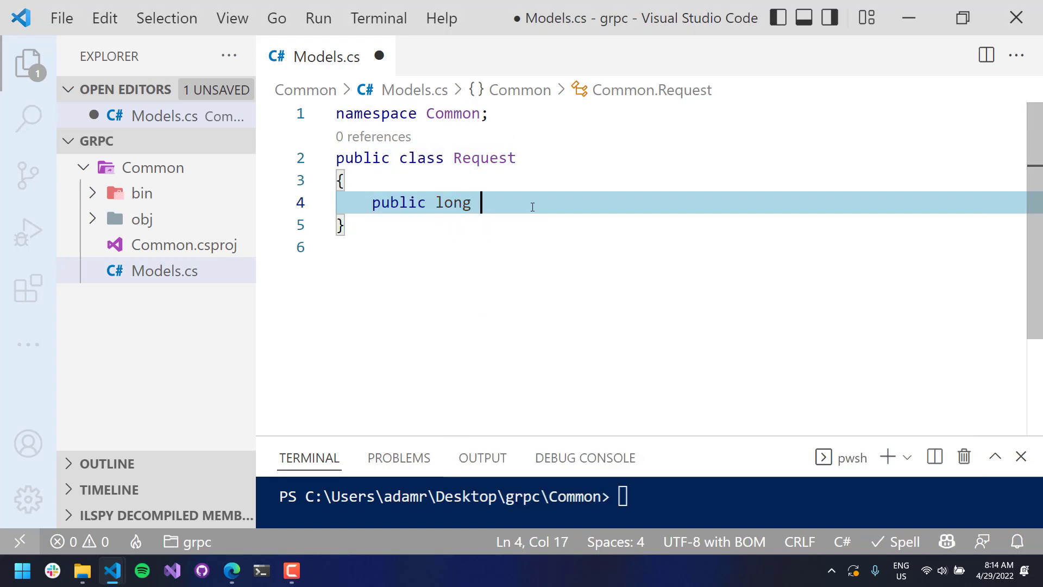
{"action": "type", "text": "Id { get; set; }"}
{"action": "type", "text": "public string Data { get; set; "}
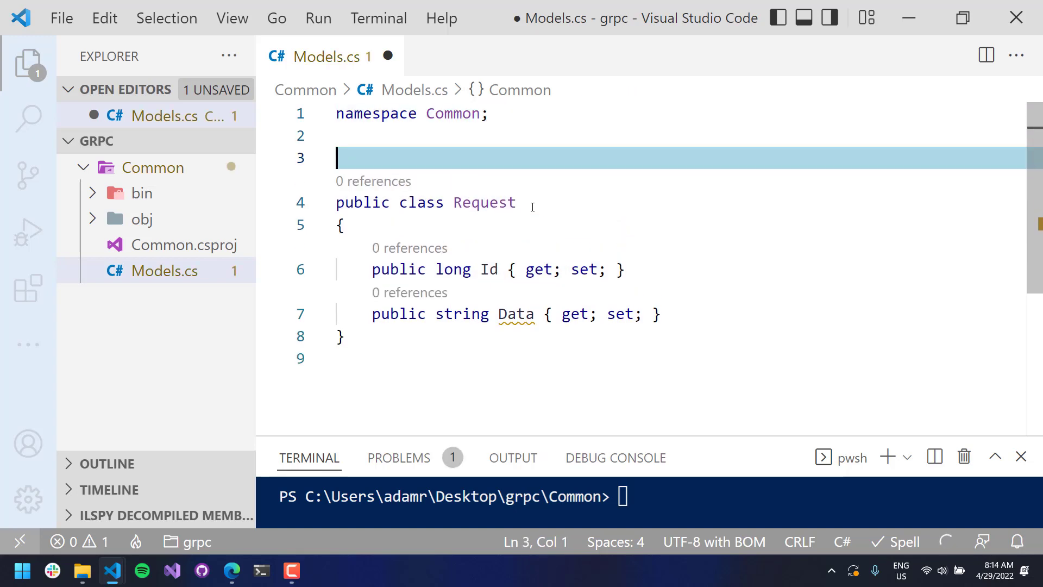
Mark Request as [DataContract], importing System.Runtime.Serialization
{"action": "type", "text": "[DataC"}
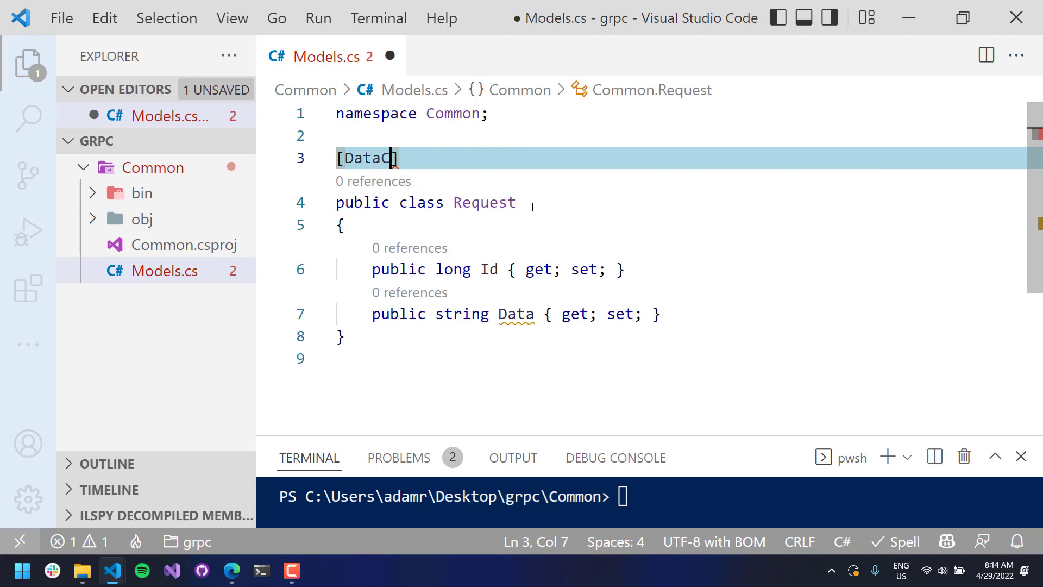
{"action": "type", "text": "ontract"}
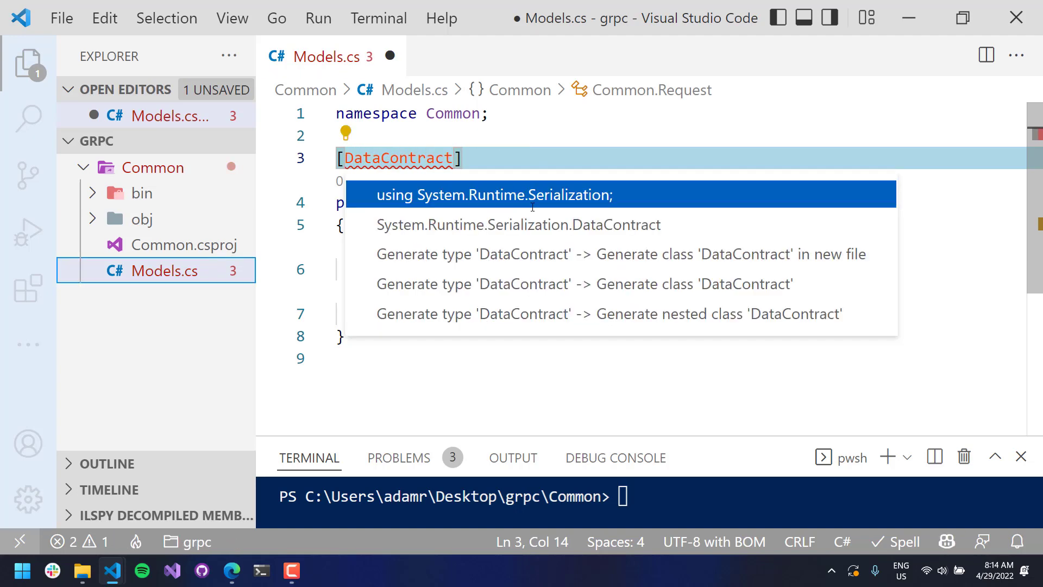
{"action": "left_click", "coordinate": [494, 195]}
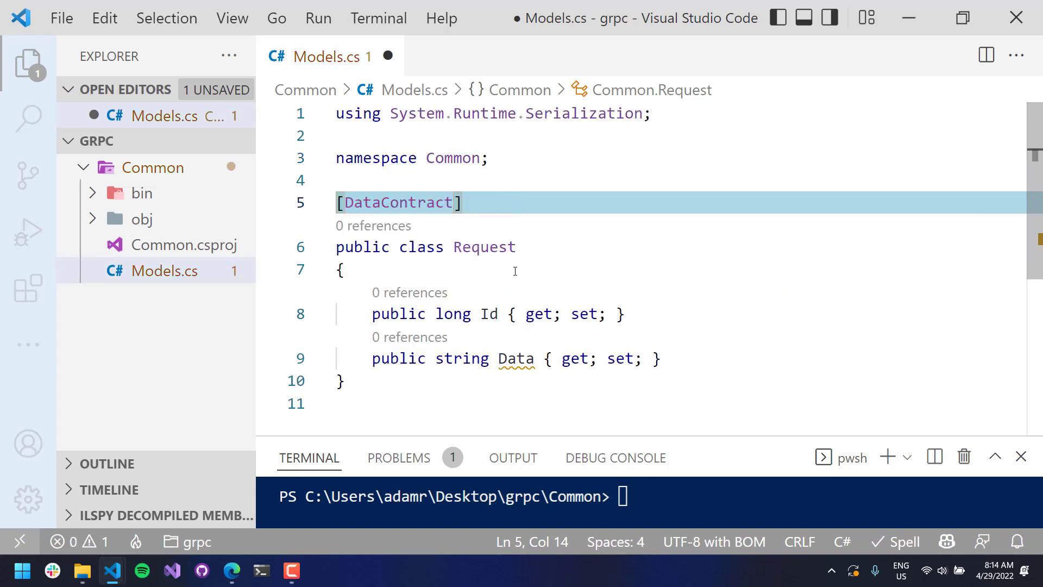
{"action": "key", "text": "Enter"}
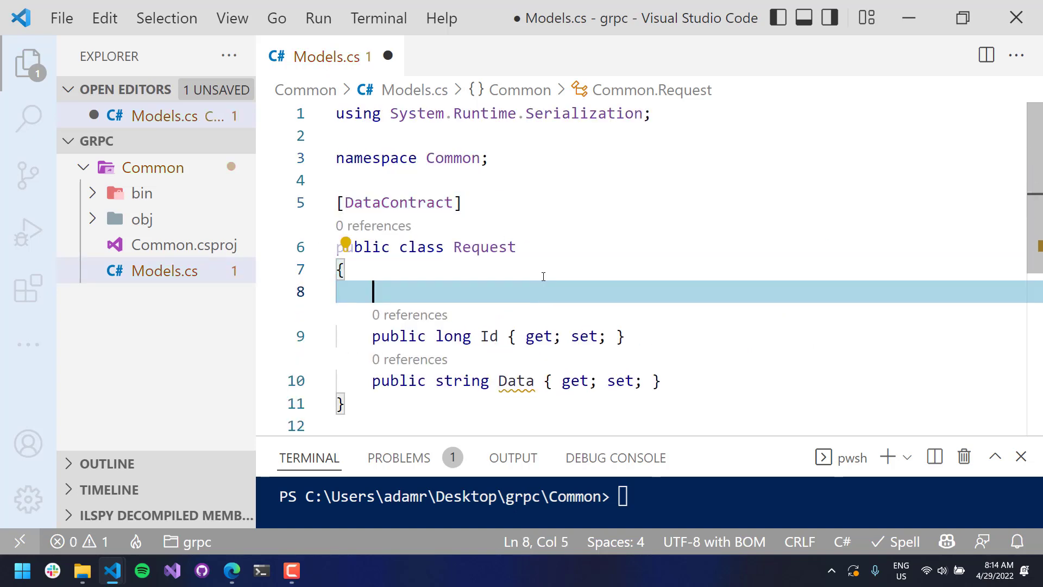
Make Id and Data DataMembers with Order 1 and 2, and save Models.cs
{"action": "type", "text": "[DataMember]"}
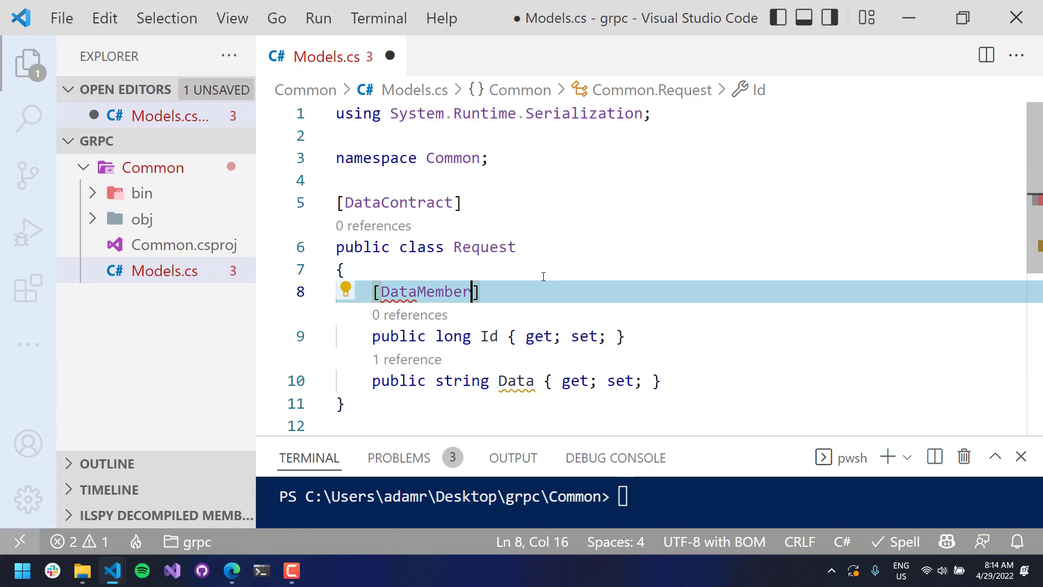
{"action": "type", "text": "(Order = 1"}
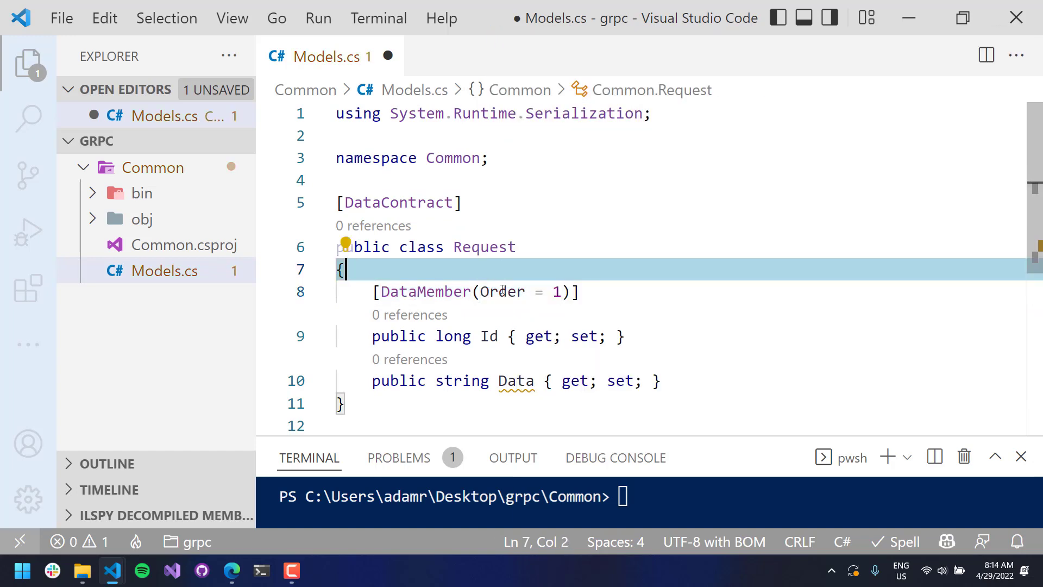
{"action": "mouse_move", "coordinate": [723, 264]}
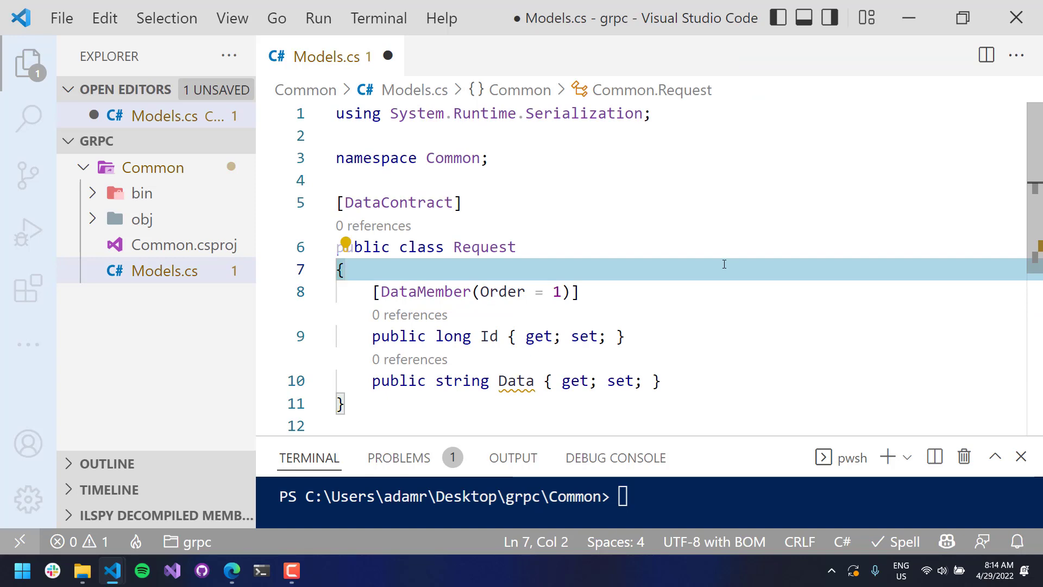
{"action": "double_click", "coordinate": [489, 335]}
{"action": "type", "text": "[DataMember(Order = 1"}
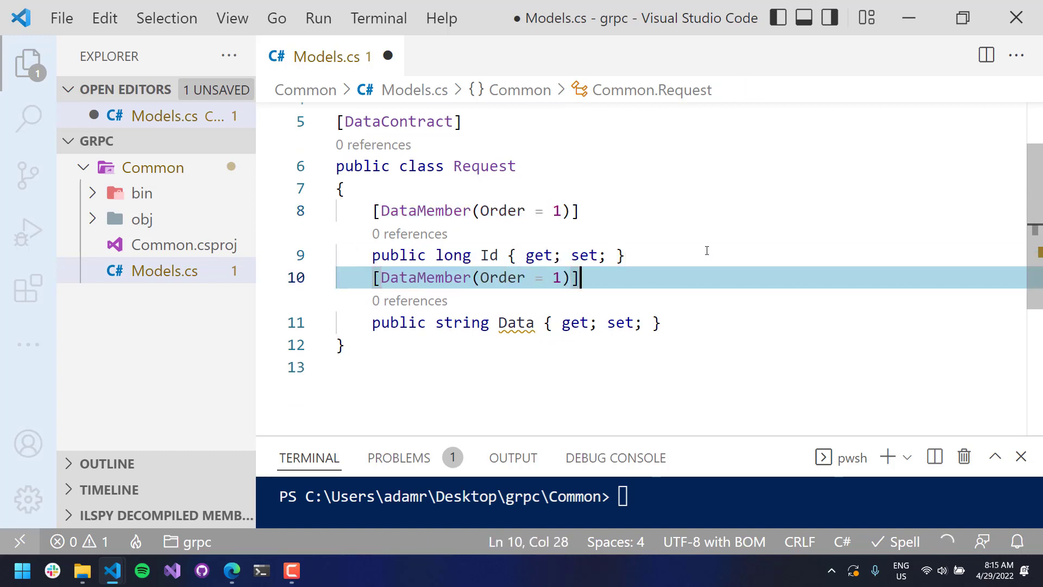
{"action": "type", "text": "2"}
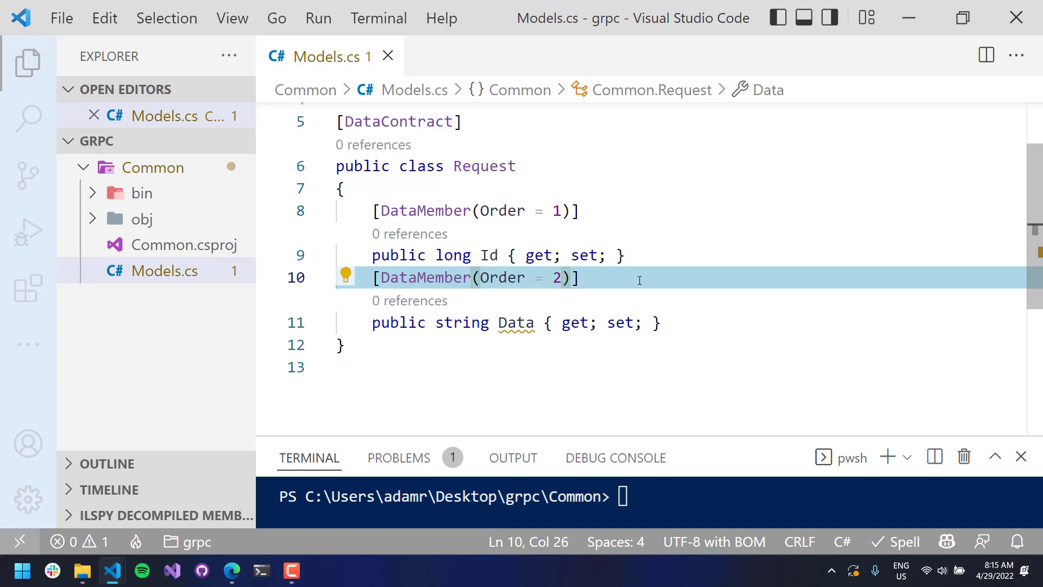
{"action": "mouse_move", "coordinate": [599, 289]}
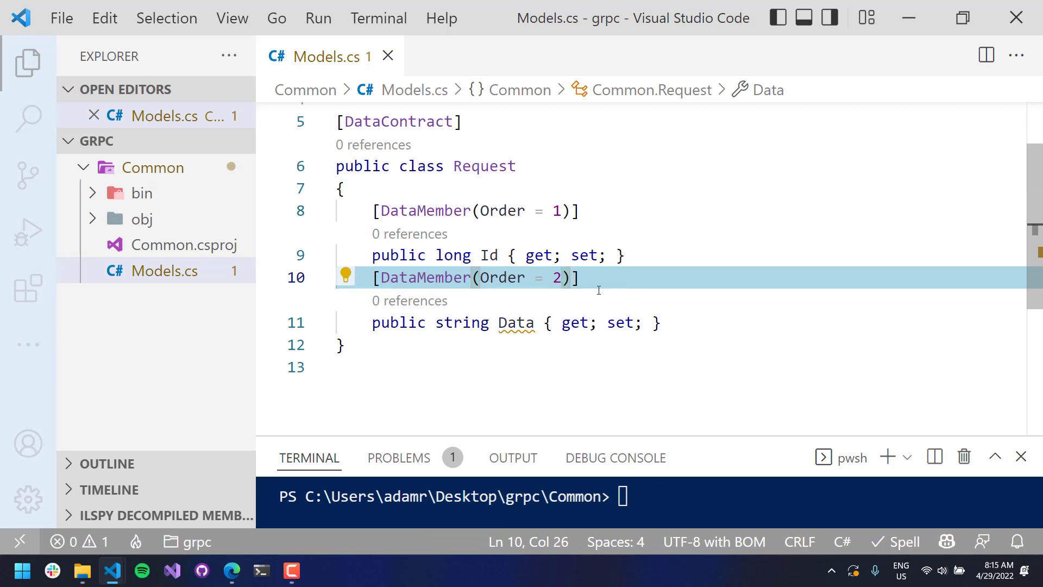
{"action": "left_click", "coordinate": [489, 367]}
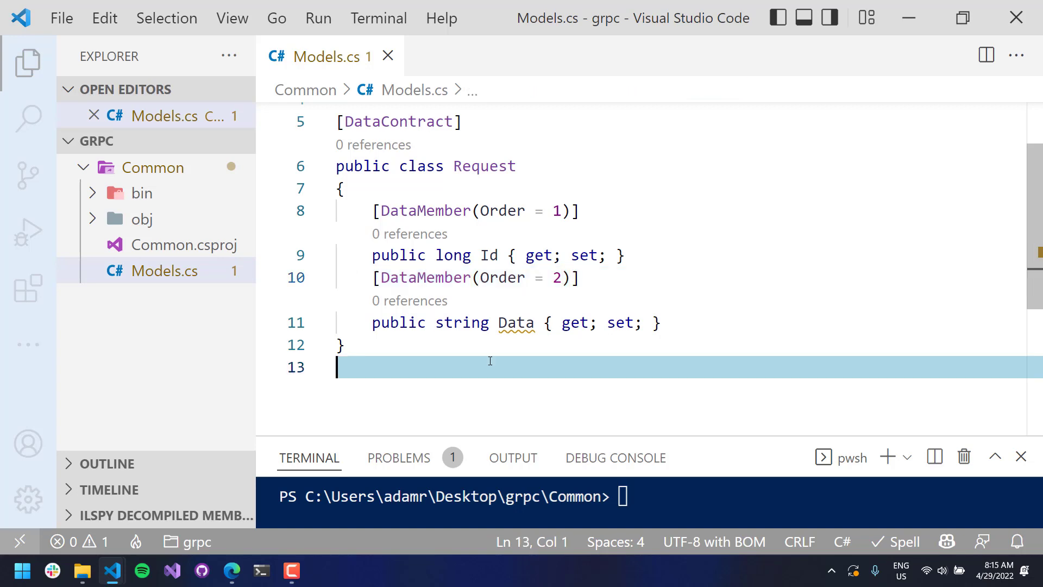
Add a DataContract Response class with a string Message property marked DataMember Order 1
{"action": "type", "text": "public class Response {"}
{"action": "type", "text": "[DataContract"}
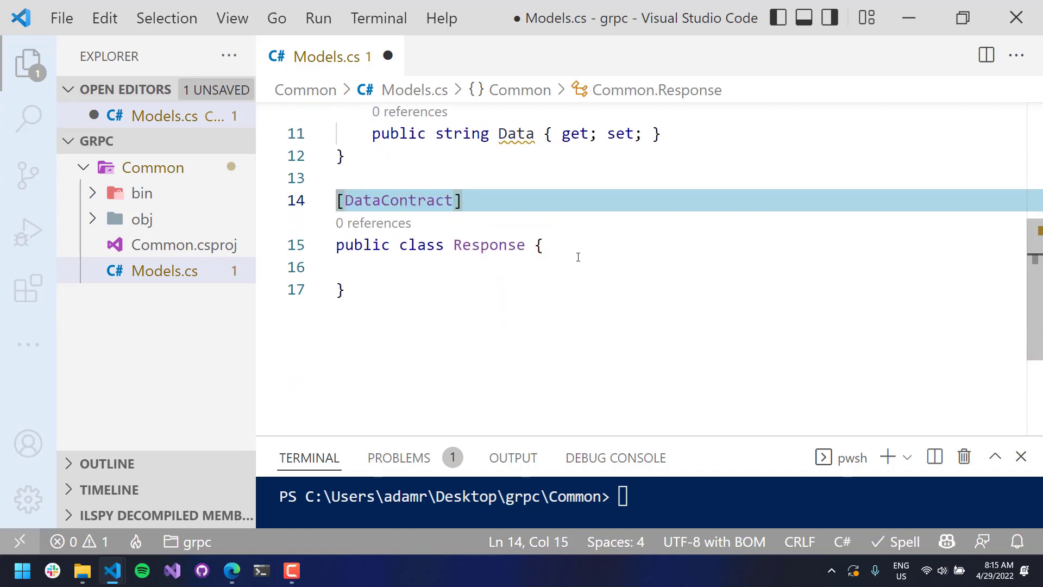
{"action": "type", "text": "public string"}
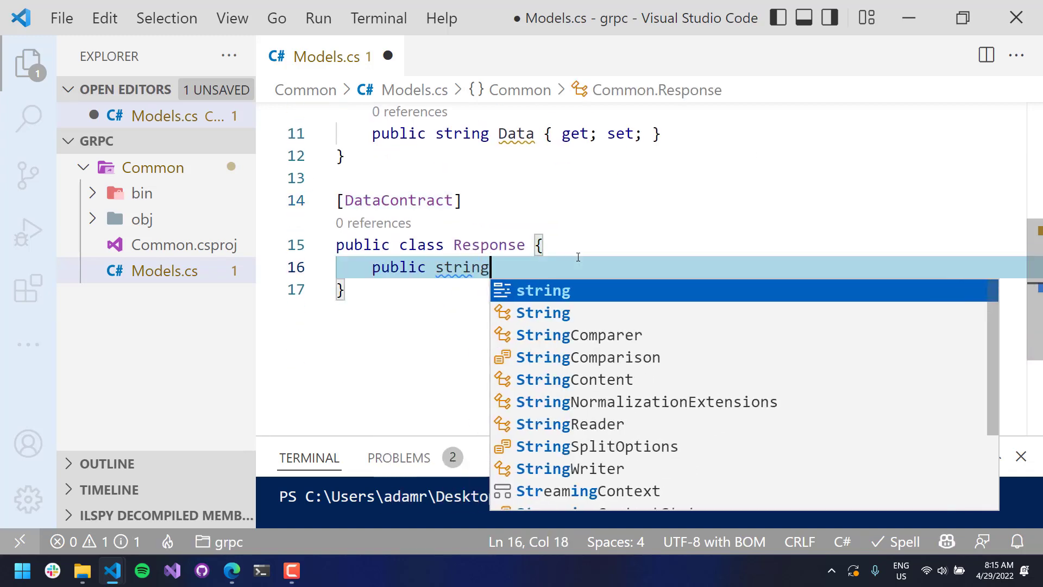
{"action": "type", "text": "Message { get; }"}
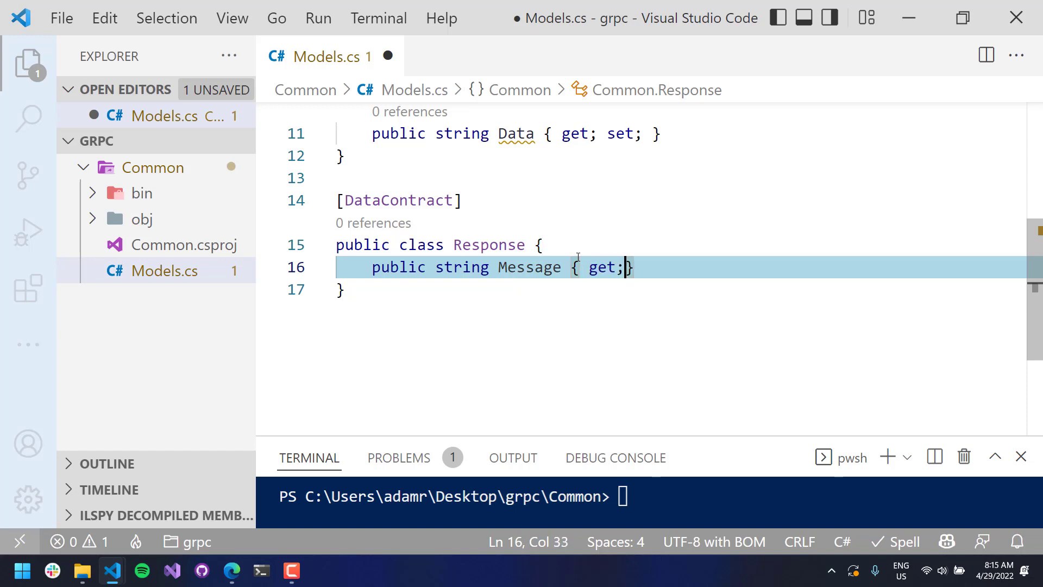
{"action": "type", "text": "[DataMember(Order = 1)]"}
{"action": "type", "text": " set; "}
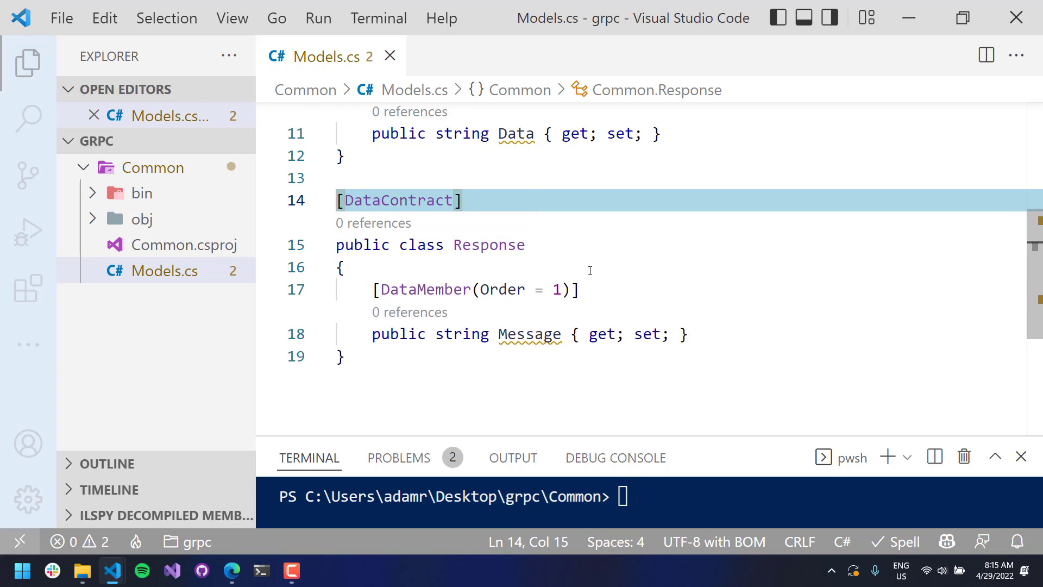
{"action": "scroll", "scroll_direction": "up", "scroll_amount": 3}
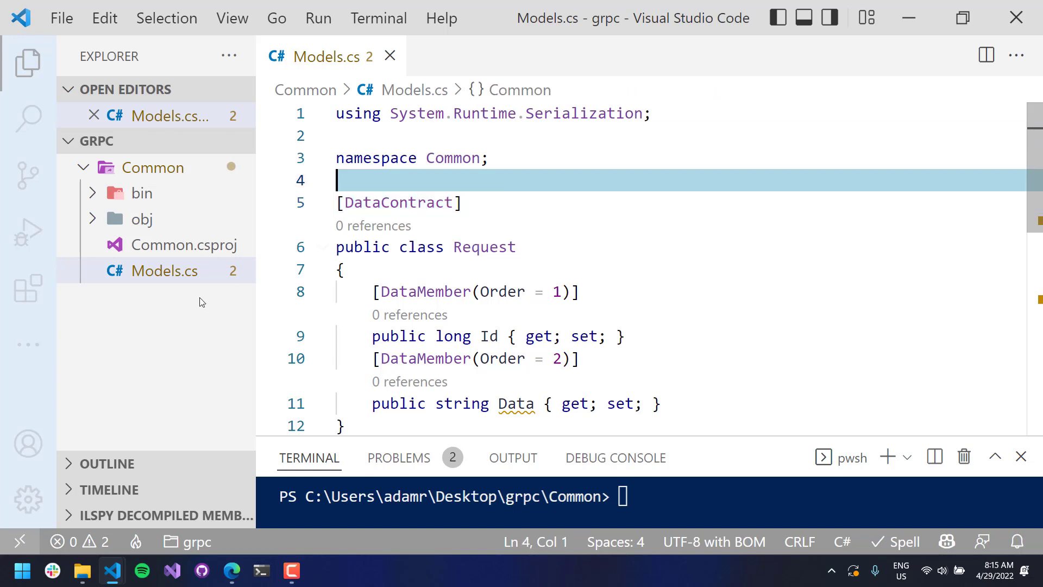
{"action": "mouse_move", "coordinate": [154, 165]}
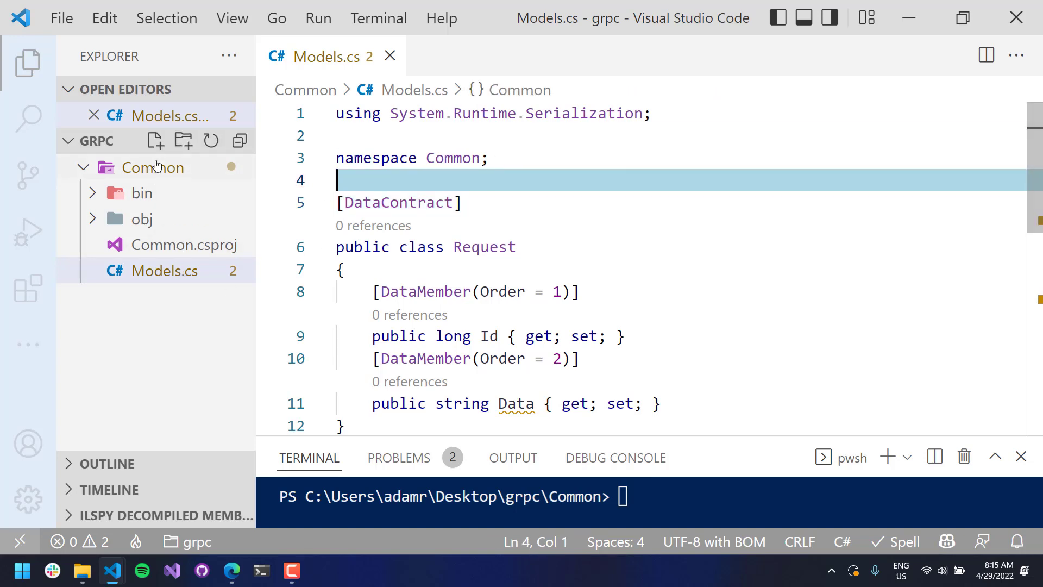
Create IService.cs in the Common folder with namespace Common
{"action": "right_click", "coordinate": [153, 166]}
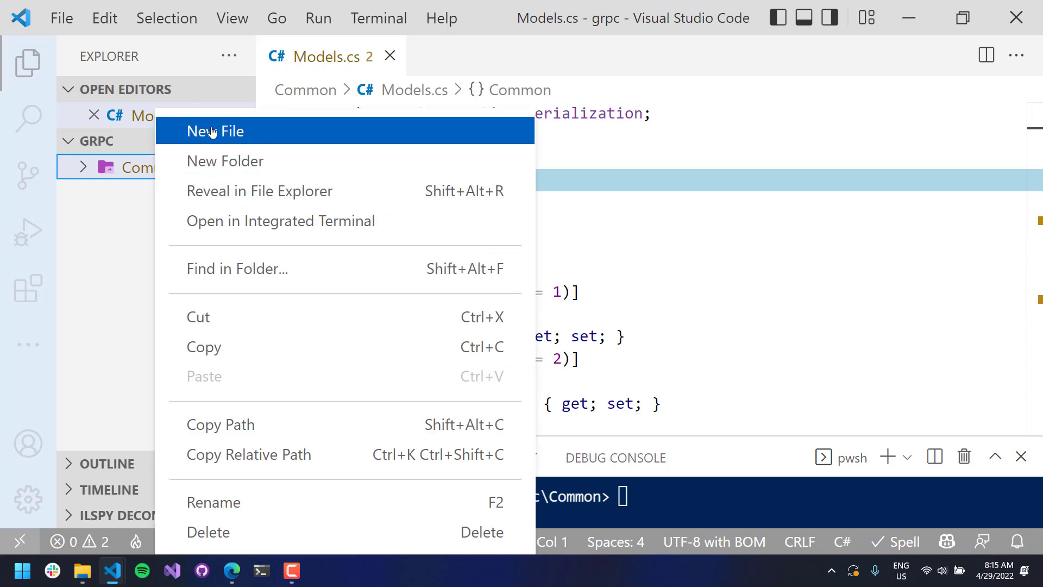
{"action": "left_click", "coordinate": [216, 131]}
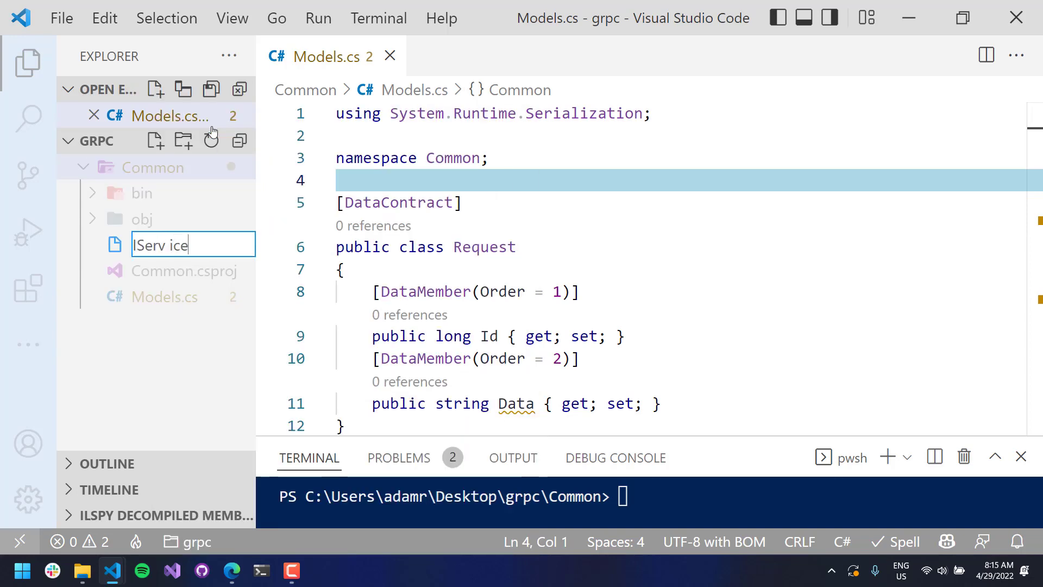
{"action": "key", "text": "Enter"}
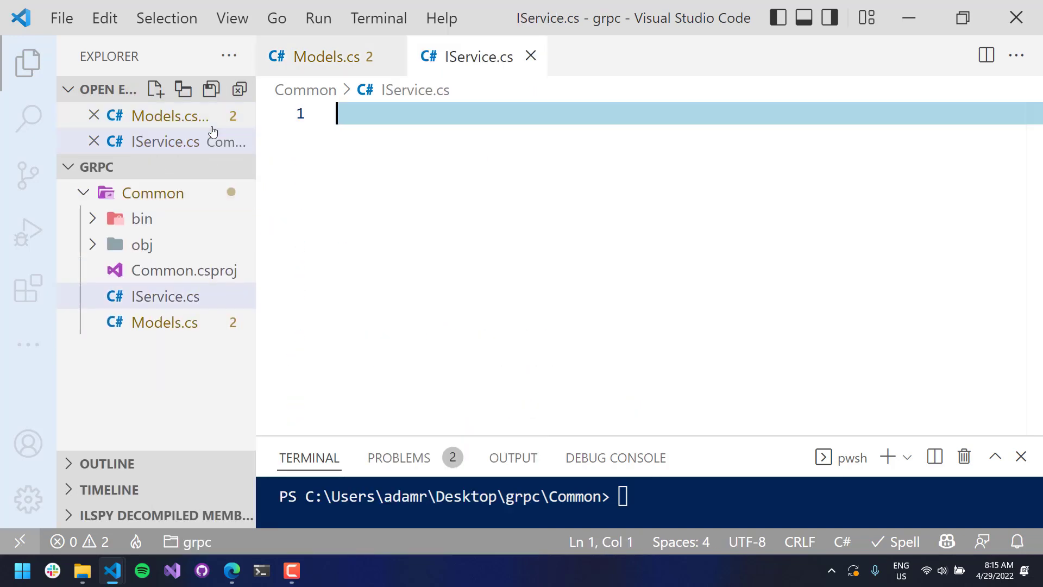
{"action": "type", "text": "namespace"}
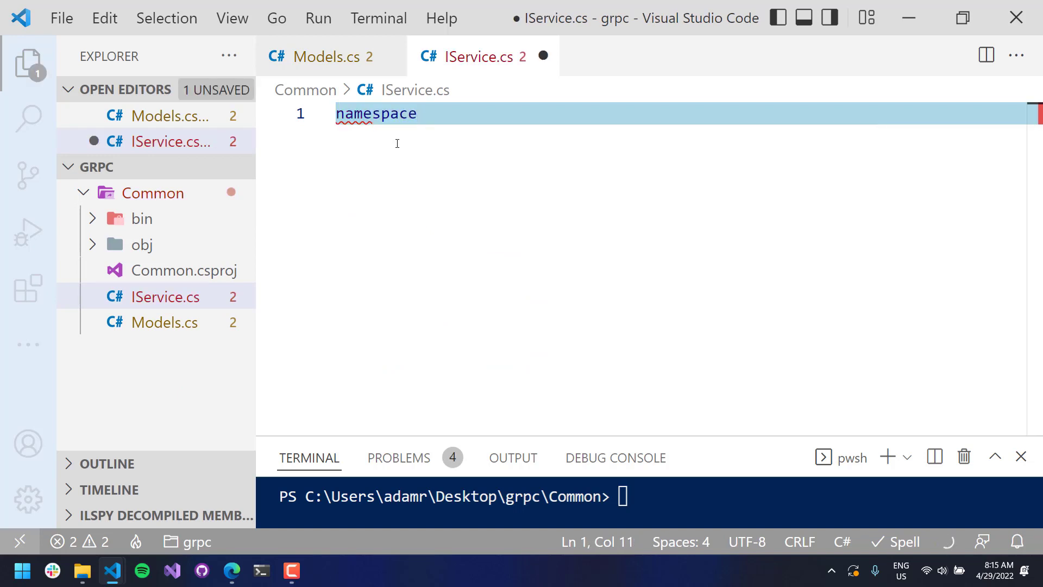
{"action": "type", "text": "Common;"}
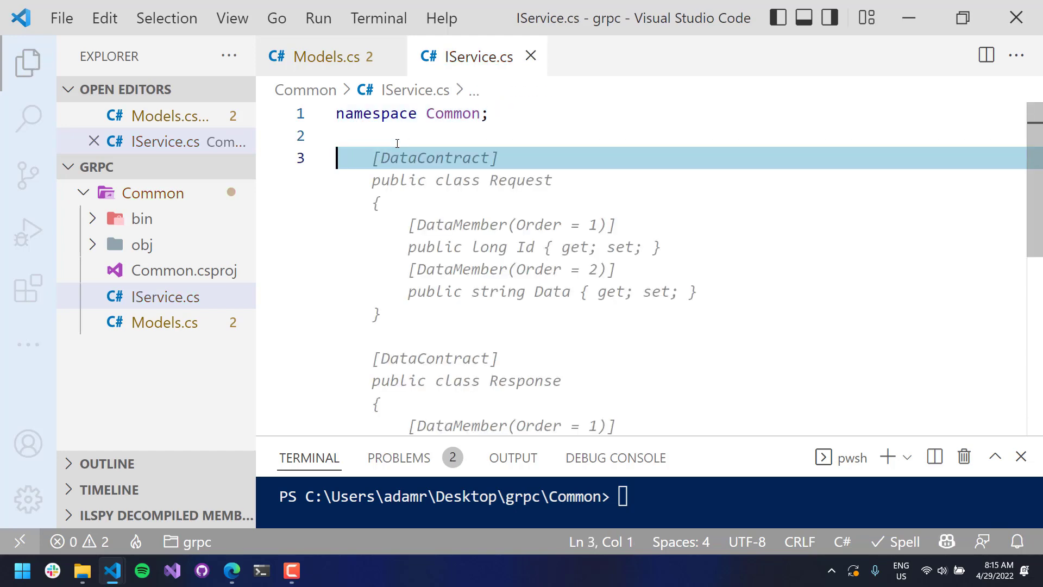
Declare public interface IService with ValueTask<Response> Get(Request request)
{"action": "type", "text": "public"}
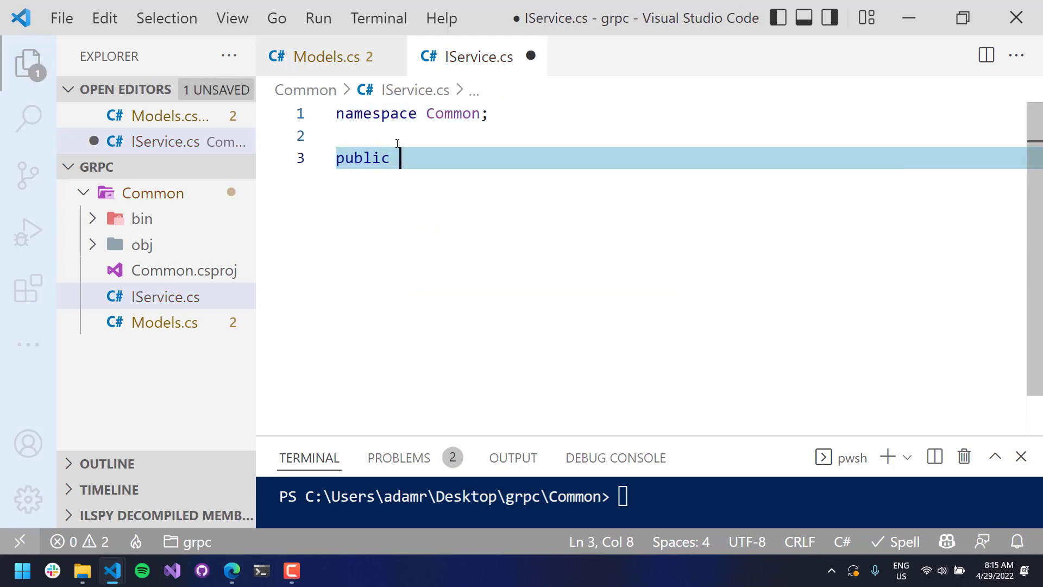
{"action": "type", "text": "interface IService {"}
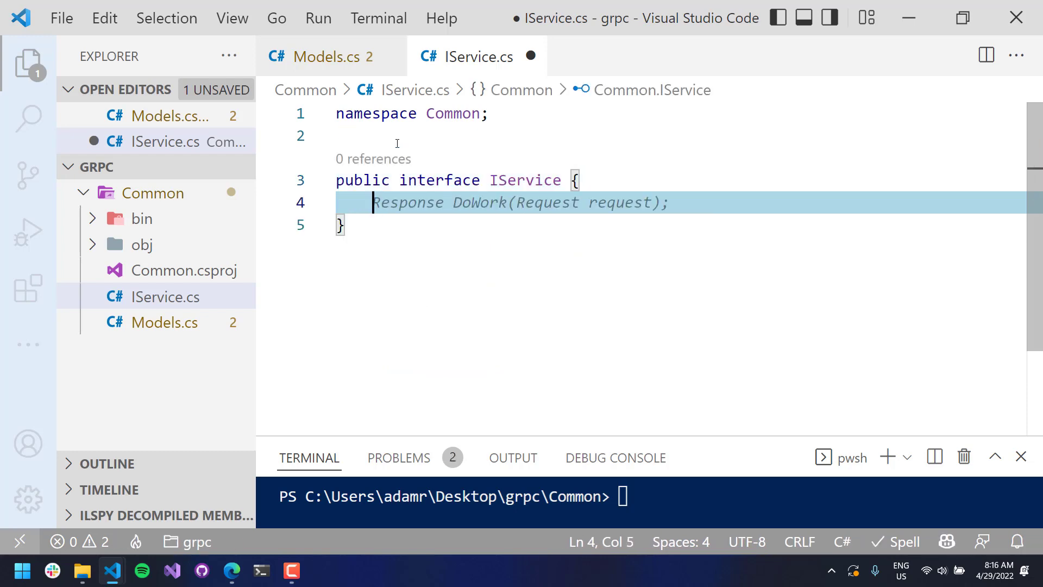
{"action": "type", "text": "ValueTask<ta"}
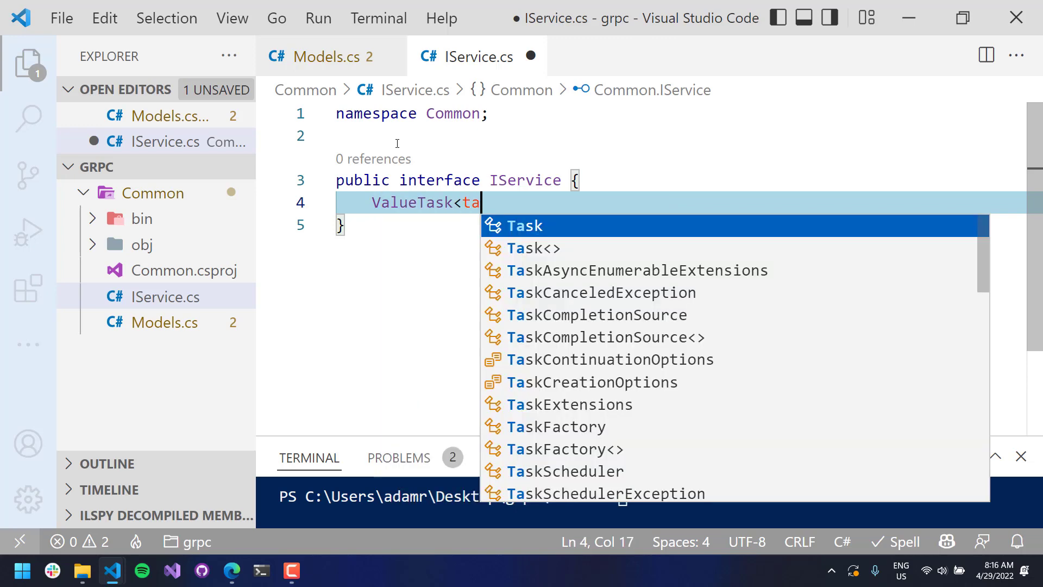
{"action": "type", "text": "Response> Get(Request request);"}
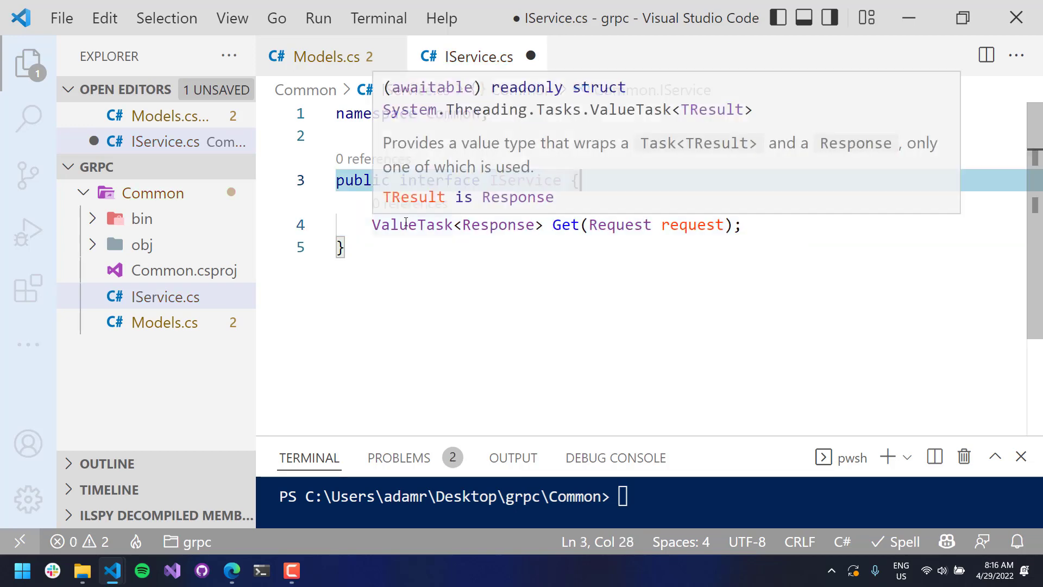
Add [ServiceContract] to IService and import System.ServiceModel via quick fix
{"action": "left_click", "coordinate": [570, 225]}
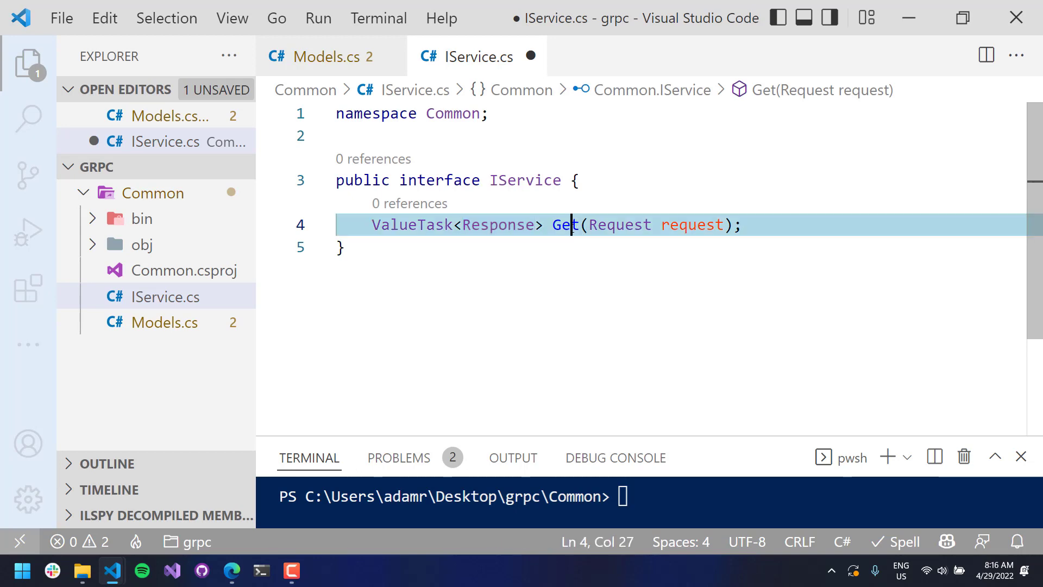
{"action": "double_click", "coordinate": [617, 224]}
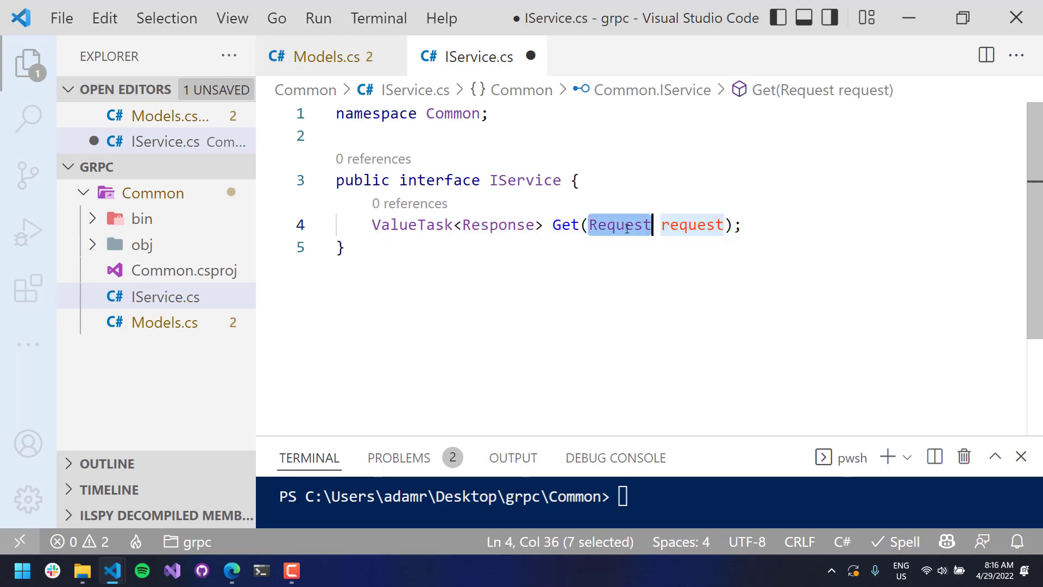
{"action": "left_click", "coordinate": [608, 136]}
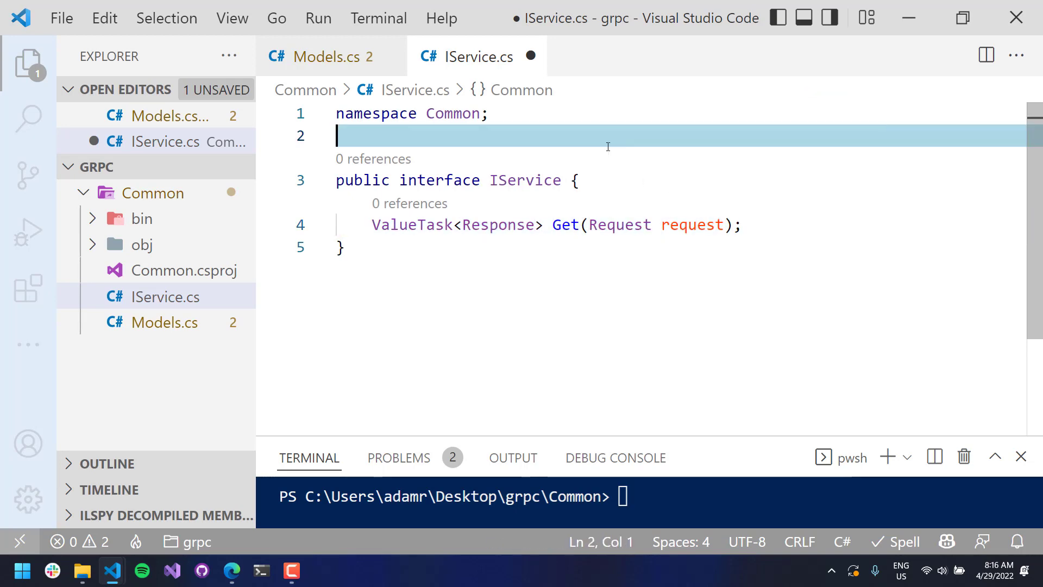
{"action": "type", "text": "[ServiceContract]"}
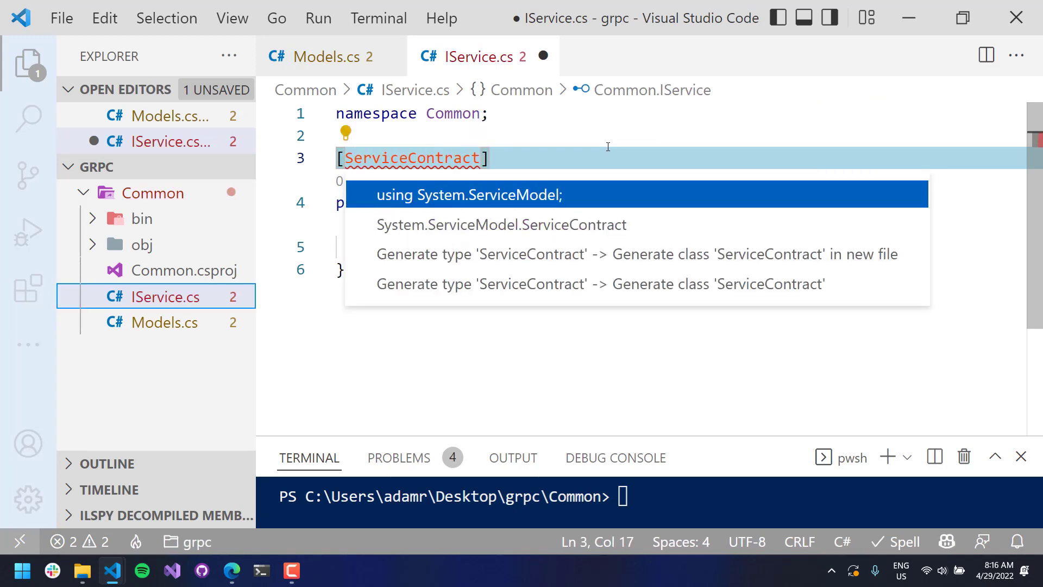
{"action": "left_click", "coordinate": [469, 194]}
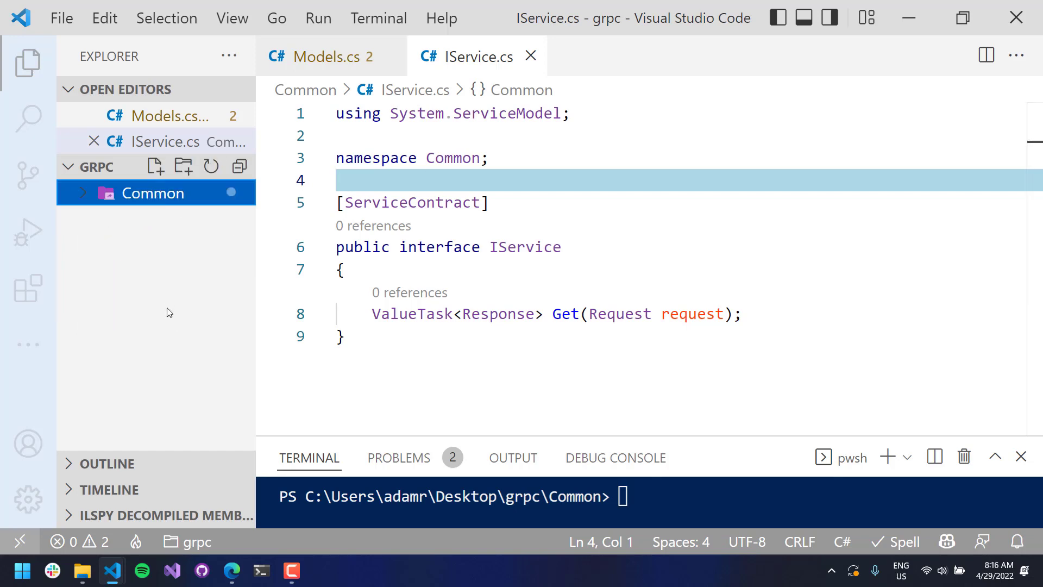
{"action": "mouse_move", "coordinate": [183, 167]}
{"action": "type", "text": "cd Server"}
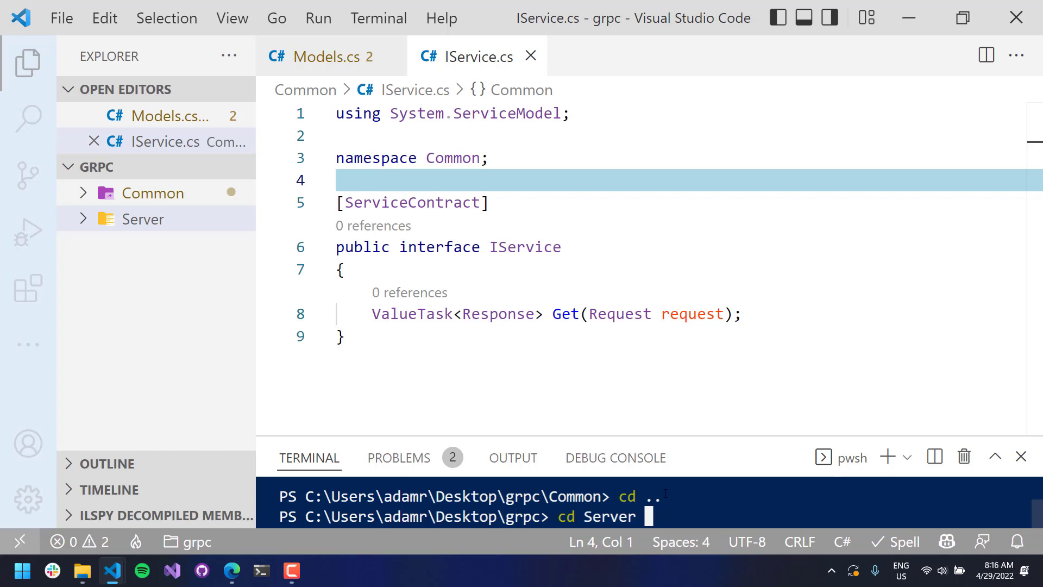
Create the Server console app with dotnet new and open its Program.cs and Server.csproj
{"action": "type", "text": "dot"}
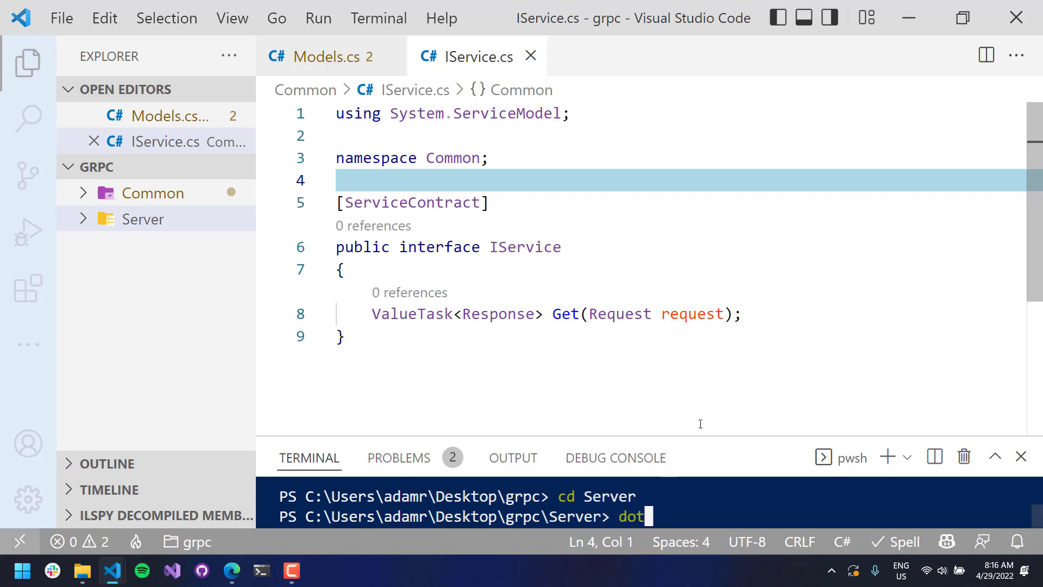
{"action": "type", "text": "net new"}
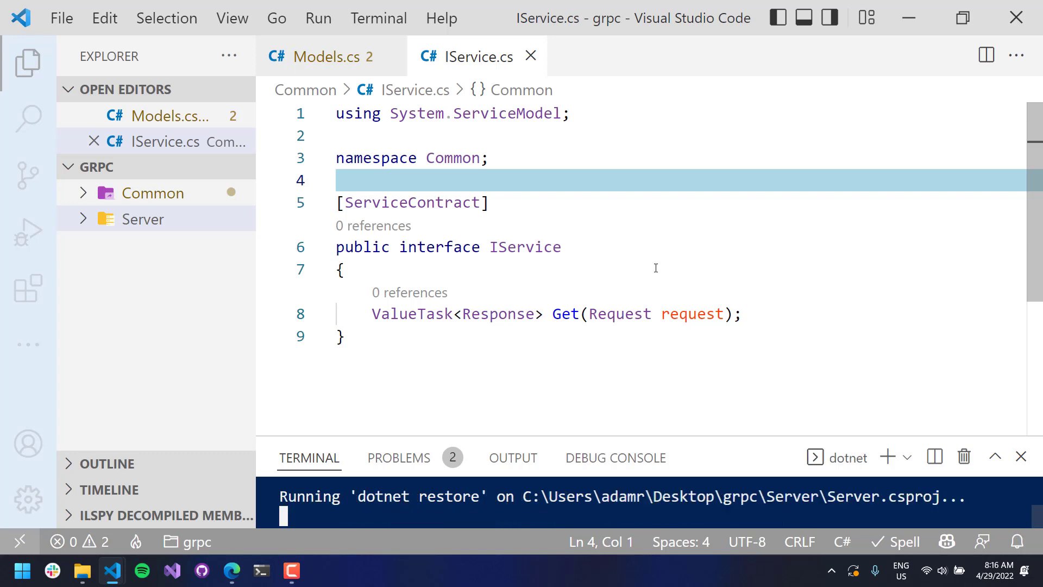
{"action": "left_click", "coordinate": [143, 219]}
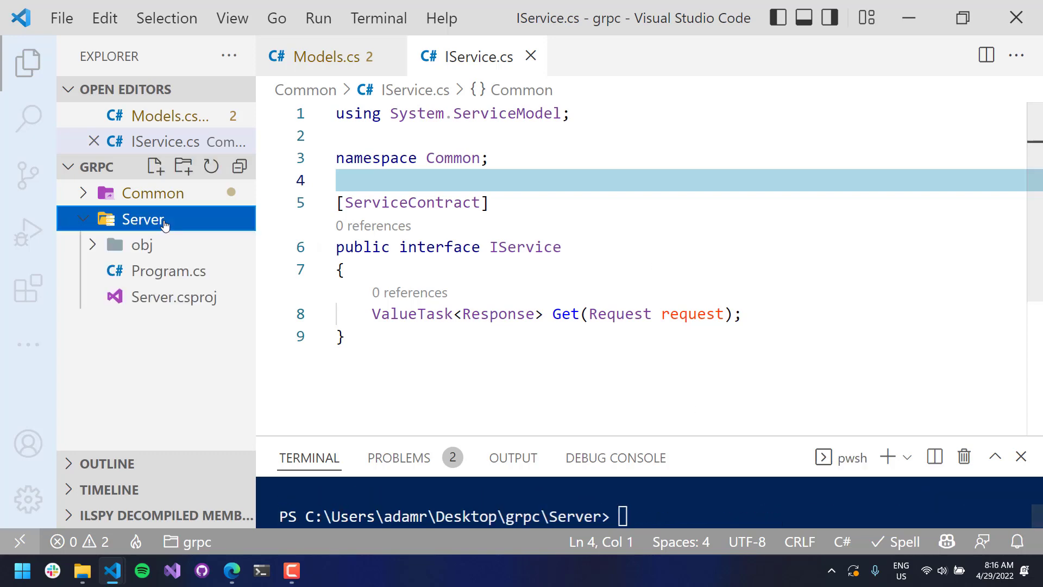
{"action": "left_click", "coordinate": [168, 270]}
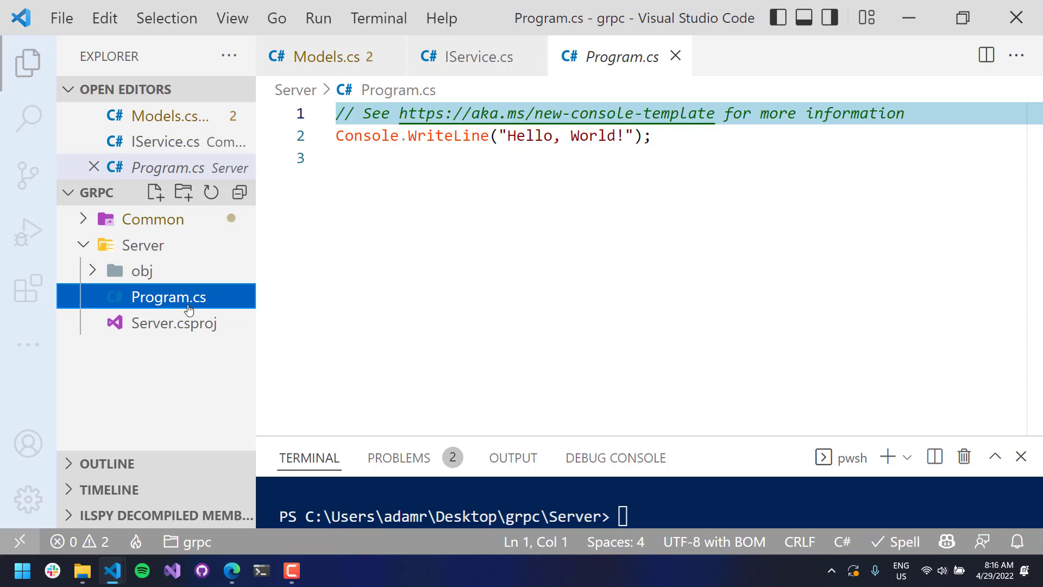
{"action": "left_click", "coordinate": [177, 322]}
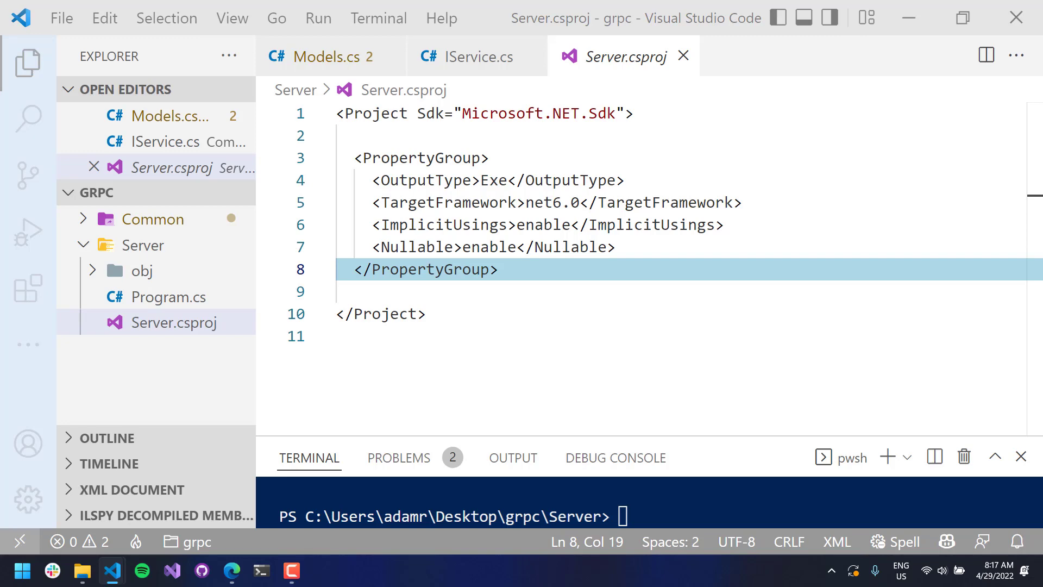
Add protobuf-net.Grpc.Native 1.0.152 to Server and begin a second ItemGroup in Server.csproj
{"action": "type", "text": "dot"}
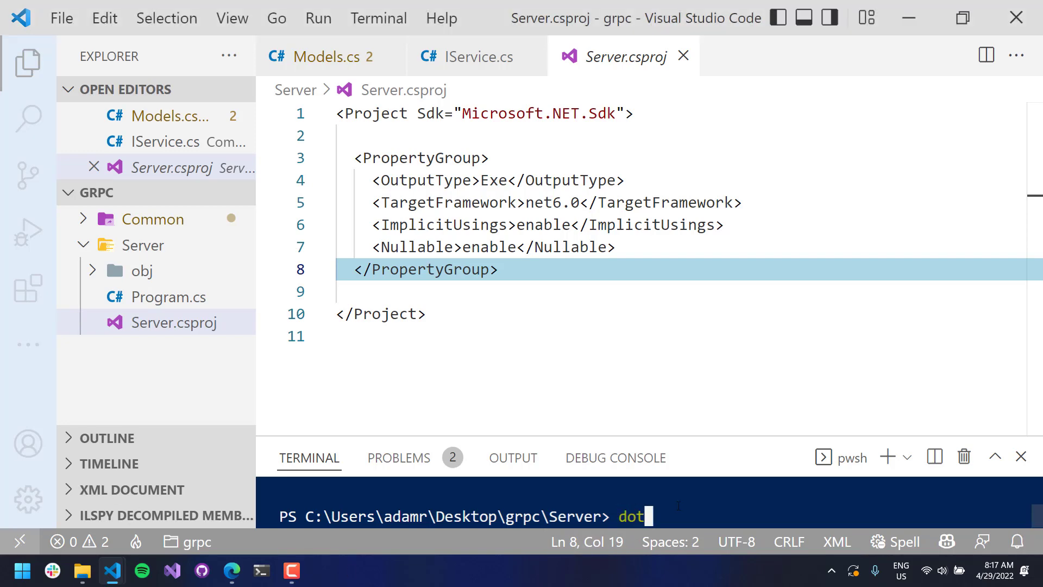
{"action": "type", "text": "net add protobuf-net.Grpc.Native"}
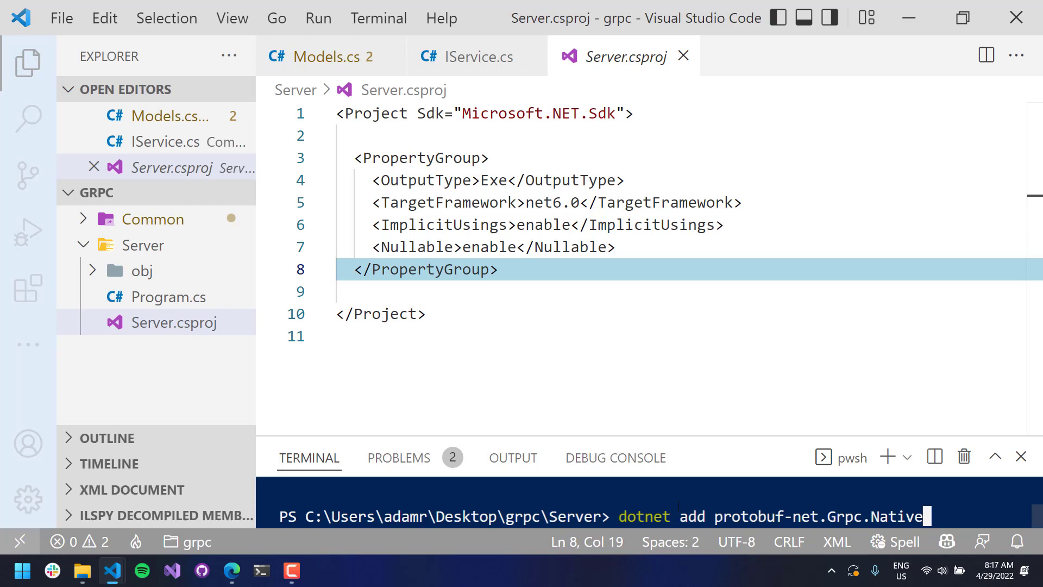
{"action": "key", "text": "Return"}
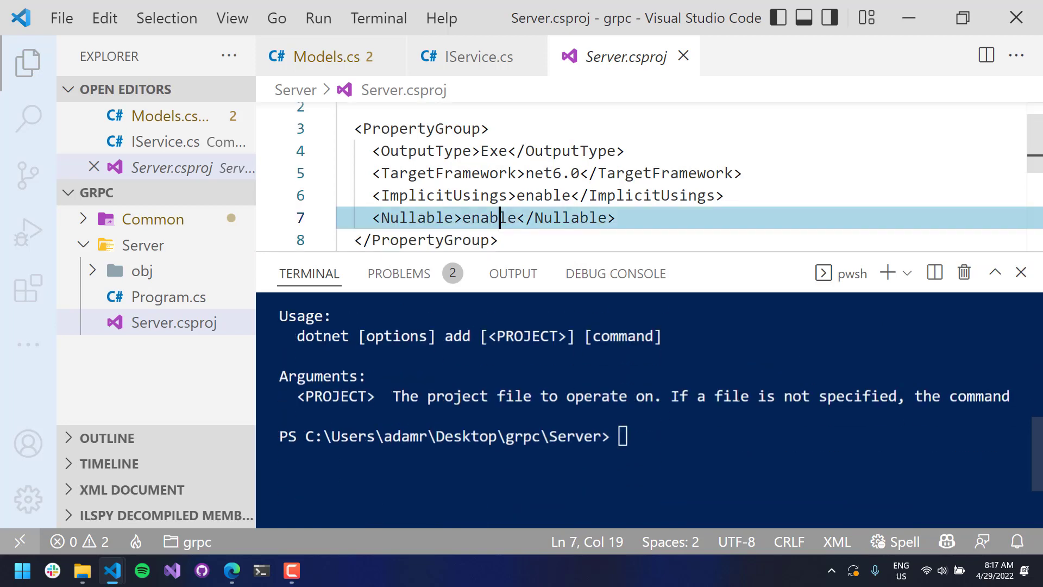
{"action": "type", "text": "dotnet add protobuf-net.Grpc.Native"}
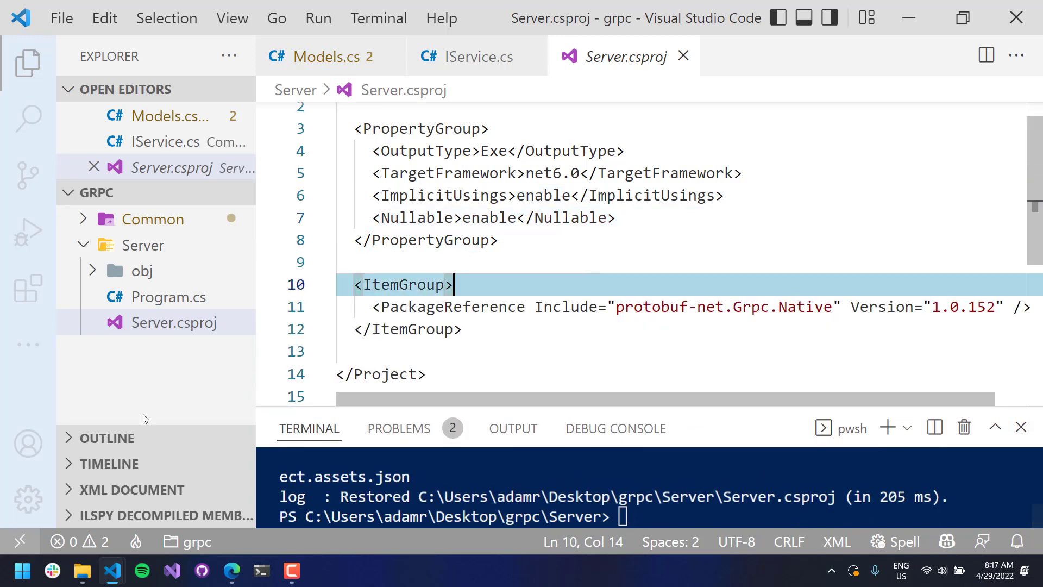
{"action": "mouse_move", "coordinate": [531, 291]}
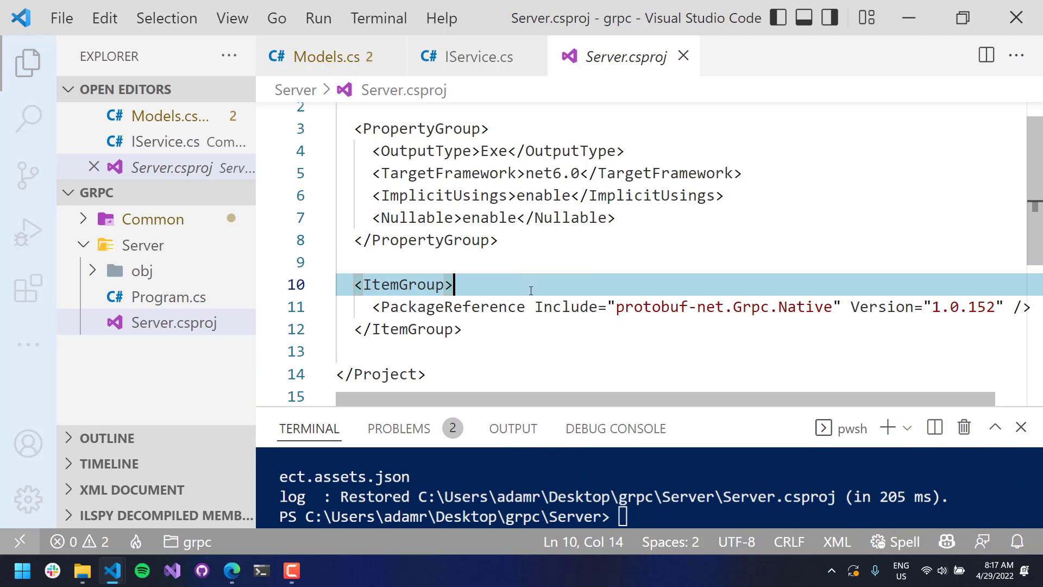
{"action": "type", "text": "<ItemGroup>"}
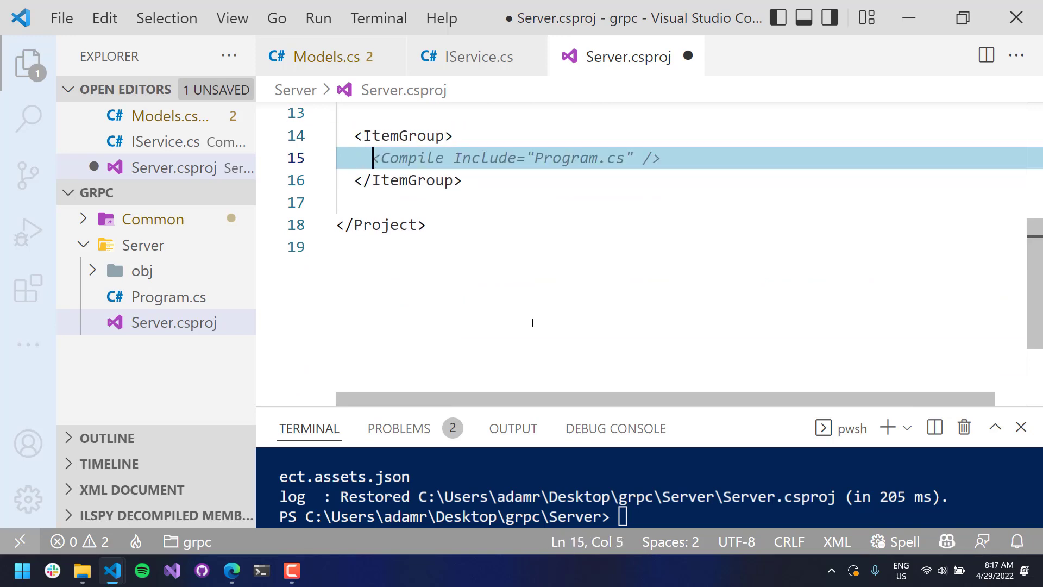
Add a ProjectReference to ../Common/Common.csproj in the new ItemGroup
{"action": "type", "text": "ProjectReference"}
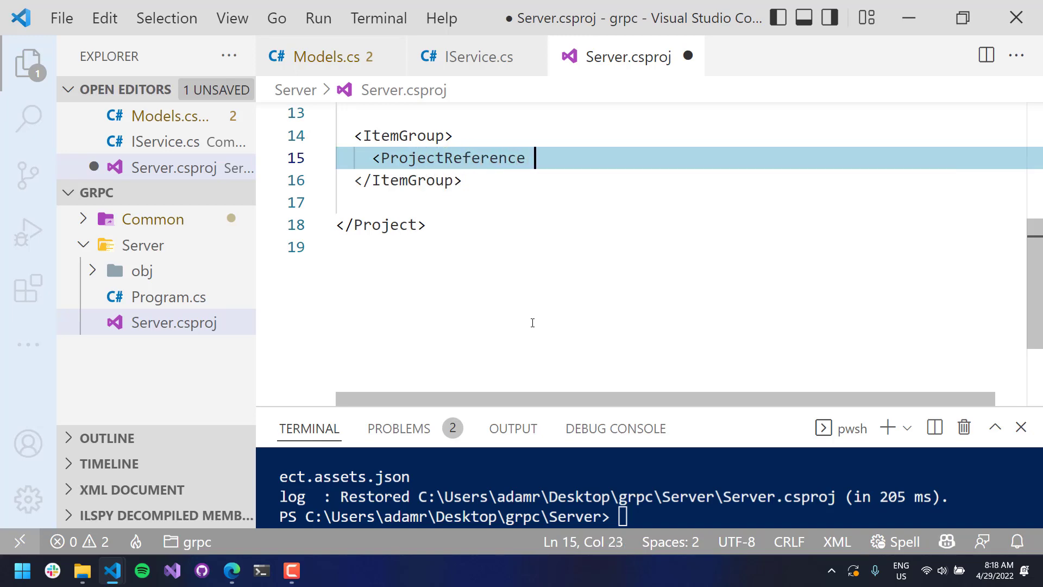
{"action": "type", "text": "include=\".\""}
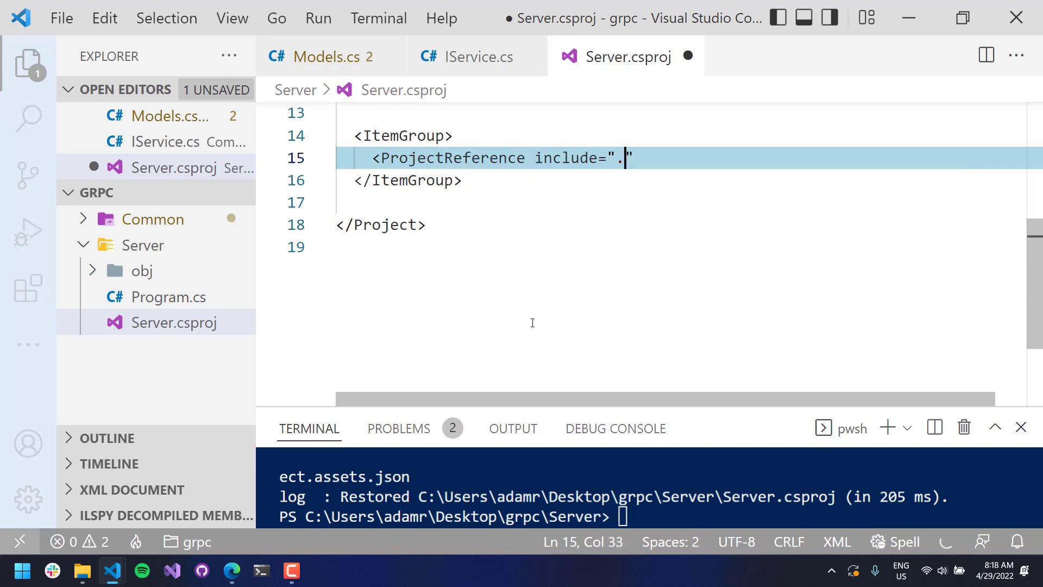
{"action": "type", "text": "./Common/Common."}
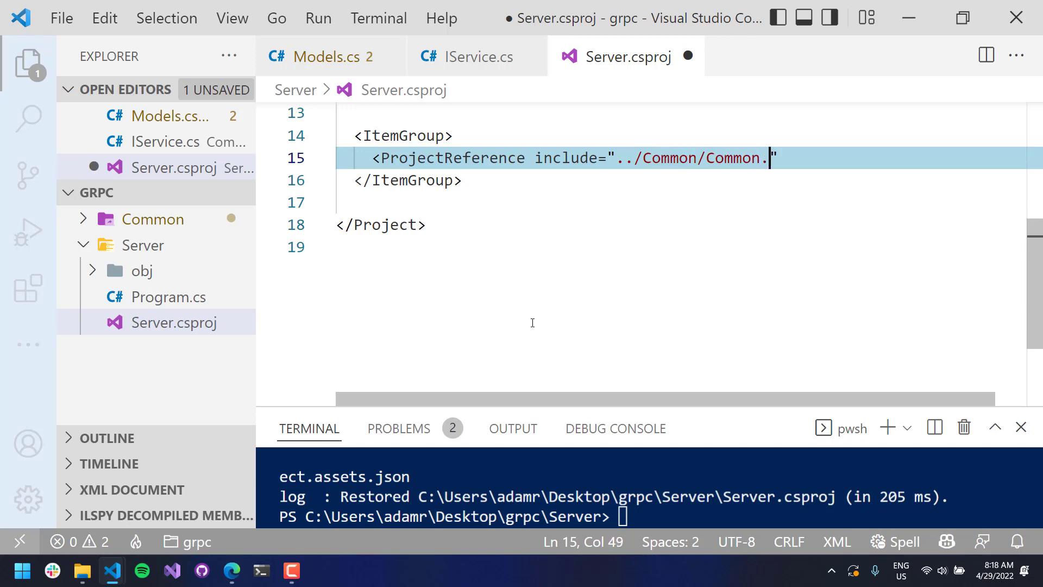
{"action": "type", "text": "csproj"}
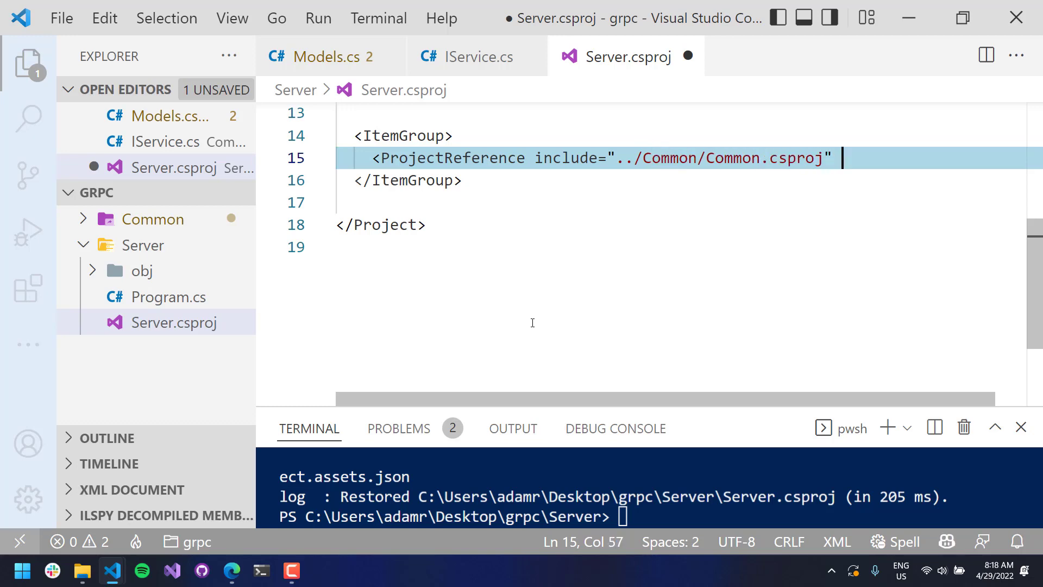
{"action": "type", "text": "/>"}
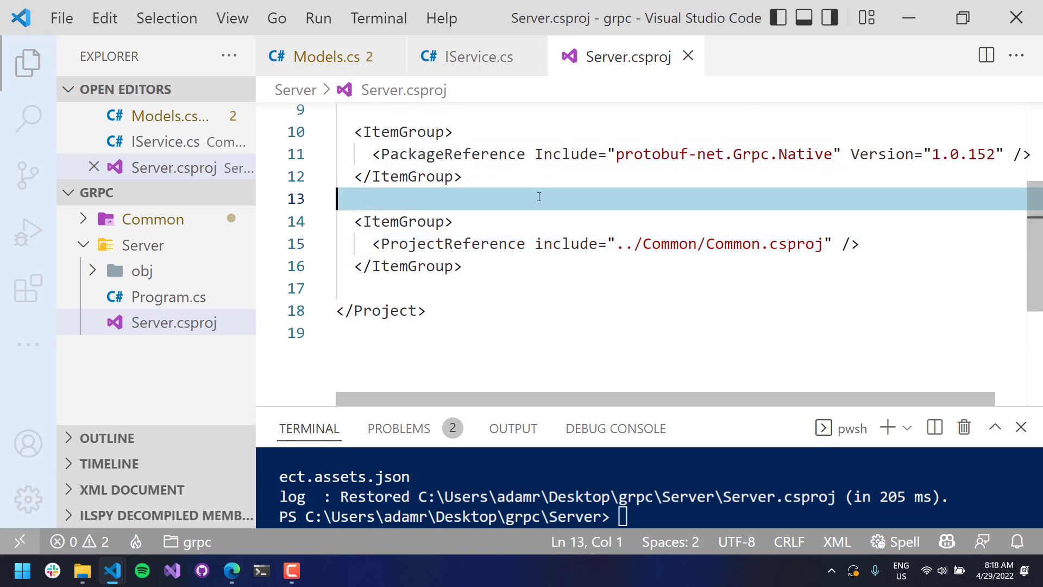
{"action": "mouse_move", "coordinate": [154, 301]}
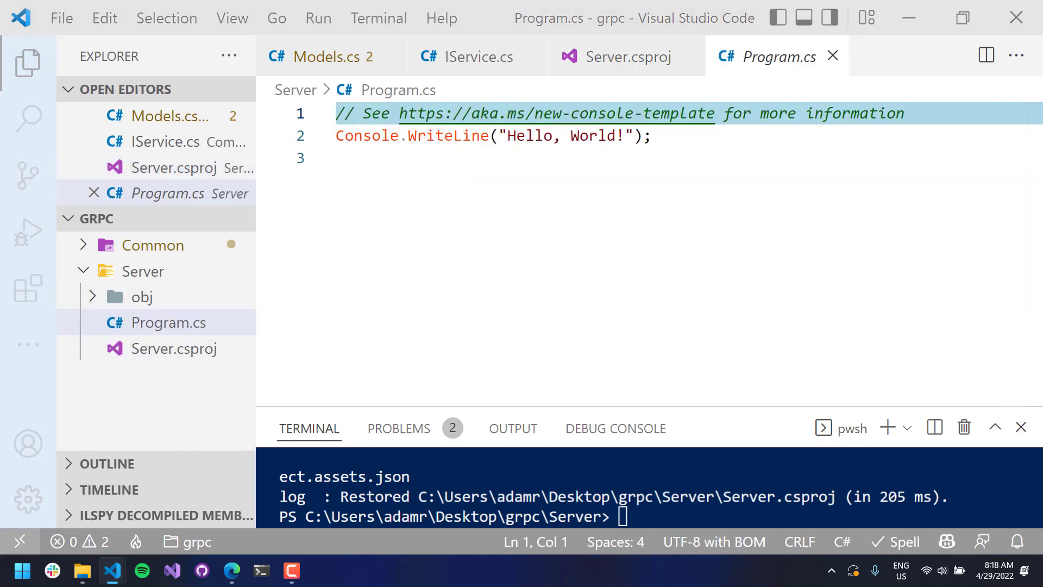
Add Service.cs to the Server folder declaring 'class Service : IService' with using Common
{"action": "left_click", "coordinate": [142, 270]}
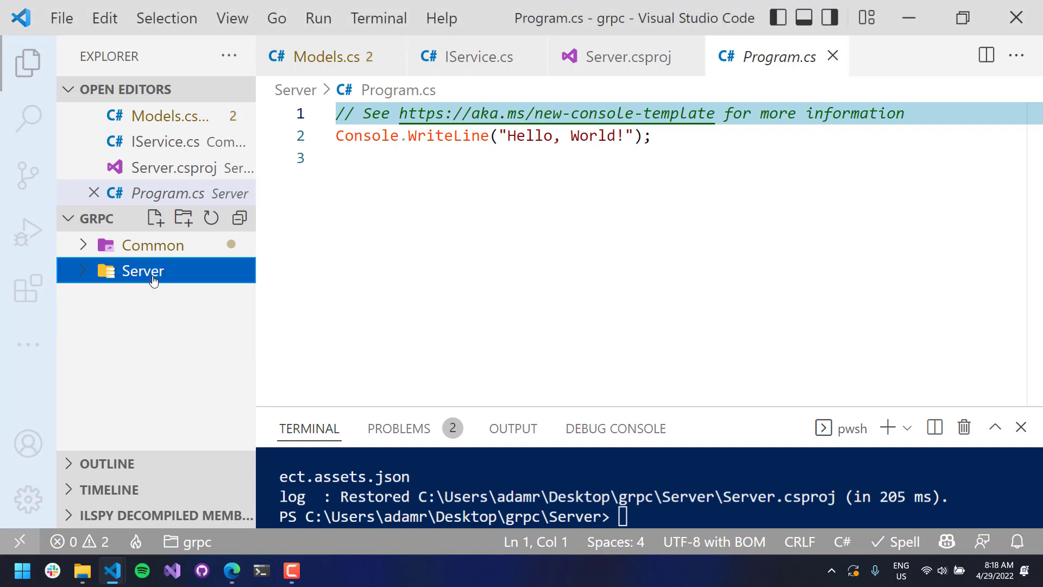
{"action": "left_click", "coordinate": [155, 218]}
{"action": "type", "text": "Service.cs"}
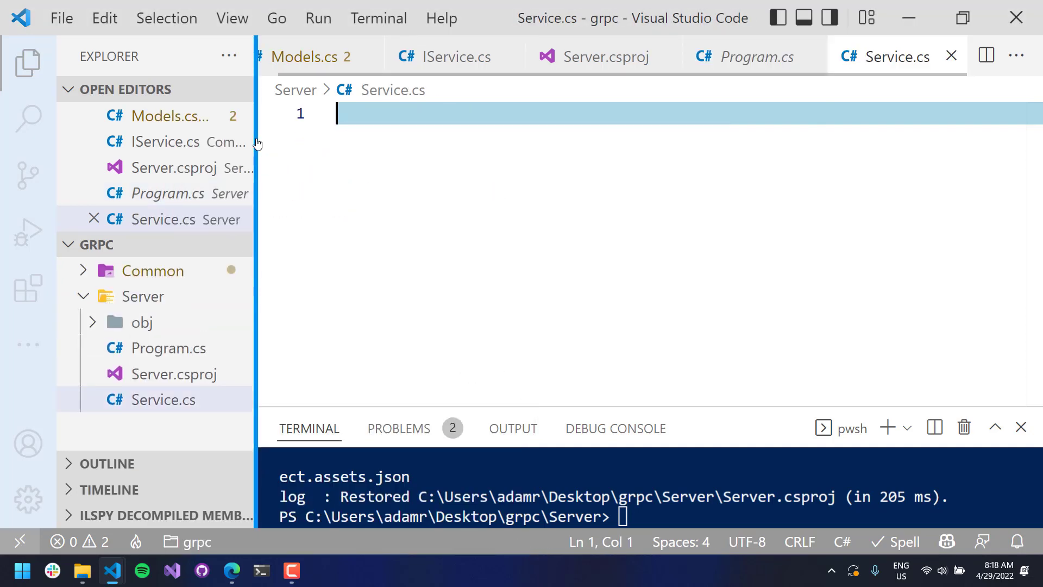
{"action": "mouse_move", "coordinate": [418, 306]}
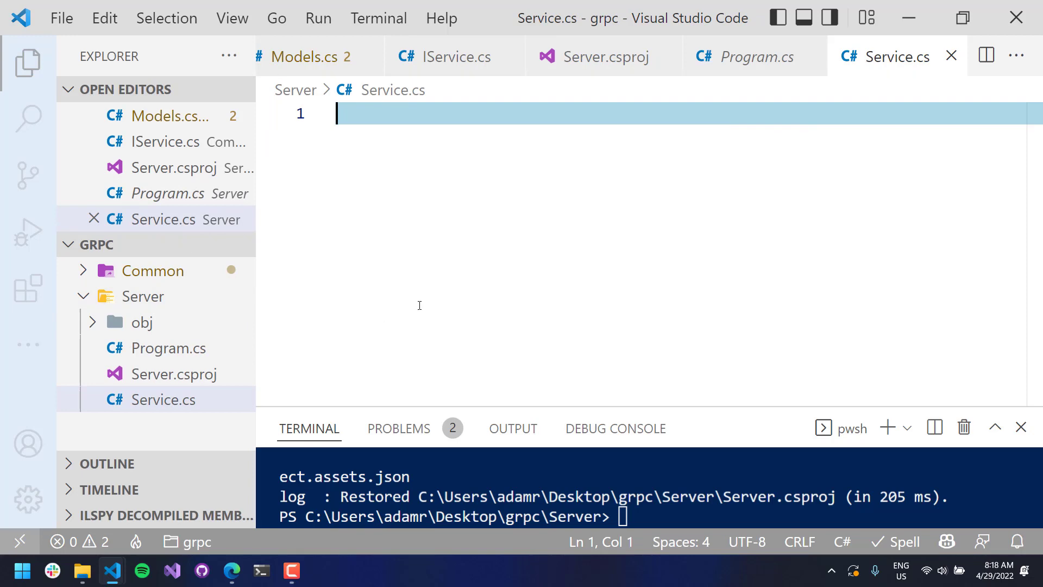
{"action": "mouse_move", "coordinate": [515, 225]}
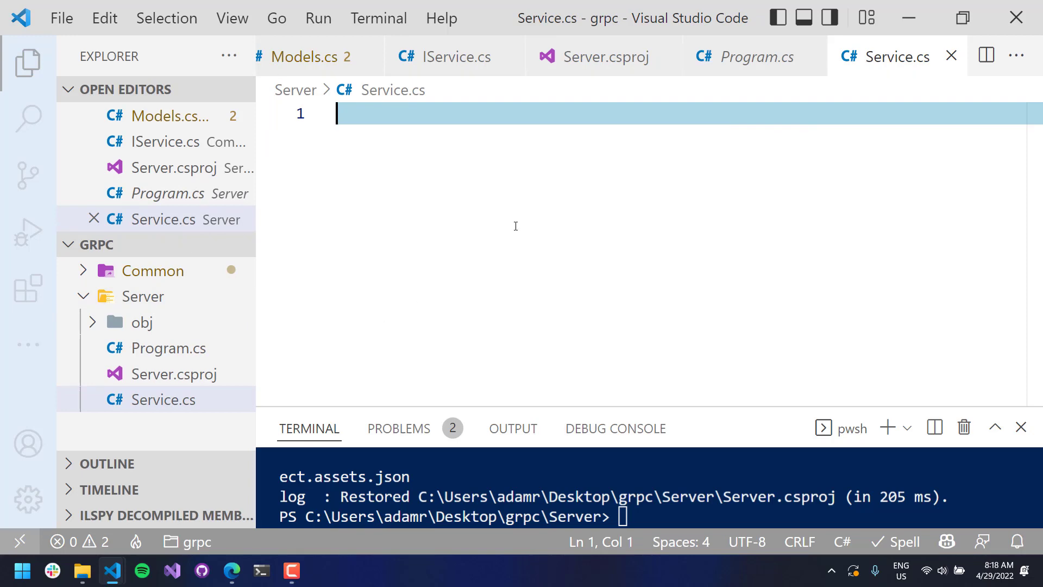
{"action": "type", "text": "class"}
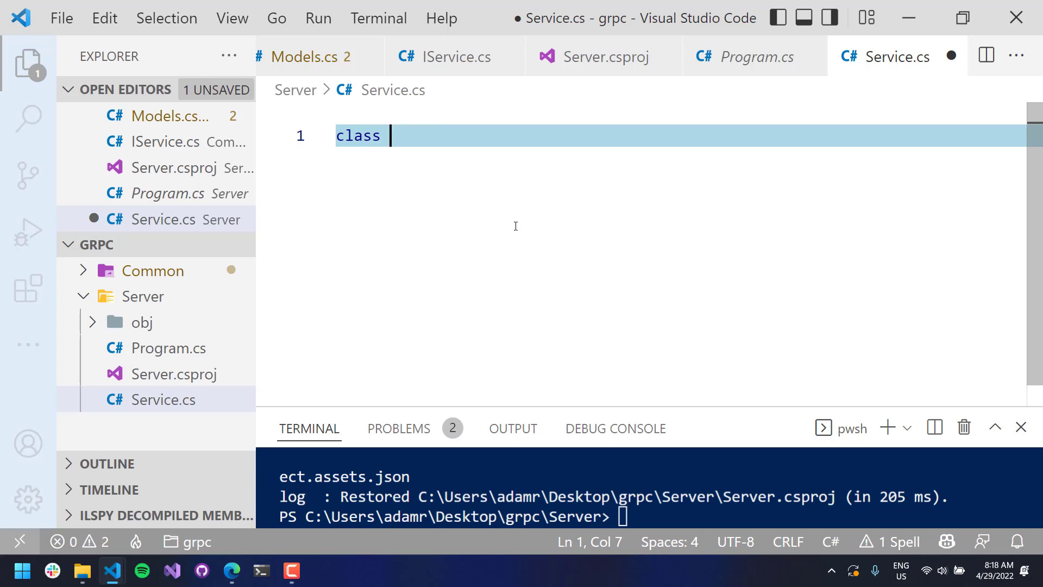
{"action": "type", "text": "Service : IService"}
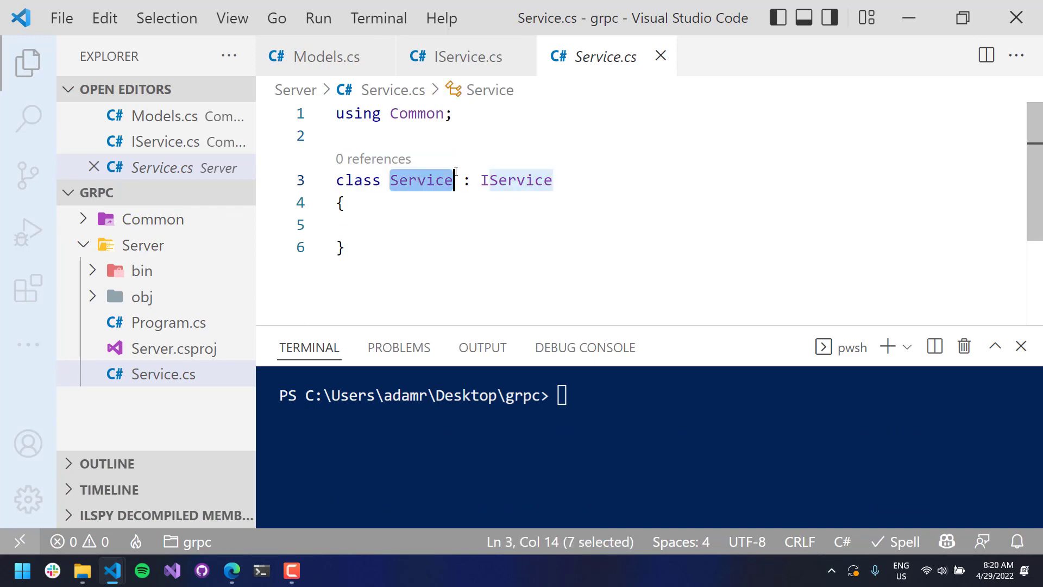
Implement IService's Get to return a Response with Message "Hello, " plus request.Data
{"action": "left_click", "coordinate": [552, 179]}
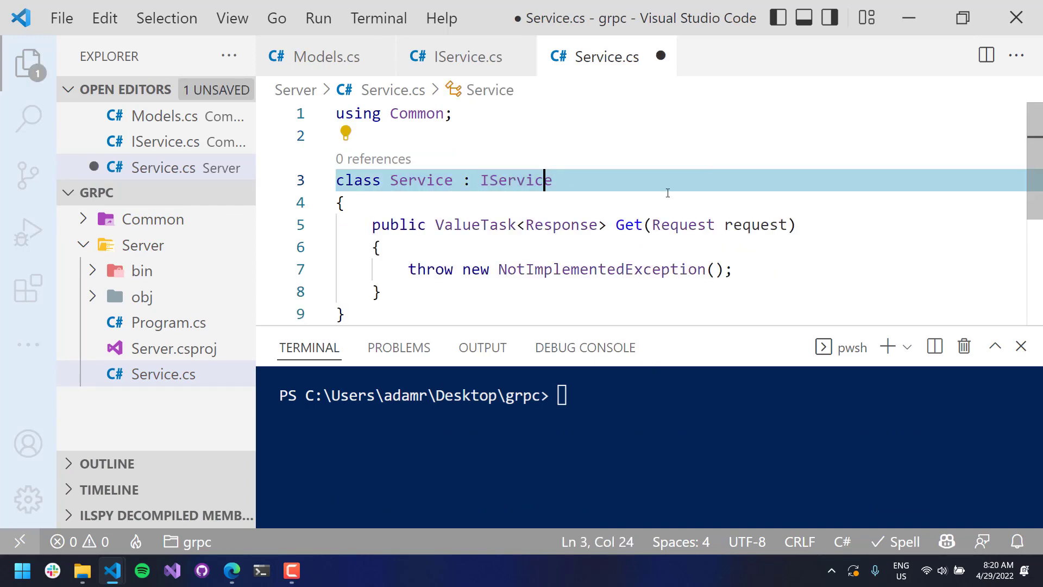
{"action": "scroll", "scroll_direction": "down", "scroll_amount": 3}
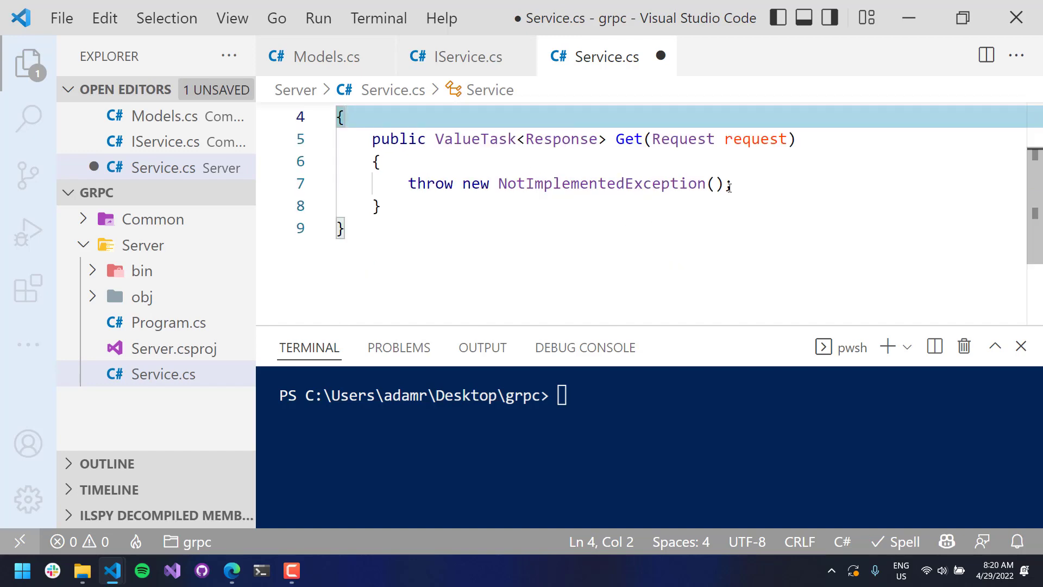
{"action": "scroll", "scroll_direction": "up", "scroll_amount": 3}
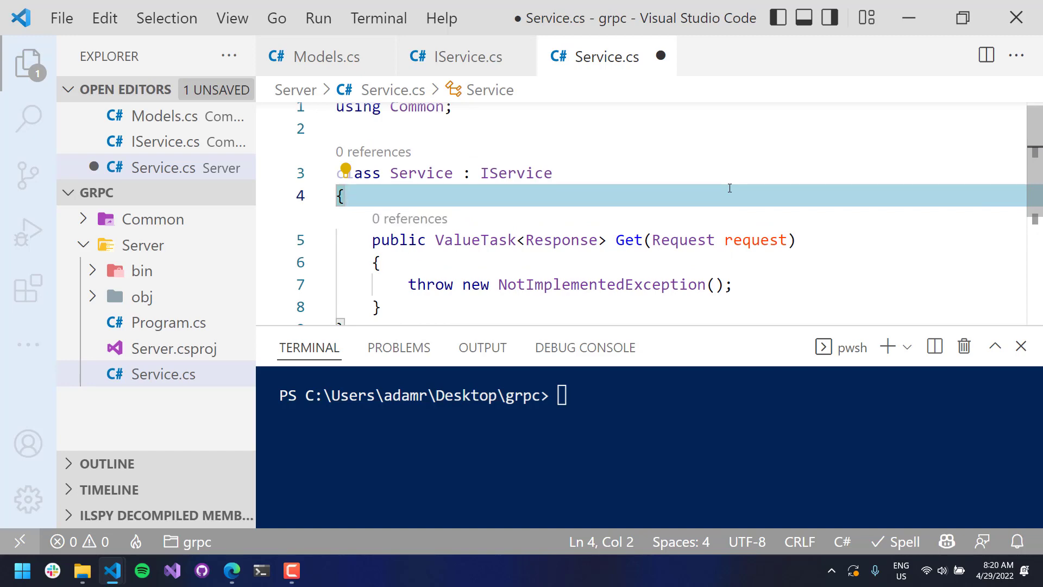
{"action": "mouse_move", "coordinate": [805, 266]}
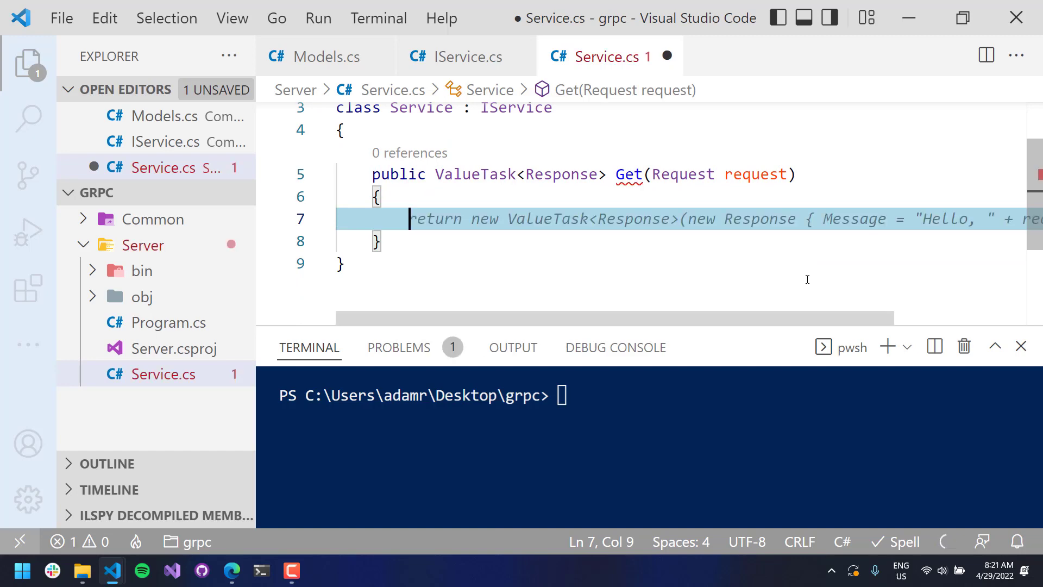
{"action": "mouse_move", "coordinate": [723, 258]}
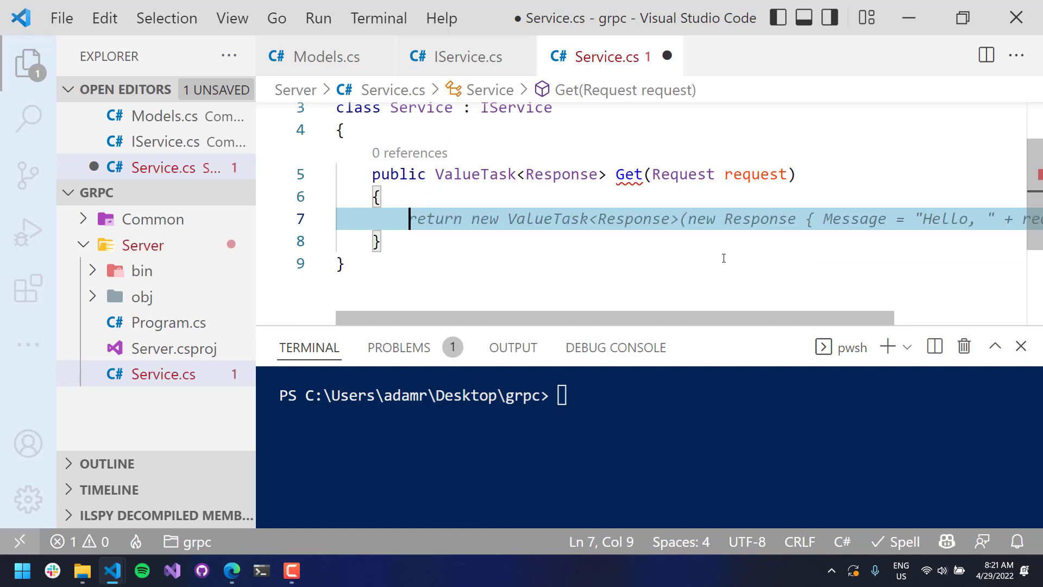
{"action": "scroll", "scroll_direction": "right", "scroll_amount": 3}
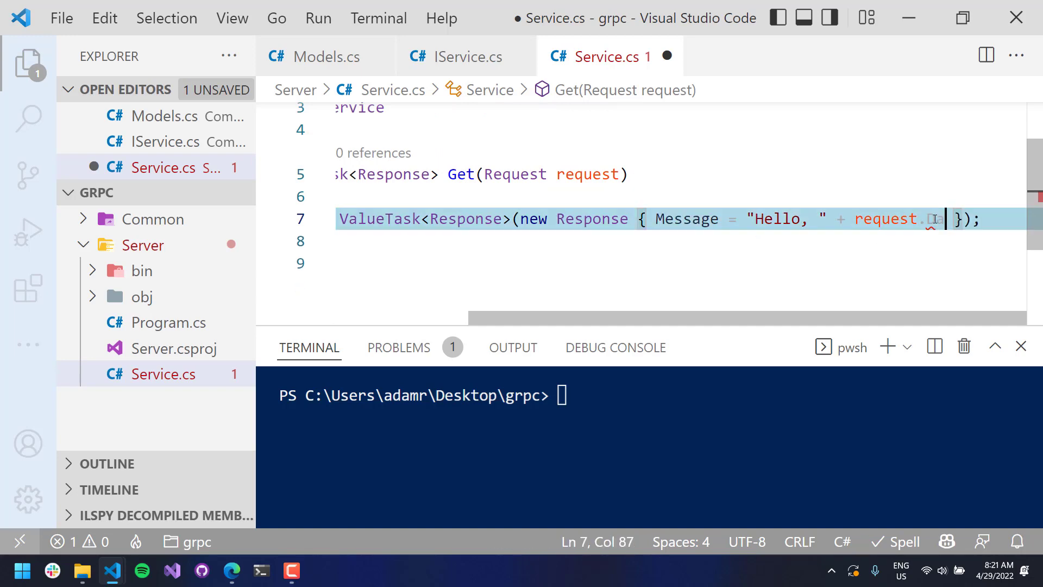
{"action": "type", "text": "Data"}
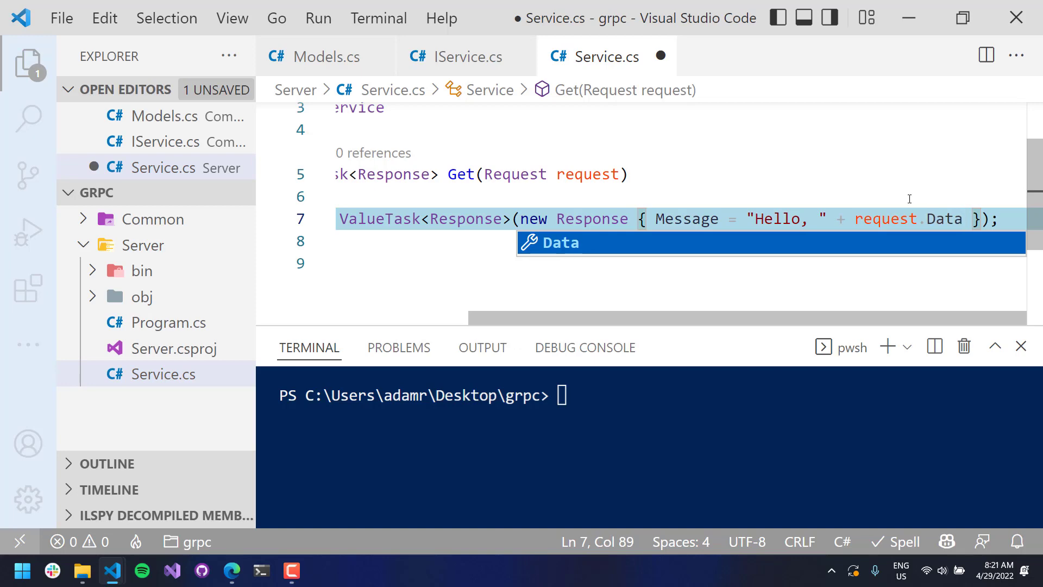
Save Service.cs and hide the file explorer to widen the code view
{"action": "key", "text": "ctrl+s"}
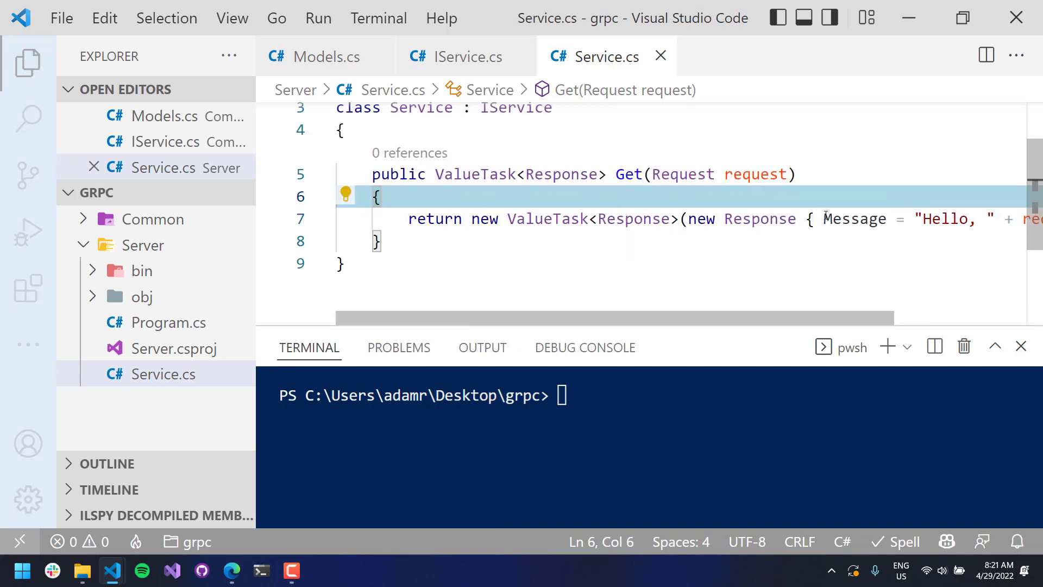
{"action": "left_click", "coordinate": [27, 63]}
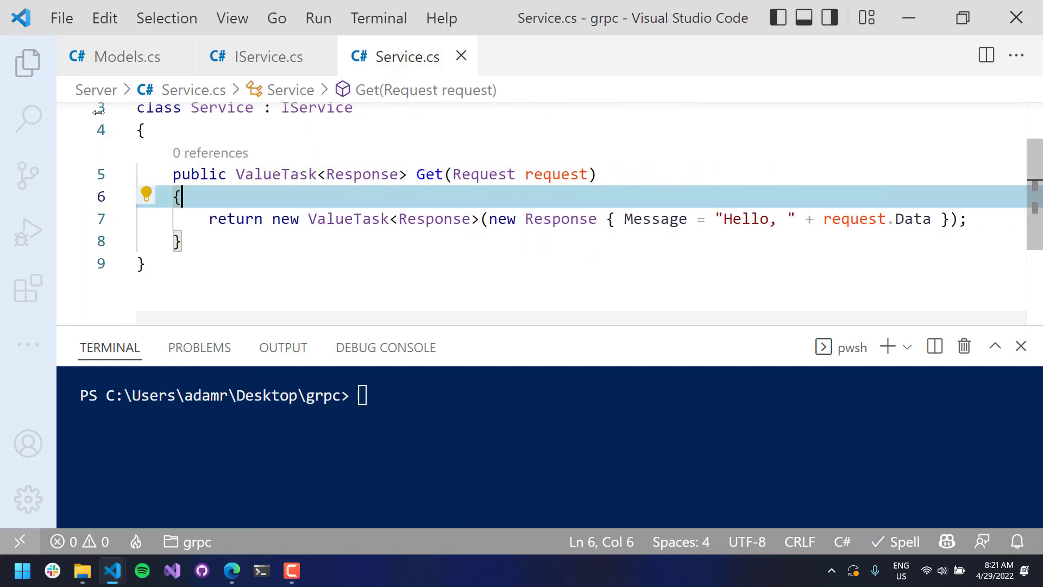
{"action": "scroll", "scroll_direction": "up", "scroll_amount": 3}
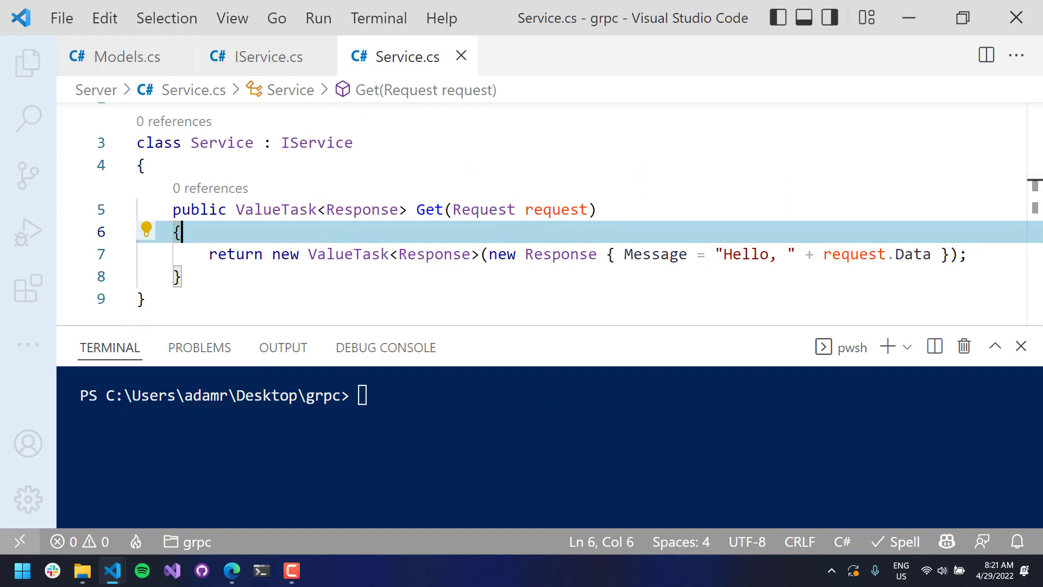
{"action": "mouse_move", "coordinate": [112, 571]}
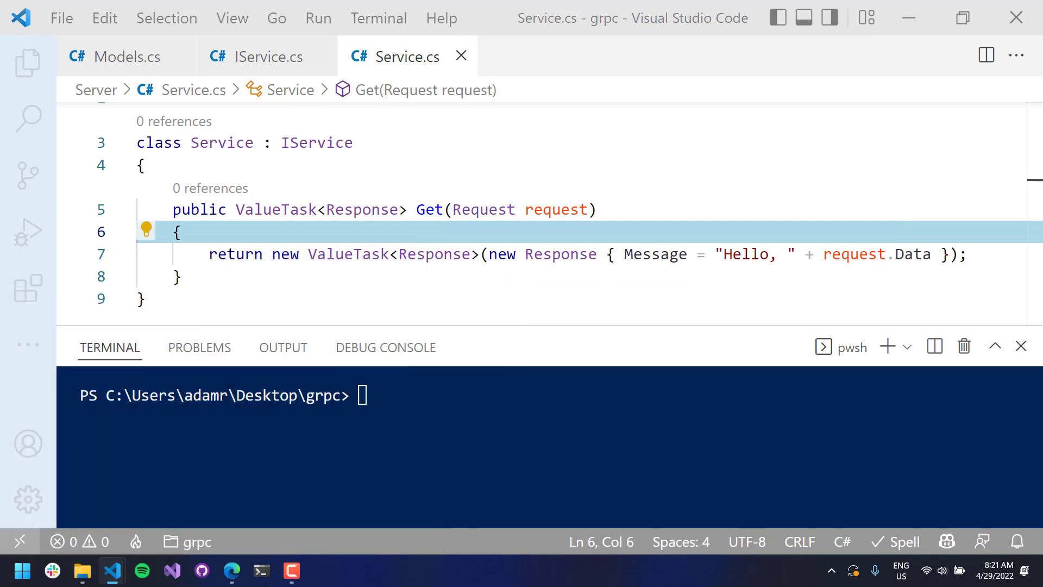
{"action": "mouse_move", "coordinate": [283, 346]}
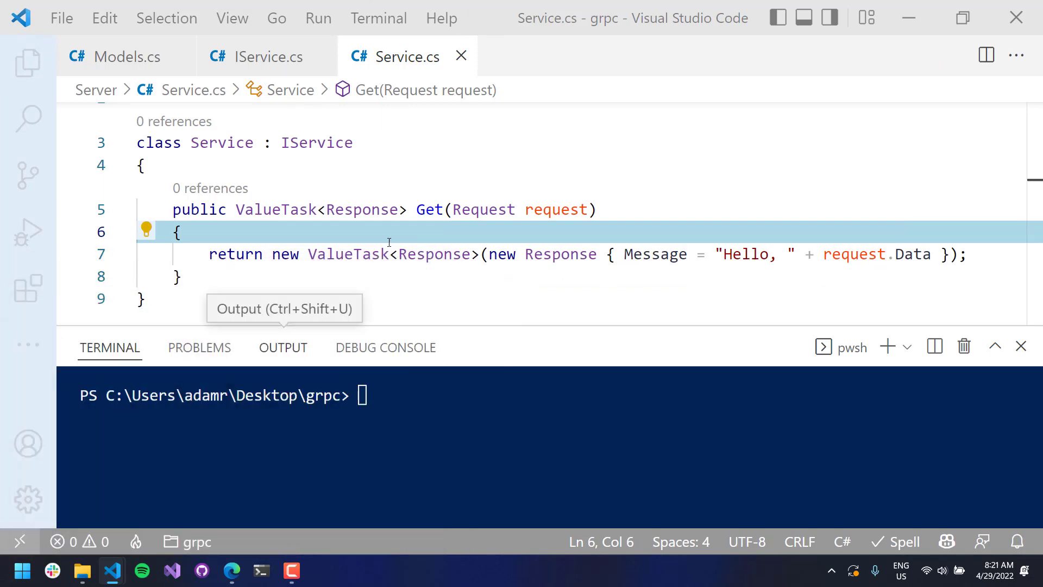
Add a private readonly Server _server field and a public Service() constructor
{"action": "type", "text": "p"}
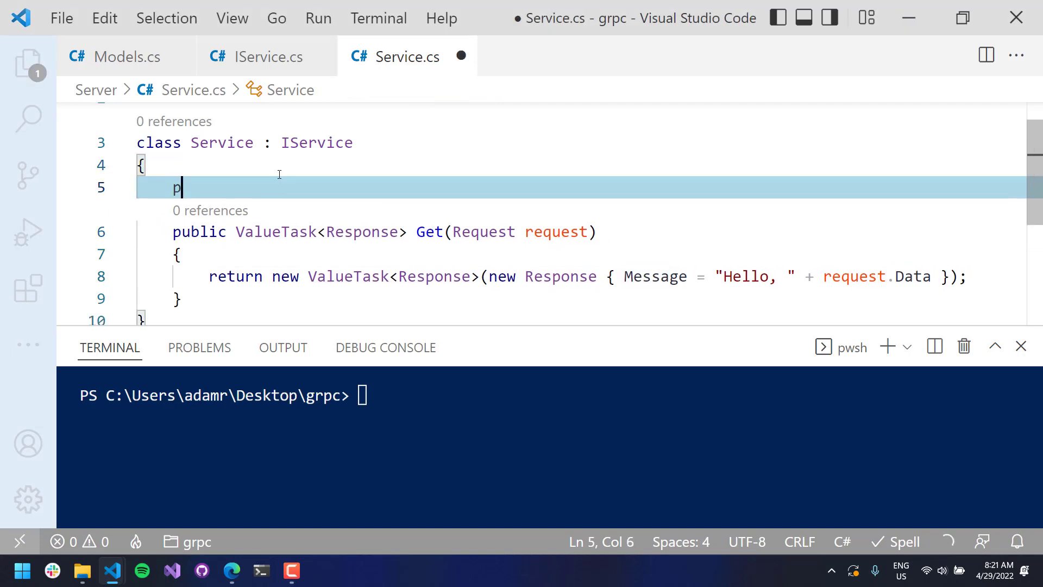
{"action": "type", "text": "rivate r"}
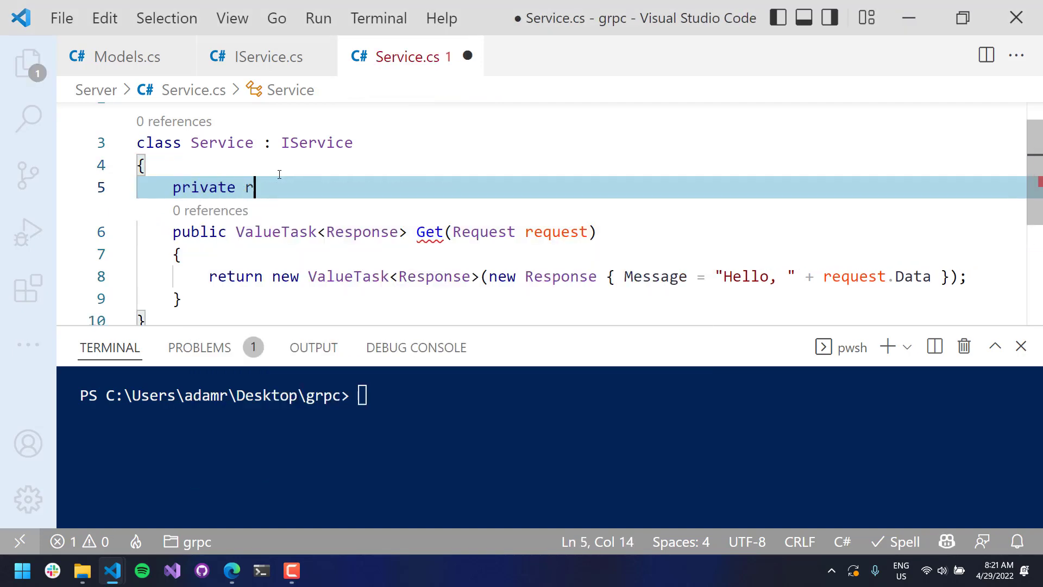
{"action": "type", "text": "eadonly Server"}
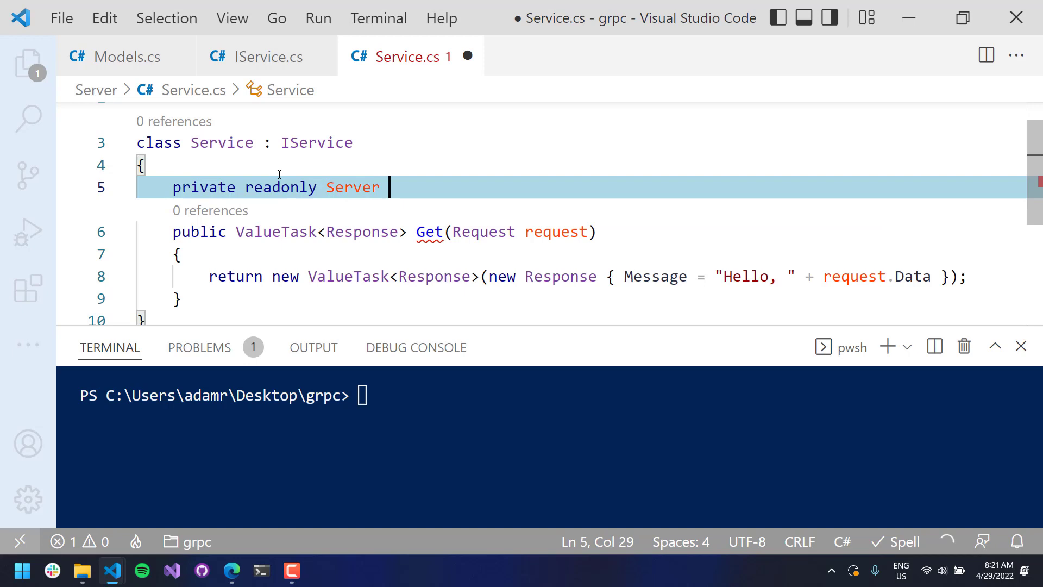
{"action": "type", "text": "_server;"}
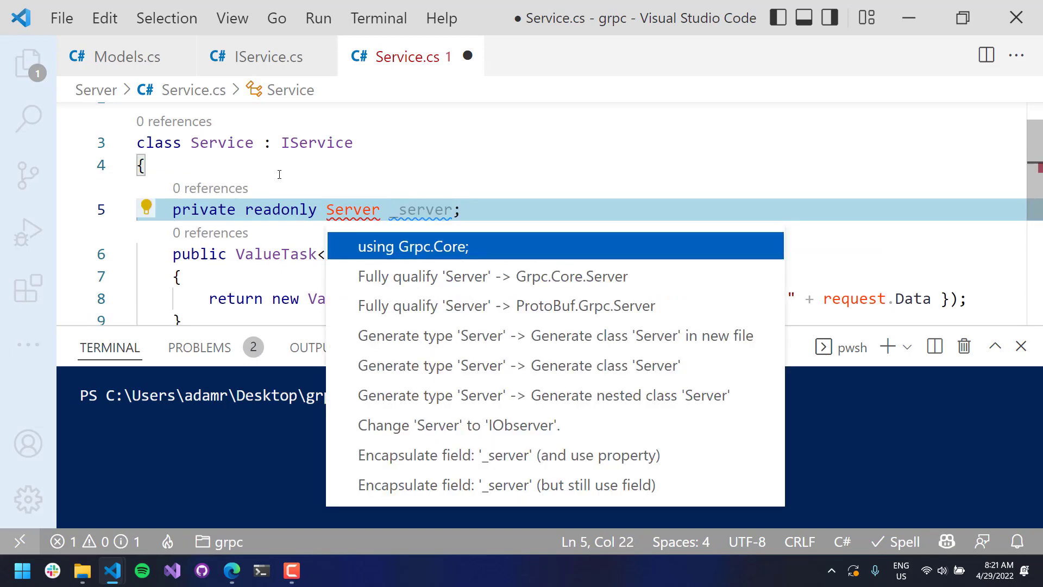
{"action": "left_click", "coordinate": [413, 246]}
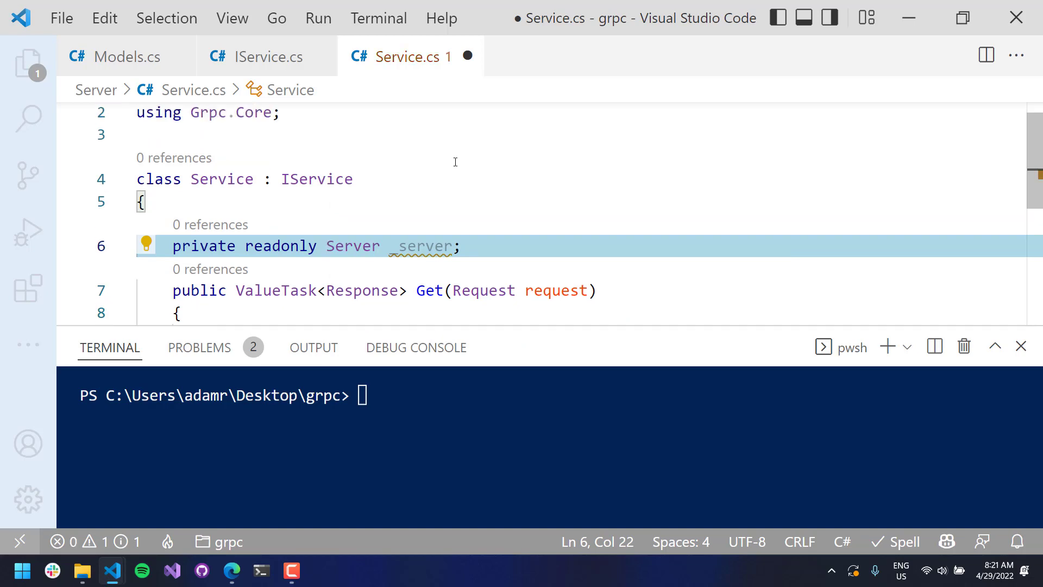
{"action": "key", "text": "Enter"}
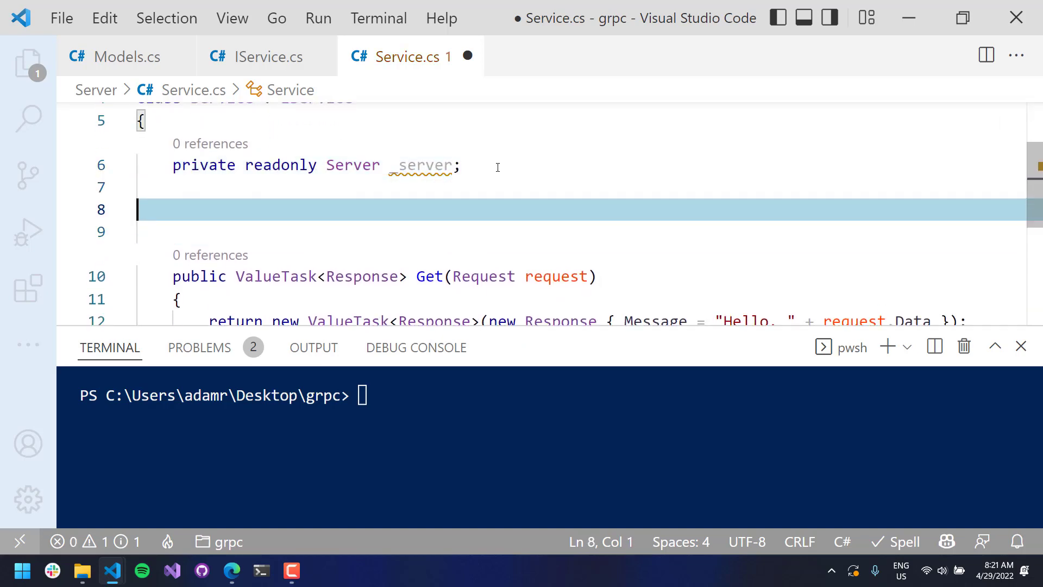
{"action": "type", "text": "public"}
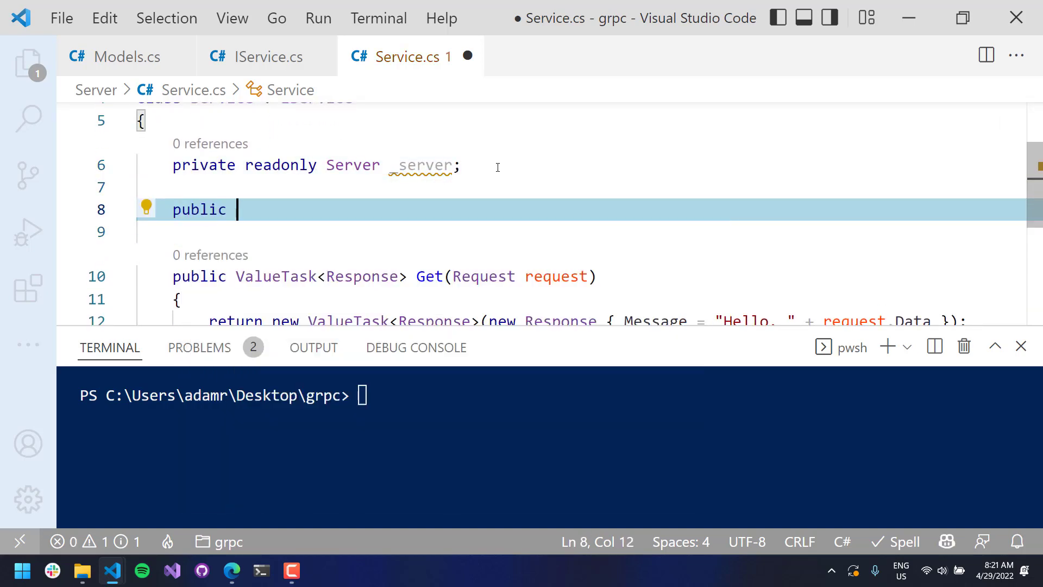
{"action": "type", "text": "Service()"}
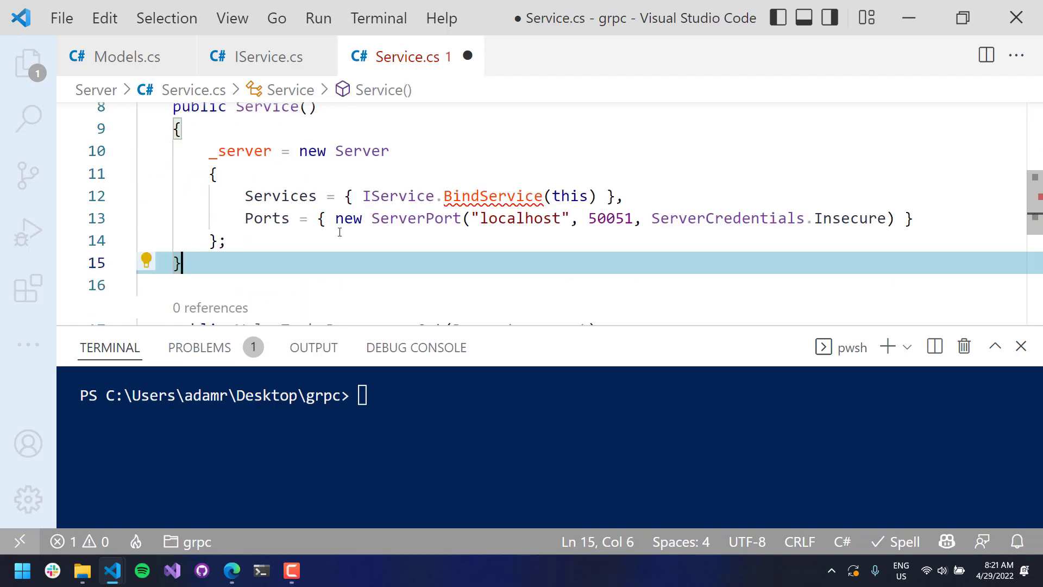
Create the Server on localhost port 5000 and register via _server.Services.AddCodeFirst<IService>(this)
{"action": "left_click", "coordinate": [313, 240]}
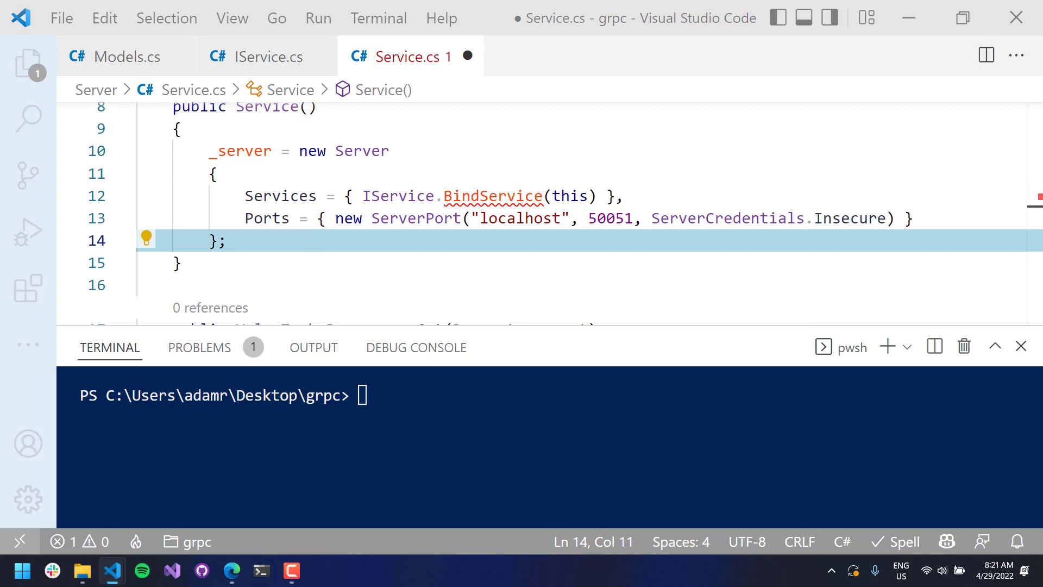
{"action": "mouse_move", "coordinate": [644, 178]}
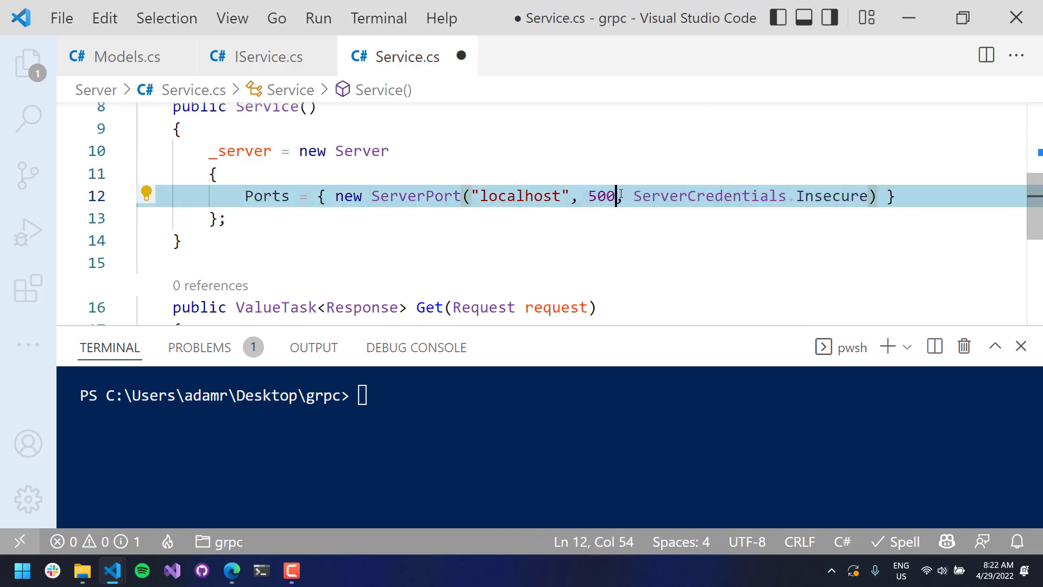
{"action": "double_click", "coordinate": [519, 195]}
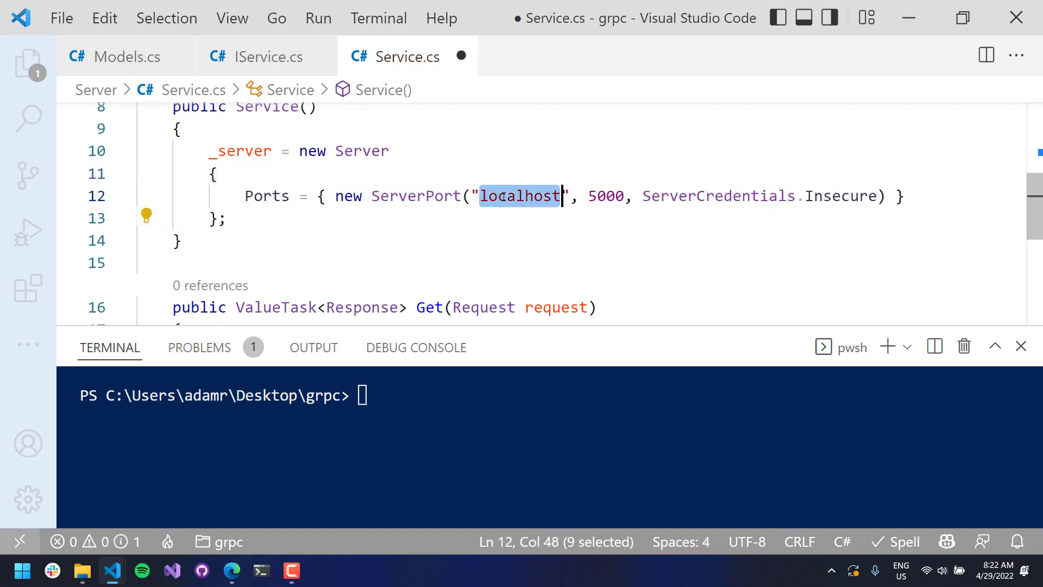
{"action": "left_click", "coordinate": [531, 218]}
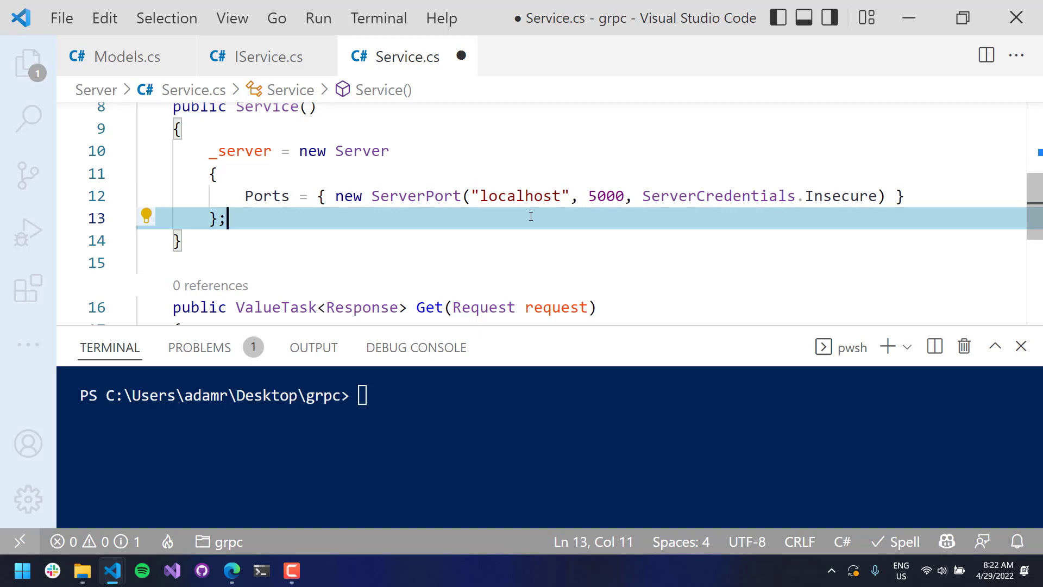
{"action": "type", "text": "_server"}
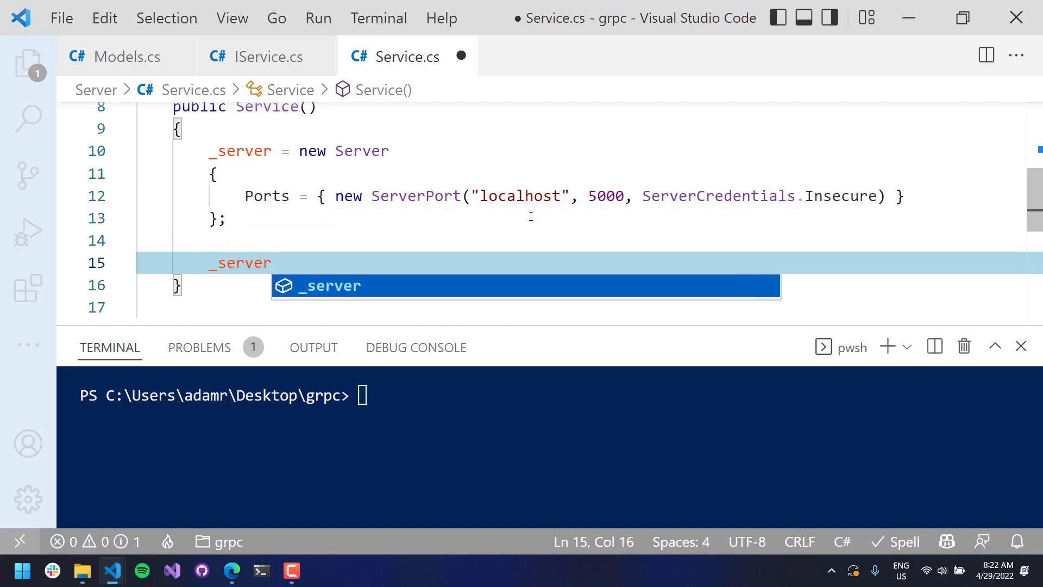
{"action": "type", "text": ".Services.Add"}
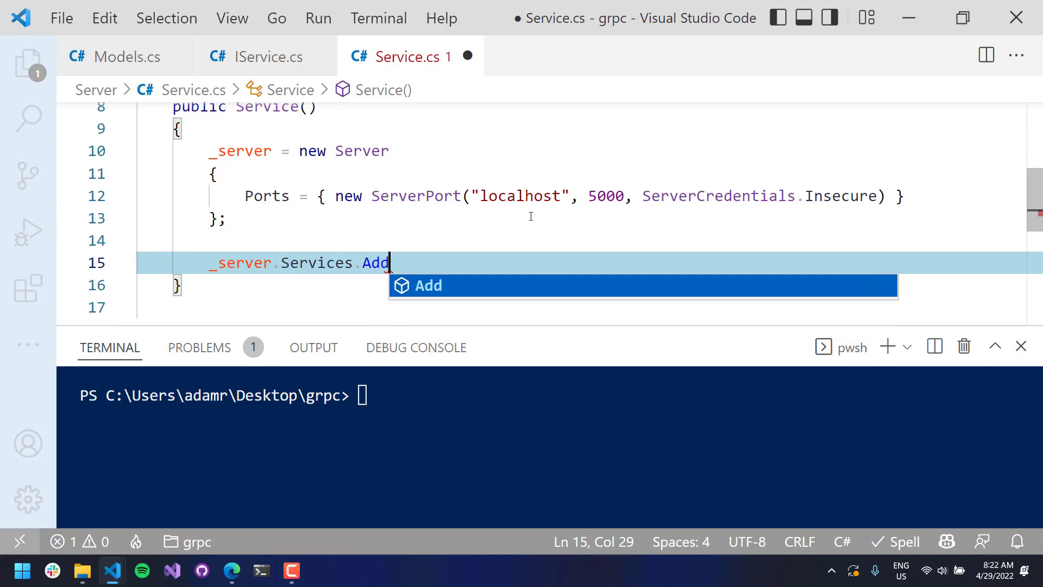
{"action": "type", "text": "CodeFirst<"}
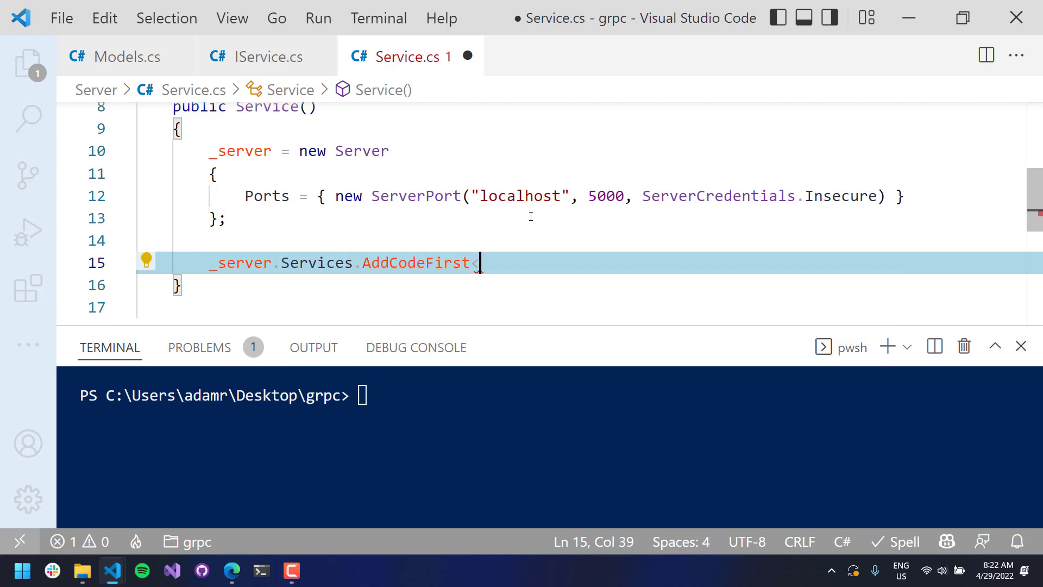
{"action": "type", "text": "<IService>"}
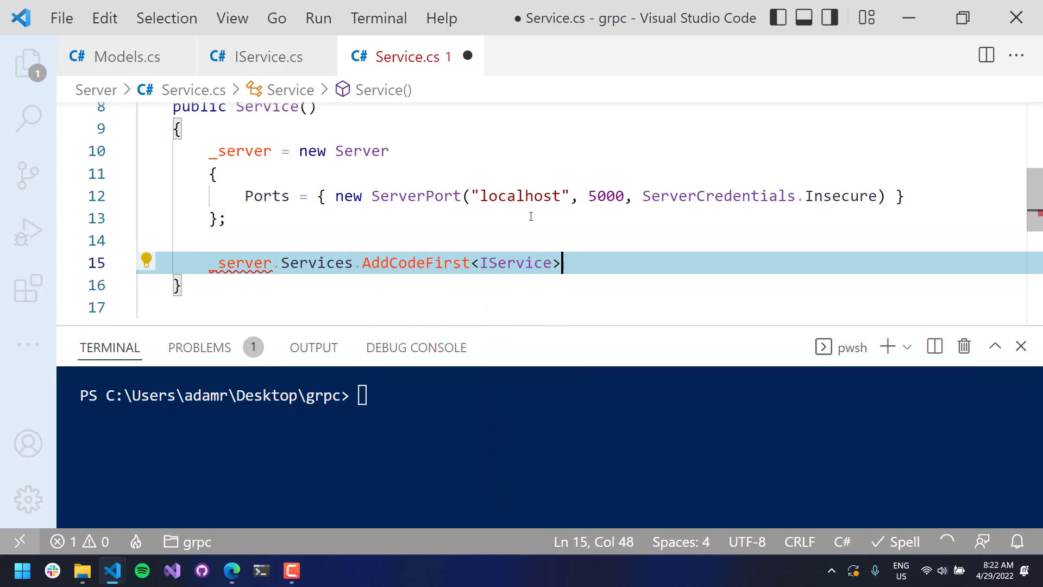
{"action": "type", "text": "(this);"}
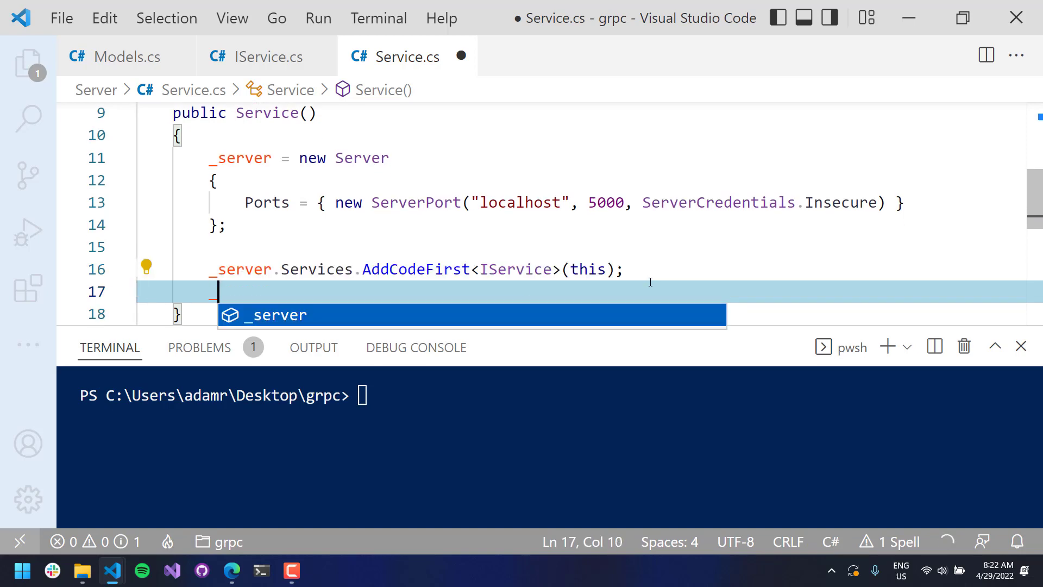
Add _server.Start() to the constructor and scroll to review it
{"action": "type", "text": "_server.Start();"}
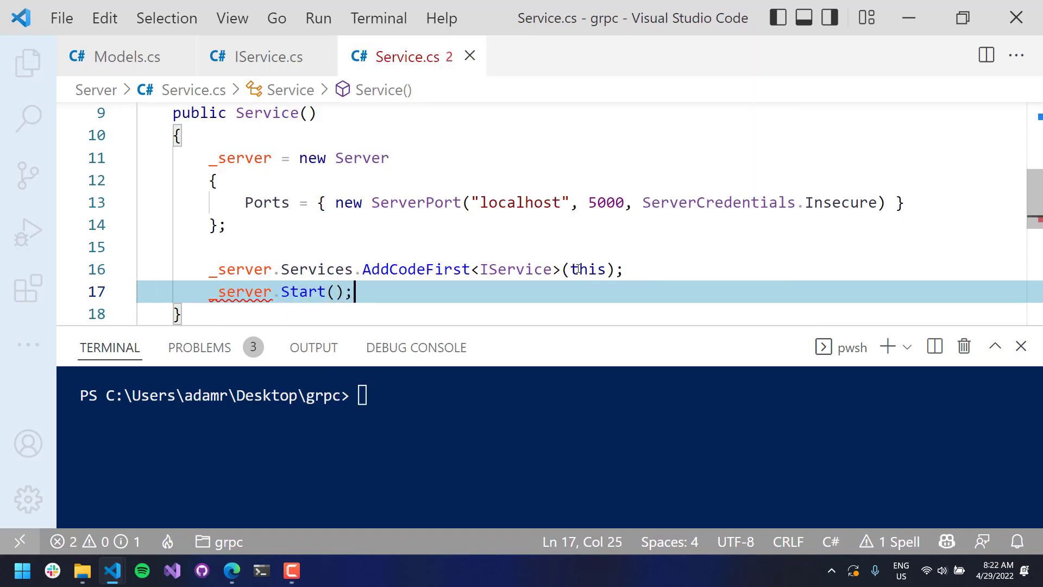
{"action": "double_click", "coordinate": [520, 202]}
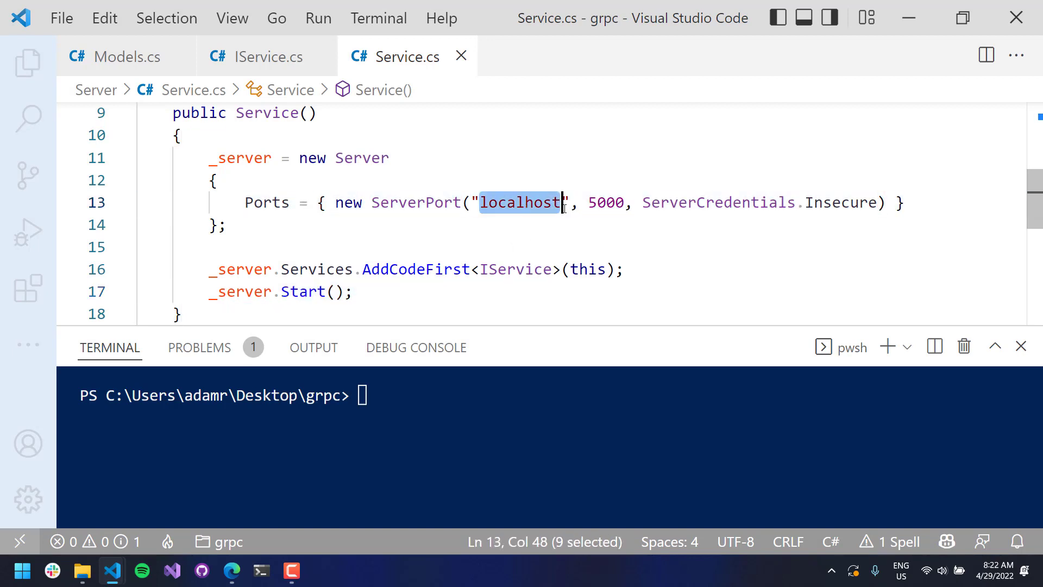
{"action": "double_click", "coordinate": [840, 202]}
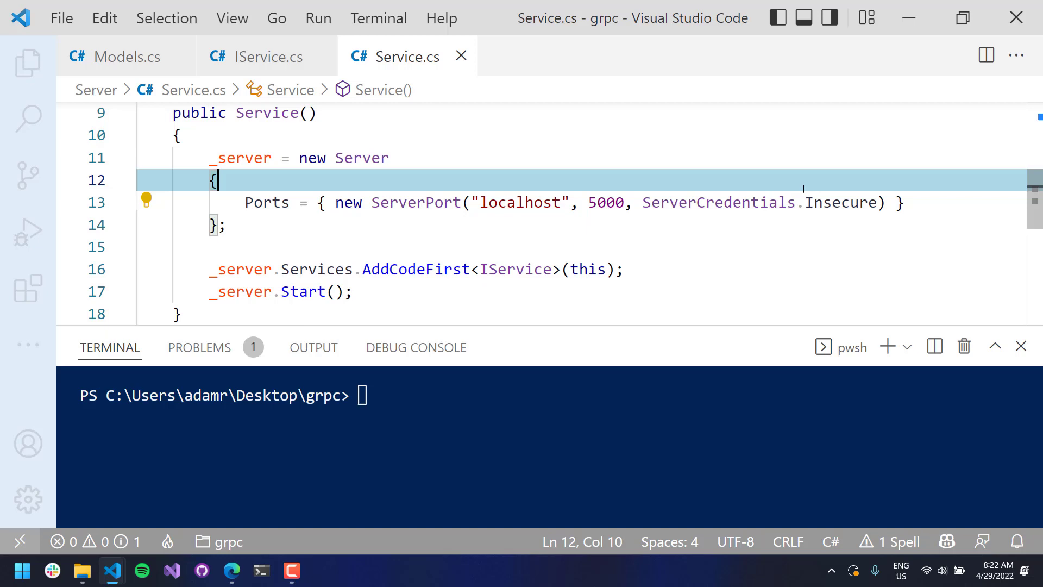
{"action": "scroll", "scroll_direction": "up", "scroll_amount": 3}
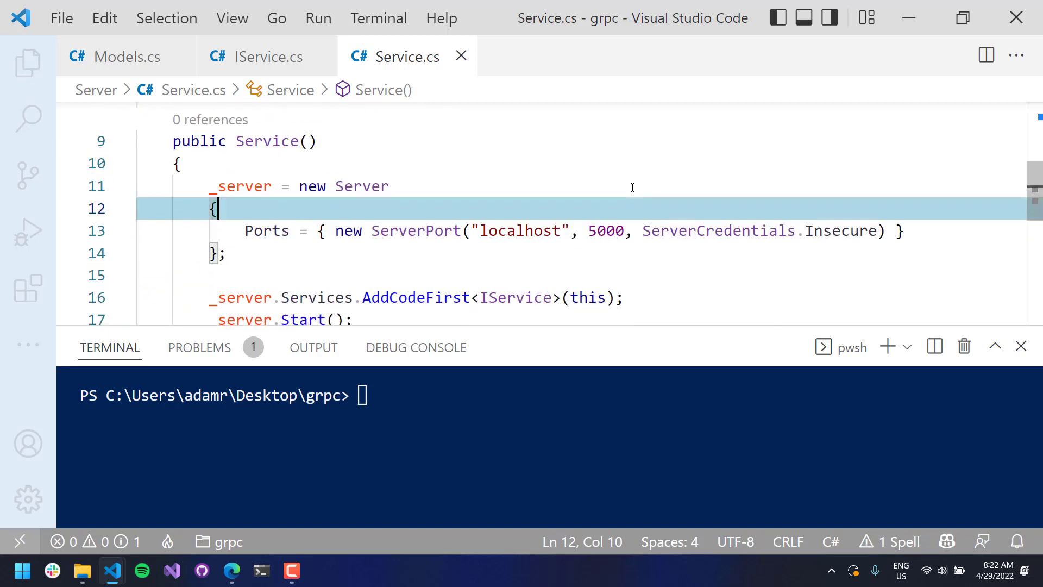
{"action": "scroll", "scroll_direction": "down", "scroll_amount": 3}
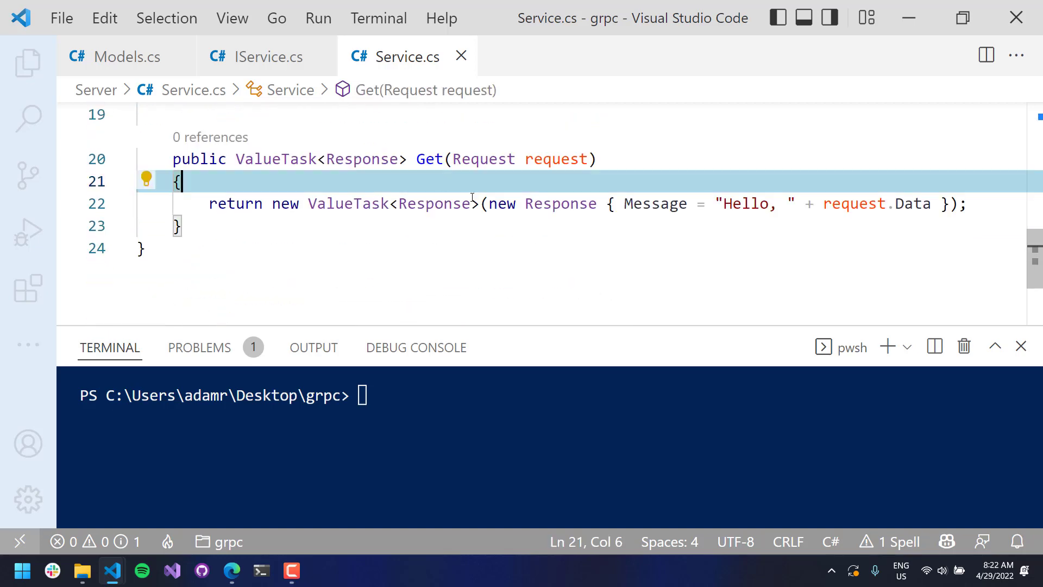
{"action": "scroll", "scroll_direction": "up", "scroll_amount": 3}
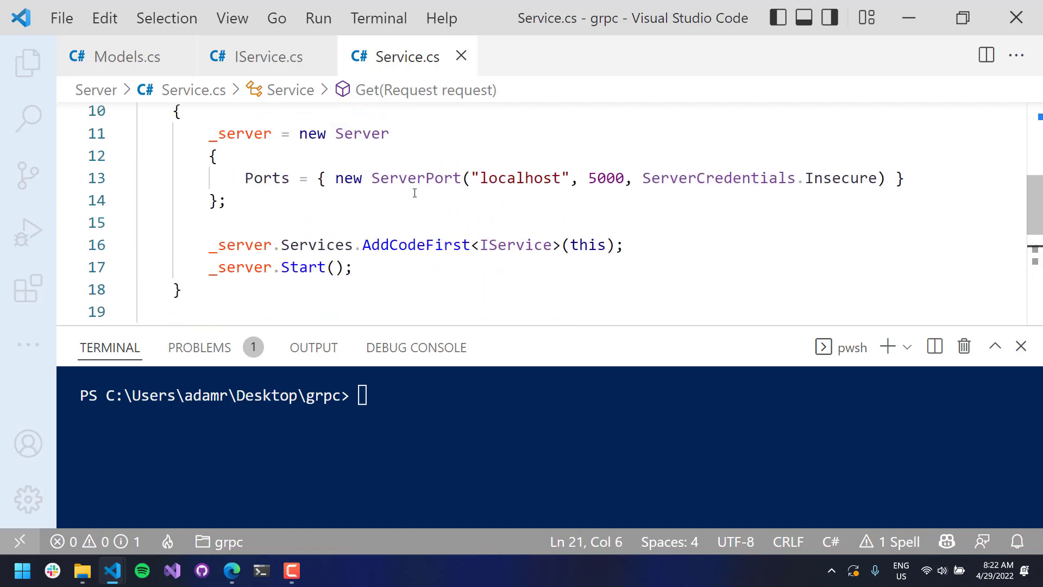
{"action": "scroll", "scroll_direction": "up", "scroll_amount": 3}
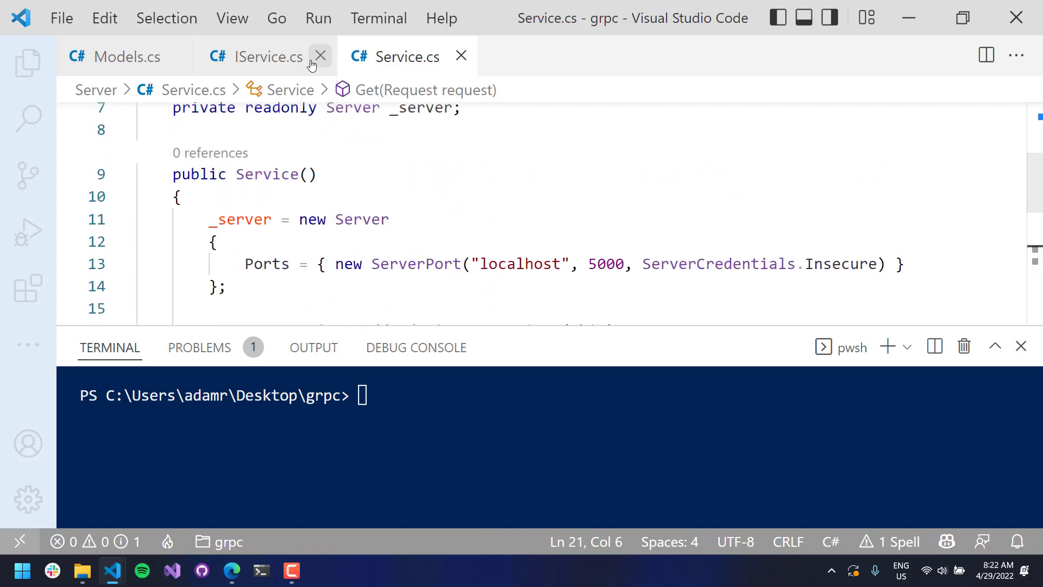
Make Server's Program.cs create a new Service, print 'Press any key to exit...', await a key, and save
{"action": "left_click", "coordinate": [27, 63]}
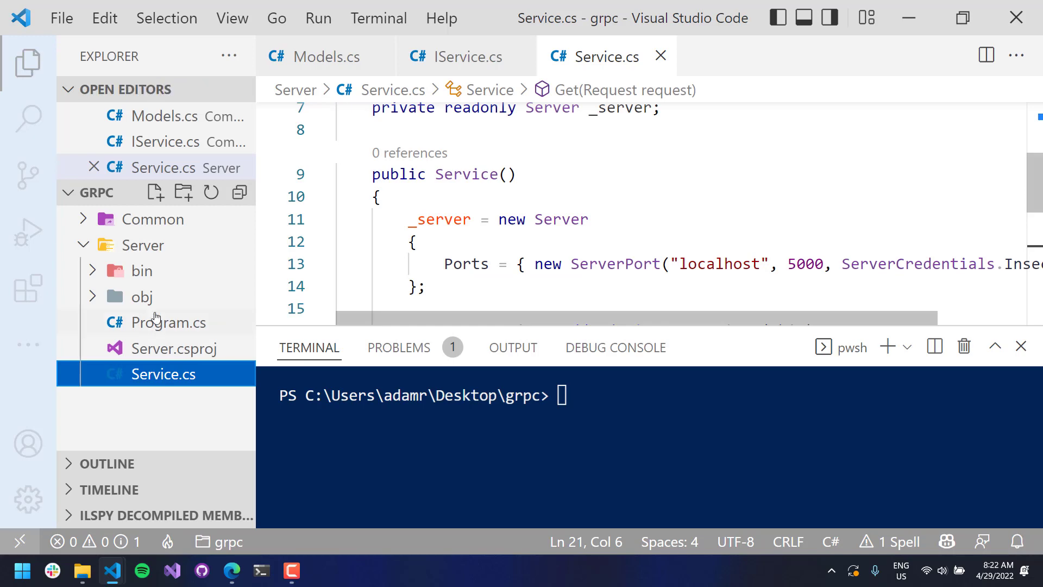
{"action": "left_click", "coordinate": [170, 322]}
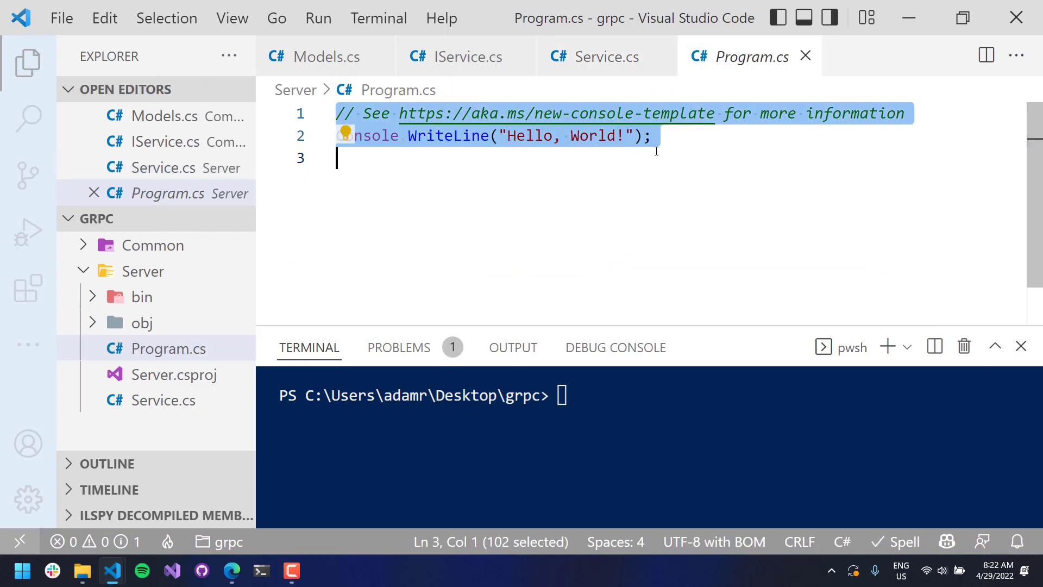
{"action": "type", "text": "\\"}
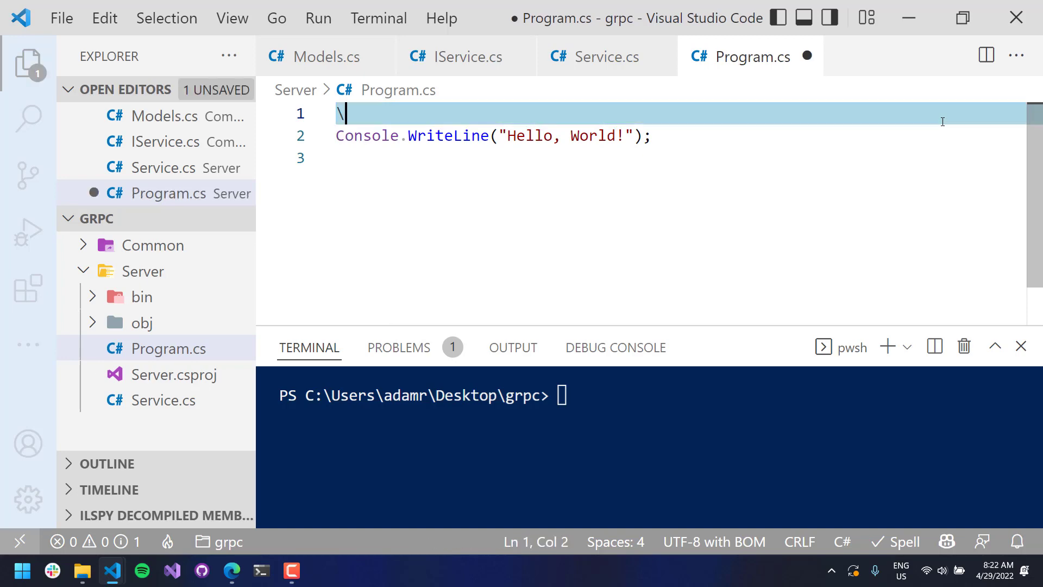
{"action": "type", "text": "new Service();"}
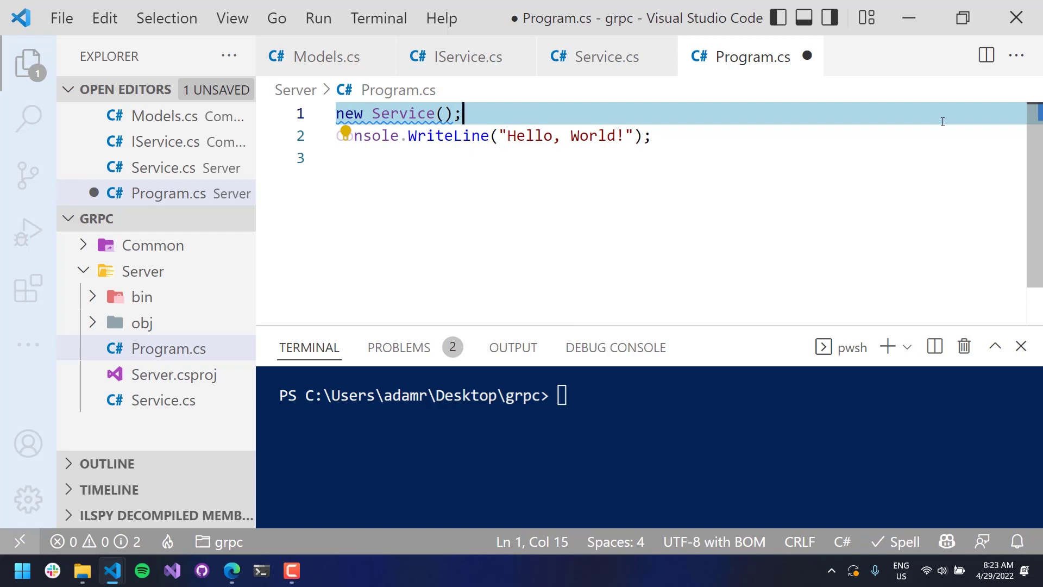
{"action": "mouse_move", "coordinate": [659, 179]}
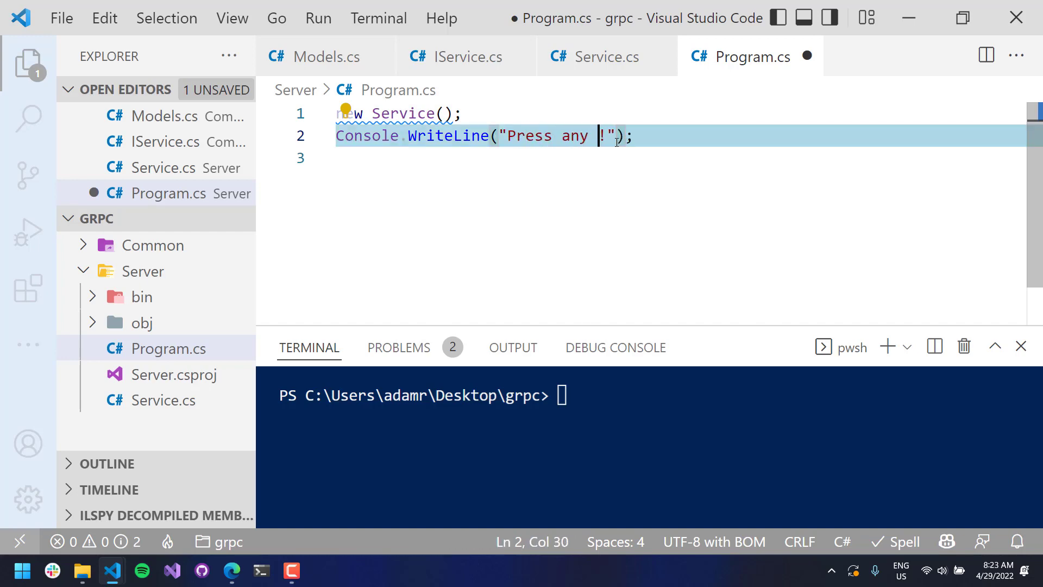
{"action": "type", "text": "key to exit..."}
{"action": "left_click", "coordinate": [681, 158]}
{"action": "type", "text": "Cons"}
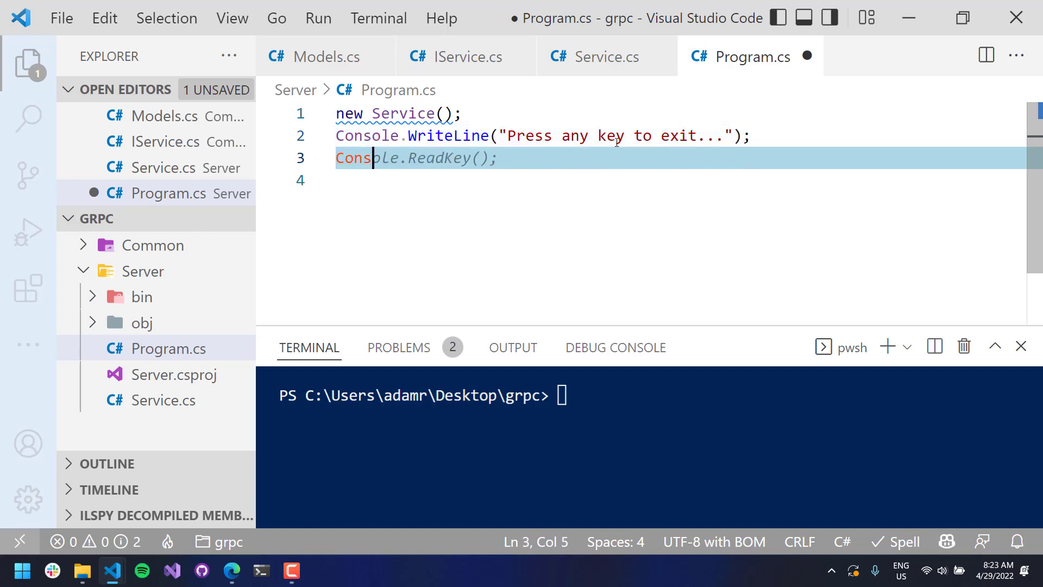
{"action": "key", "text": "ctrl+s"}
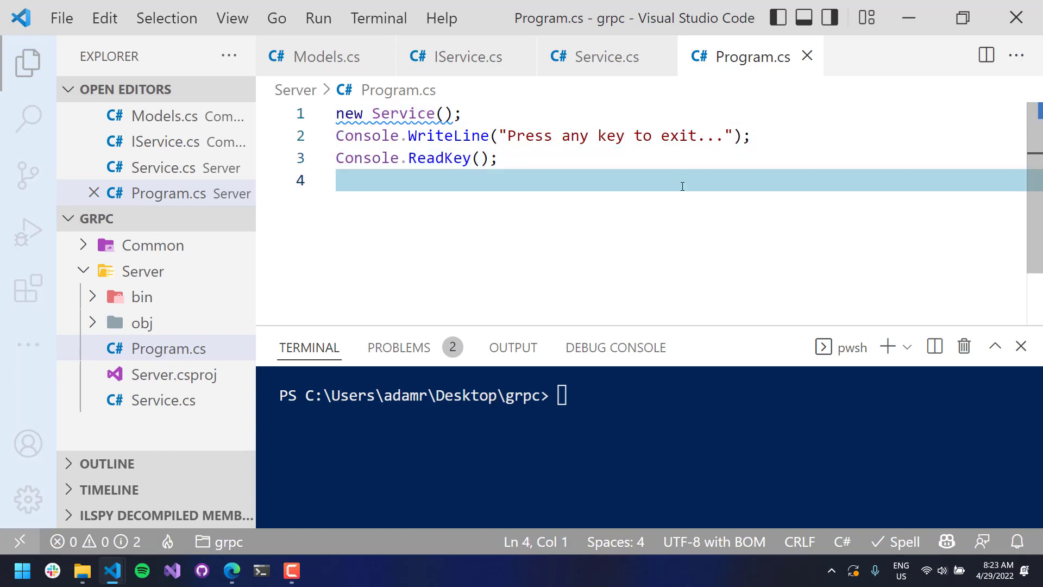
Collapse the Server folder and cd into Client in the integrated terminal
{"action": "left_click", "coordinate": [142, 270]}
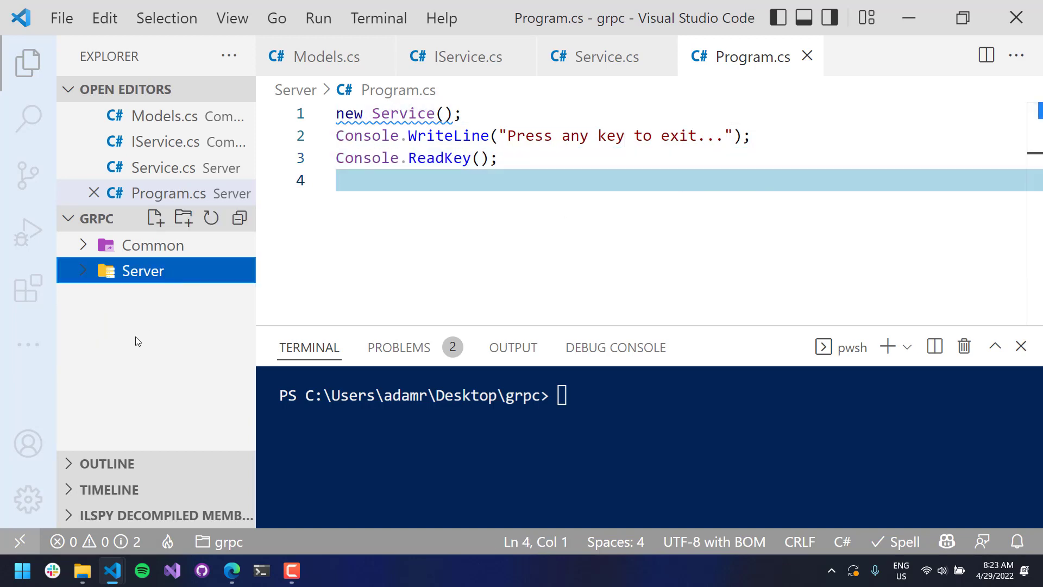
{"action": "left_click", "coordinate": [183, 218]}
{"action": "type", "text": "c"}
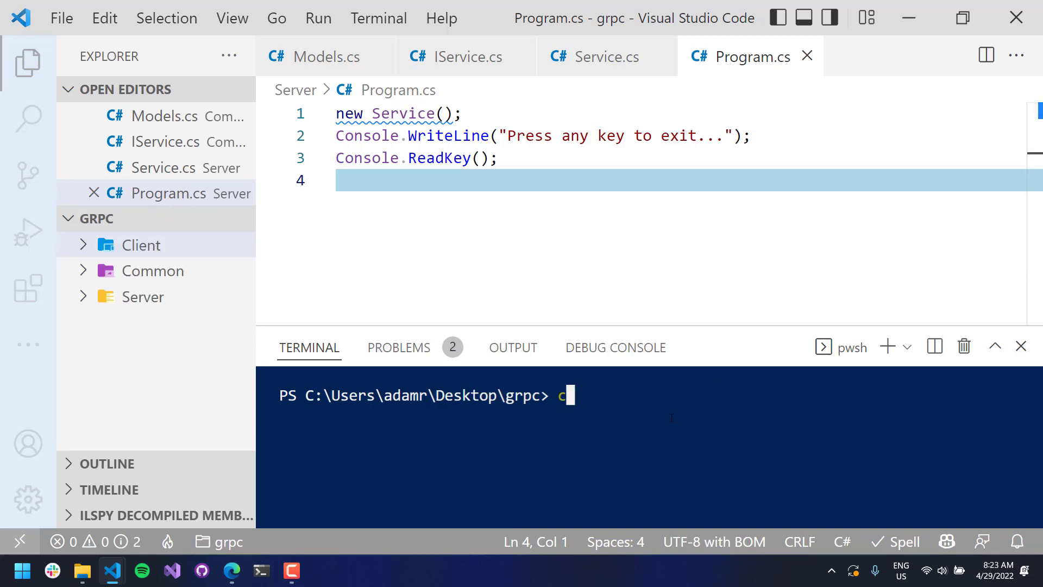
{"action": "type", "text": "d Client"}
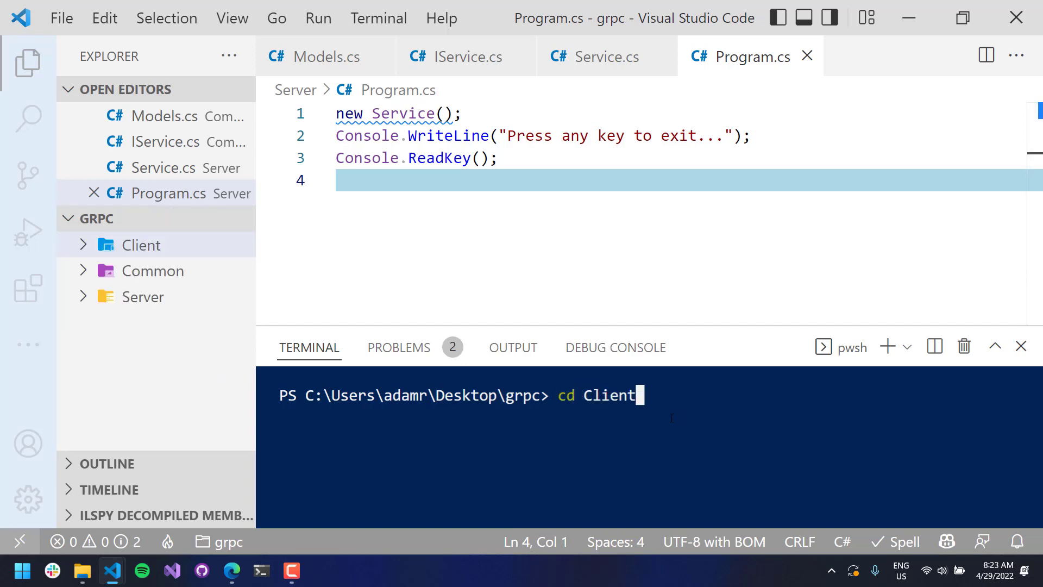
{"action": "key", "text": "Return"}
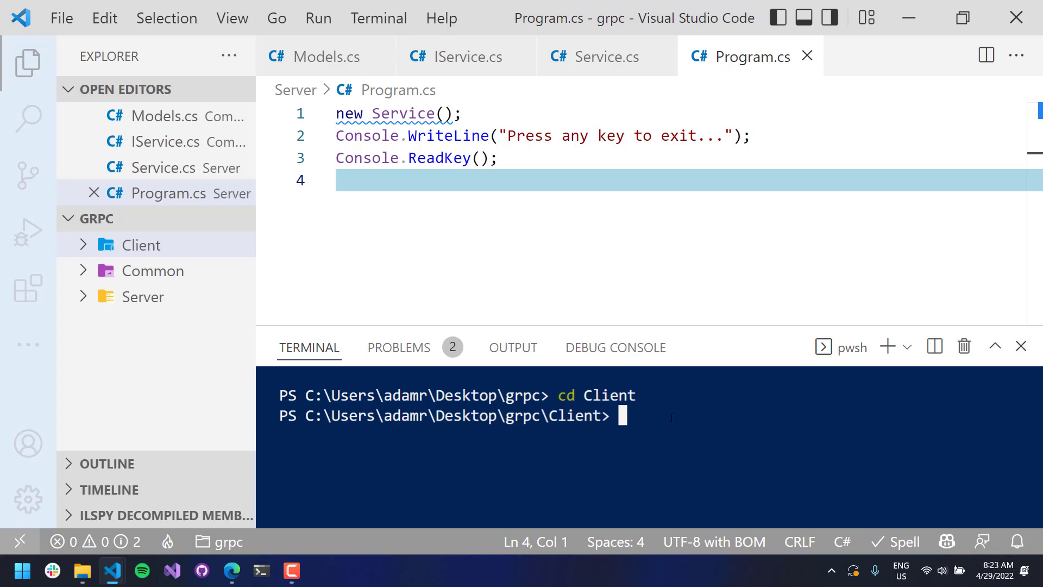
Create the Client console app with 'dotnet new console' and expand the Server folder
{"action": "type", "text": "dot"}
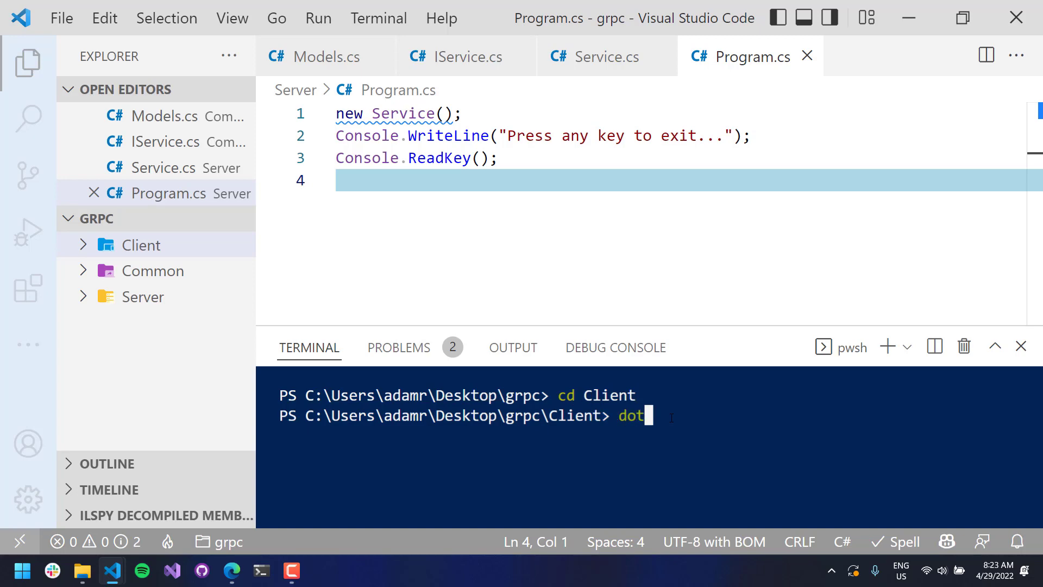
{"action": "type", "text": "net"}
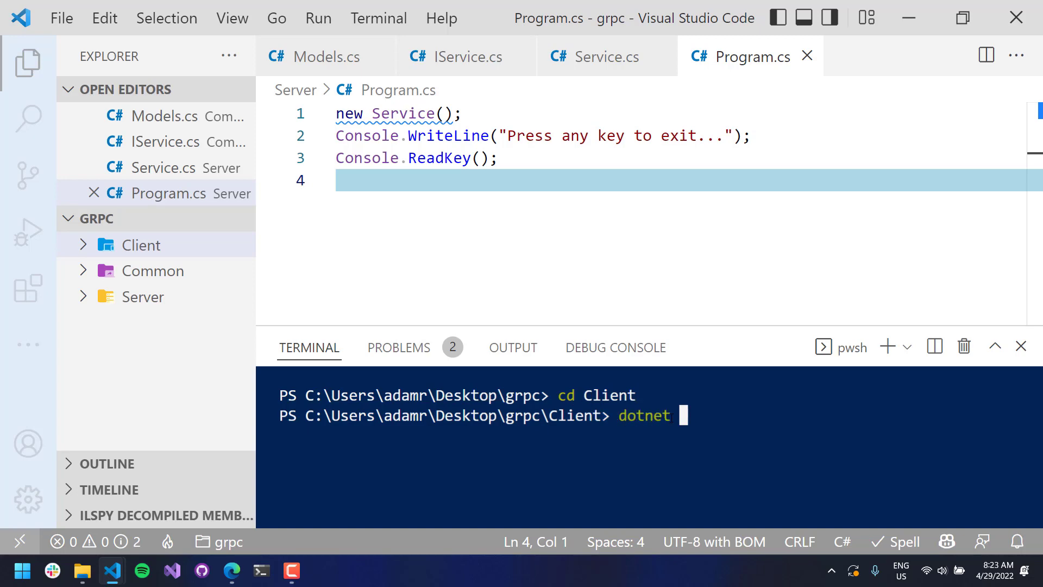
{"action": "type", "text": "new console"}
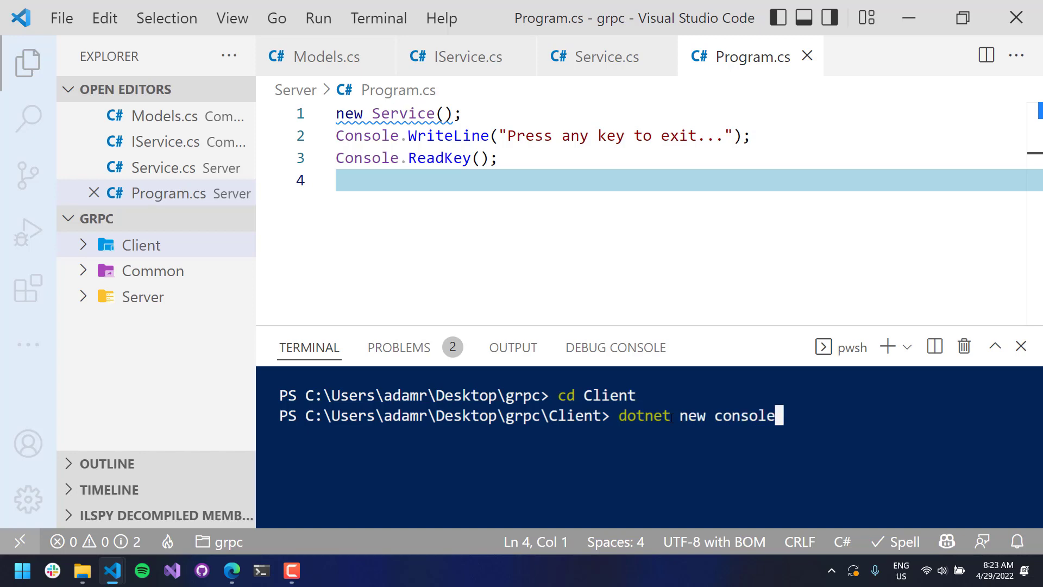
{"action": "key", "text": "Return"}
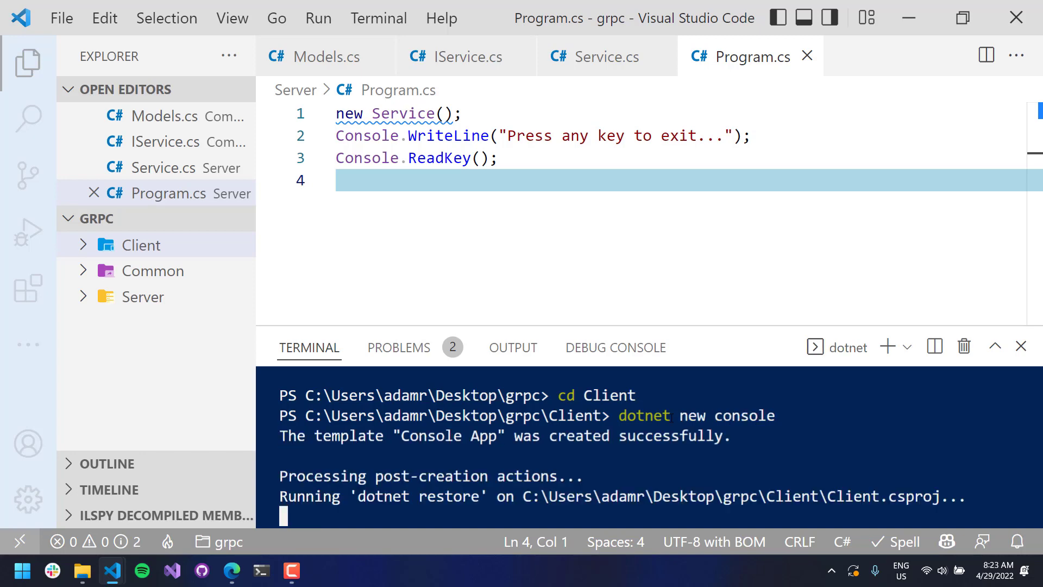
{"action": "left_click", "coordinate": [142, 296]}
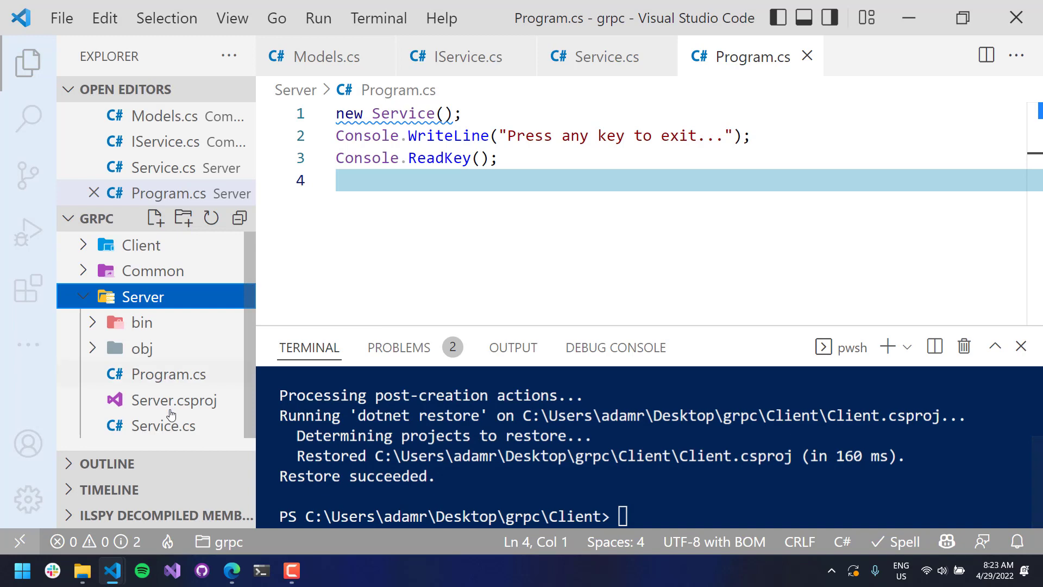
Copy Server.csproj's protobuf-net.Grpc.Native and Common references into Client.csproj
{"action": "left_click", "coordinate": [172, 399]}
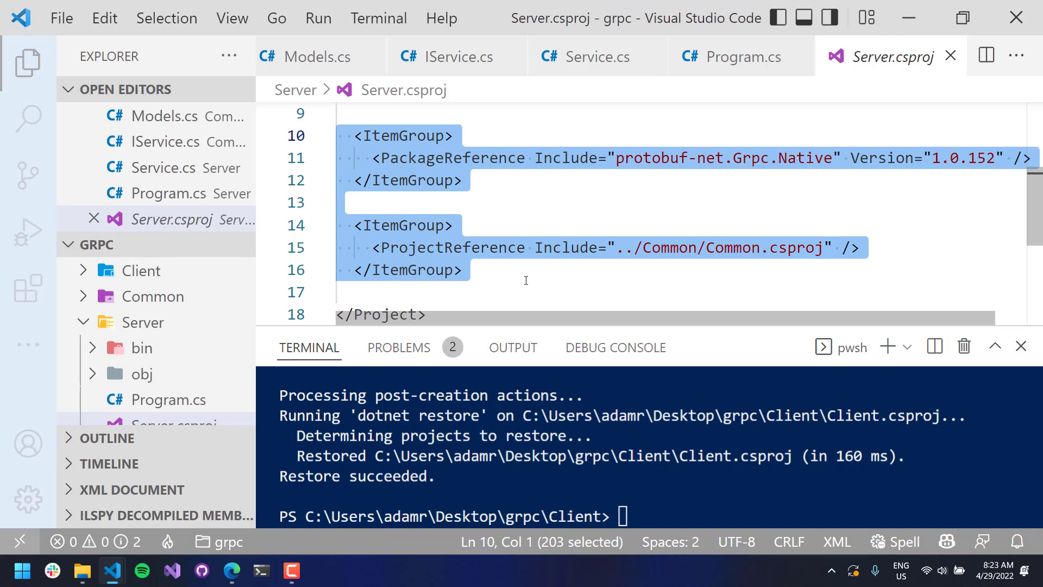
{"action": "left_click", "coordinate": [144, 322]}
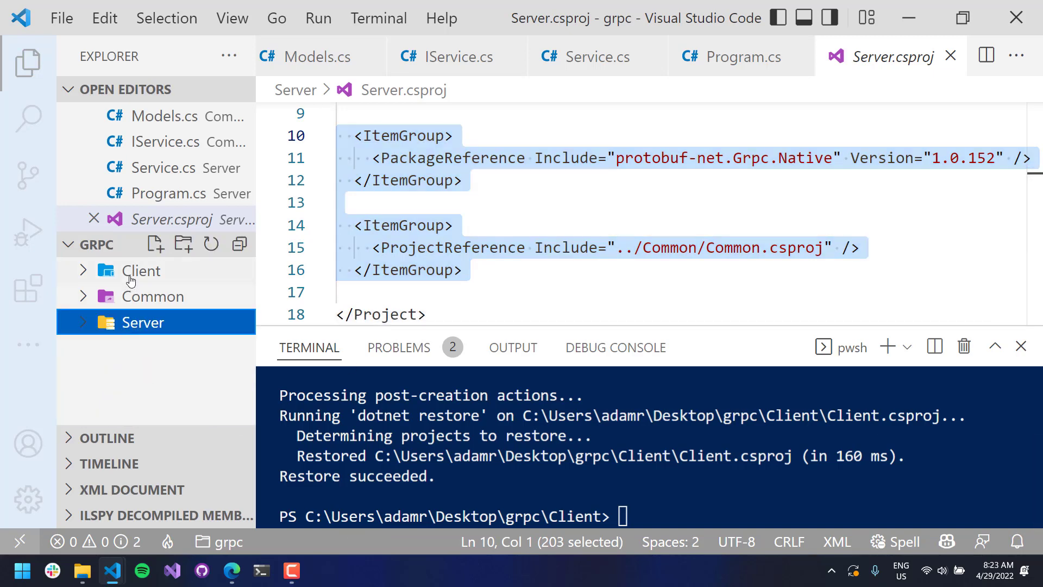
{"action": "left_click", "coordinate": [140, 270]}
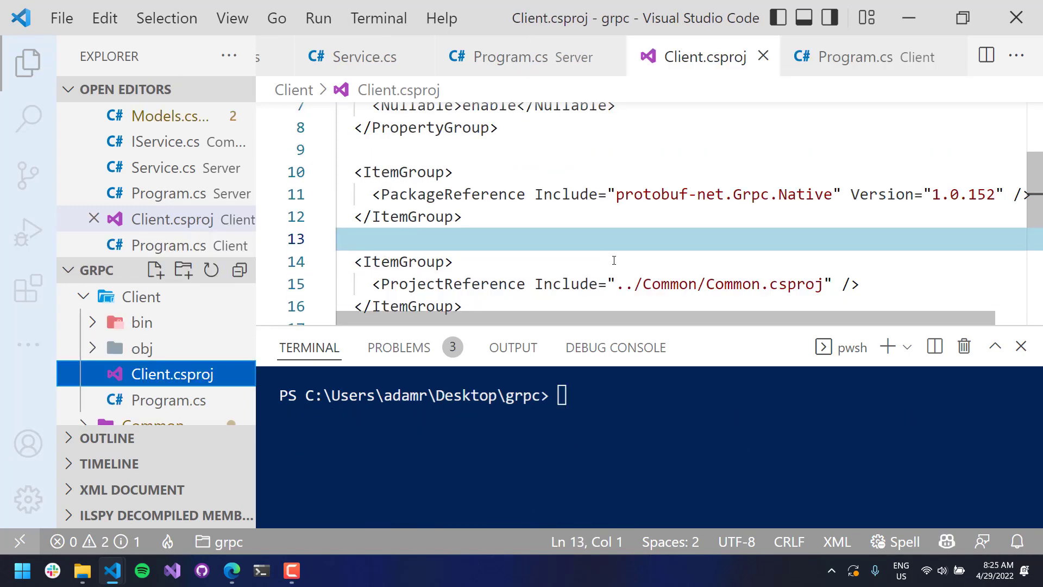
{"action": "left_click", "coordinate": [169, 400]}
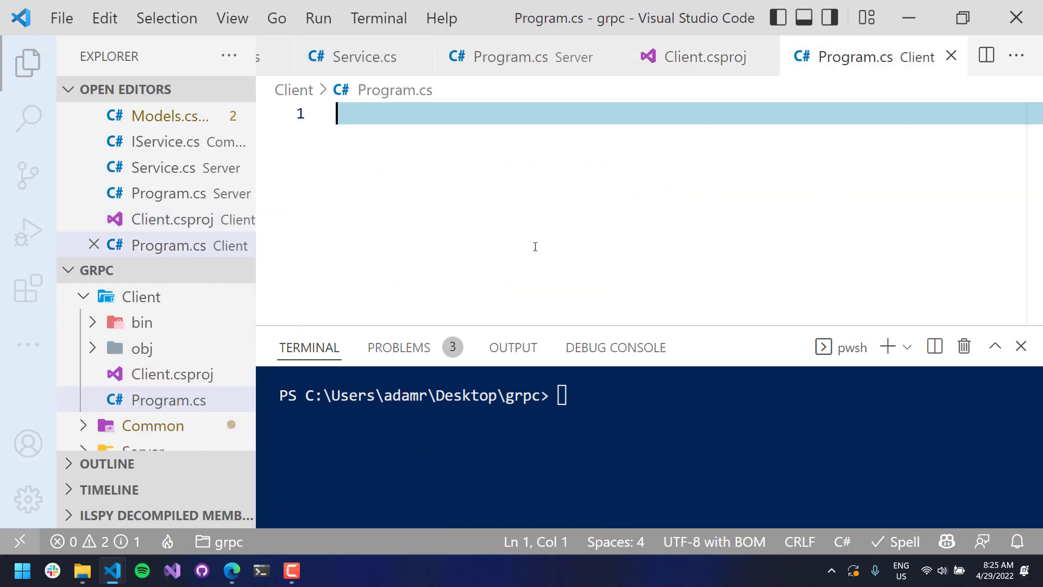
Create a Channel to localhost:5000 with insecure credentials, importing Grpc.Core
{"action": "type", "text": "var chan"}
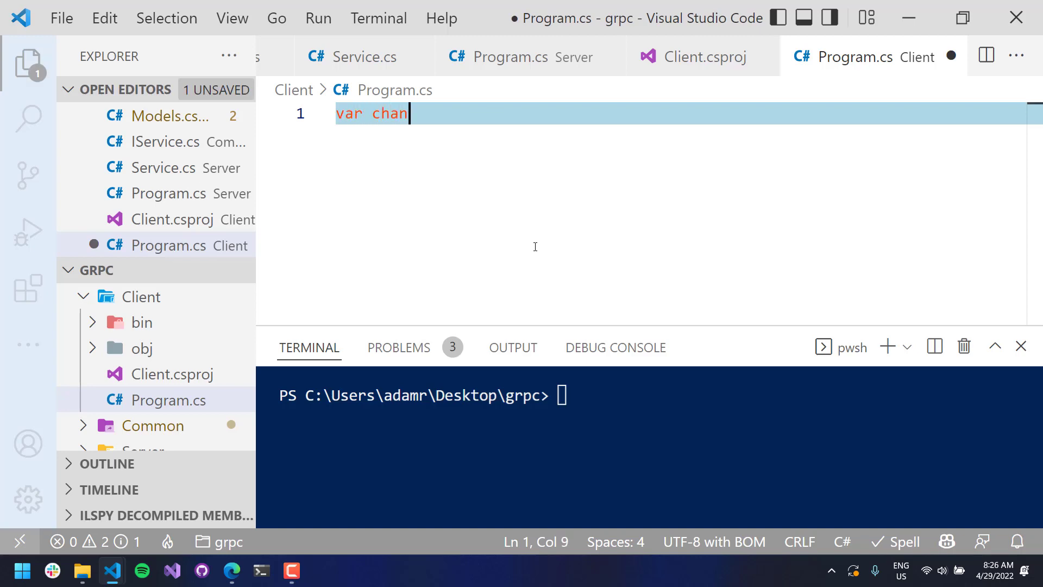
{"action": "type", "text": "nel = new Channel();"}
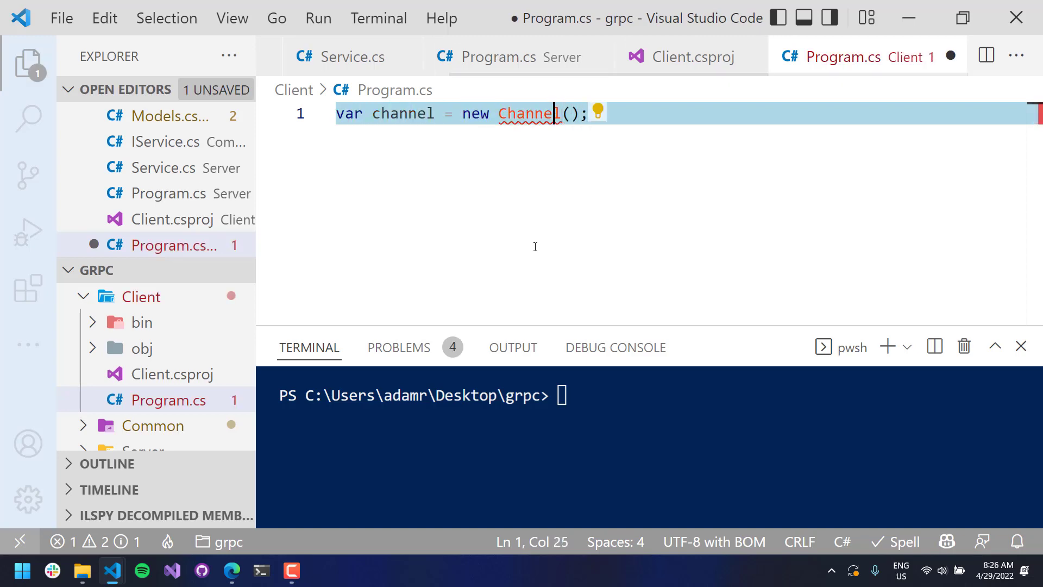
{"action": "left_click", "coordinate": [596, 112]}
{"action": "type", "text": "\""}
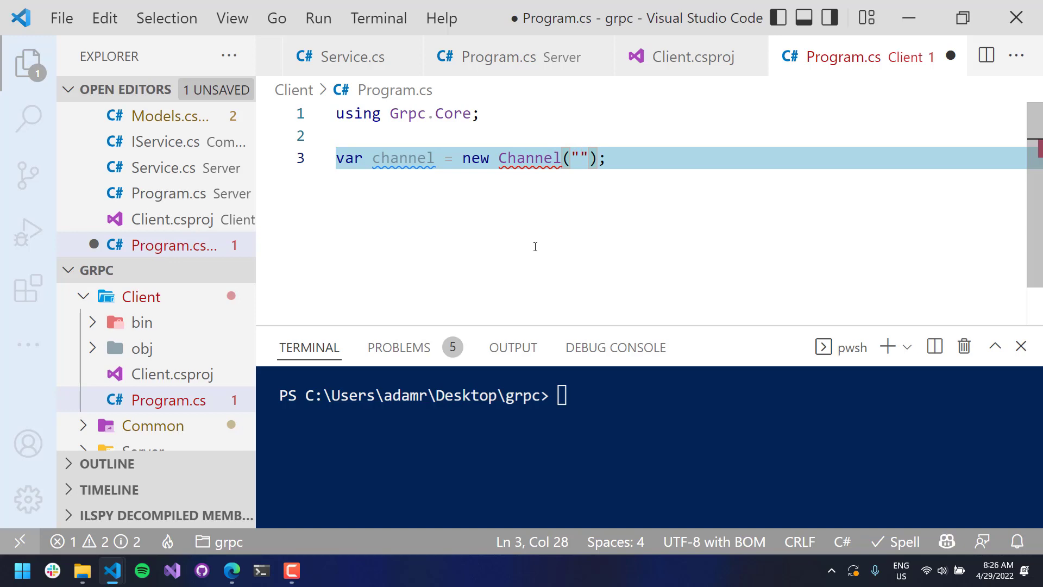
{"action": "type", "text": "loca;l"}
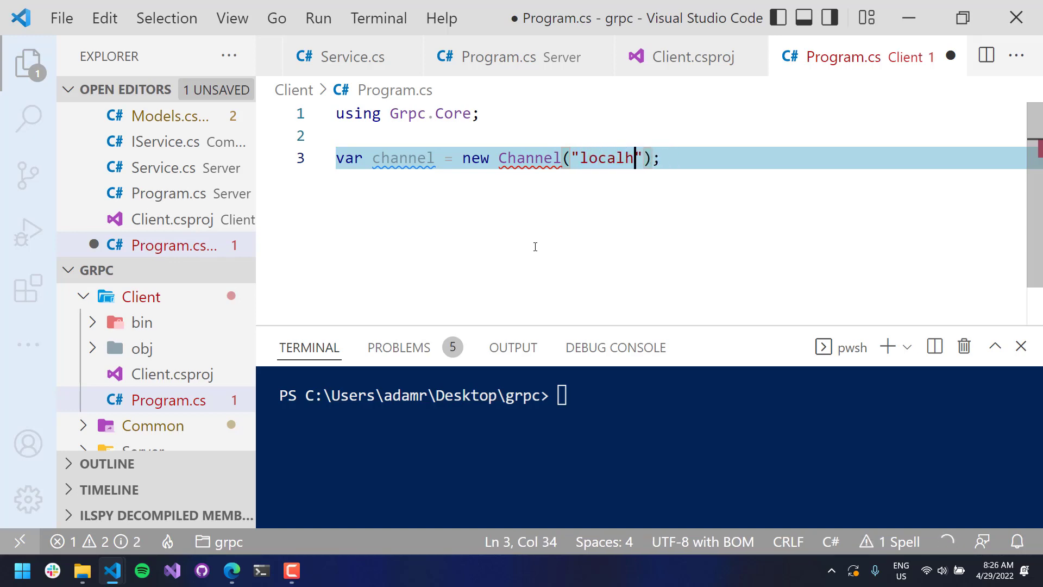
{"action": "type", "text": "ost:5000\", ChannelCredentials.Insecure"}
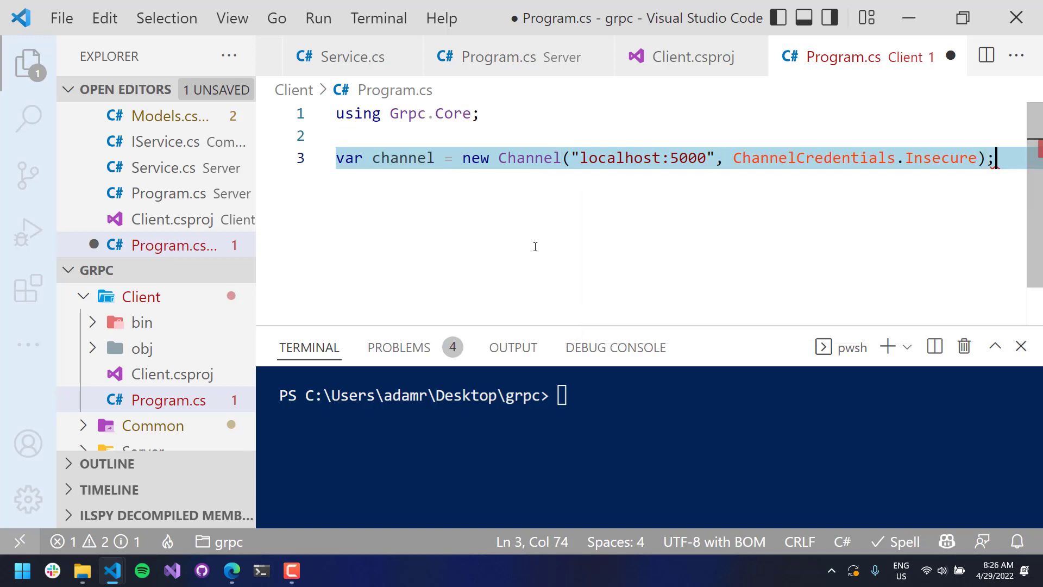
{"action": "key", "text": "Enter"}
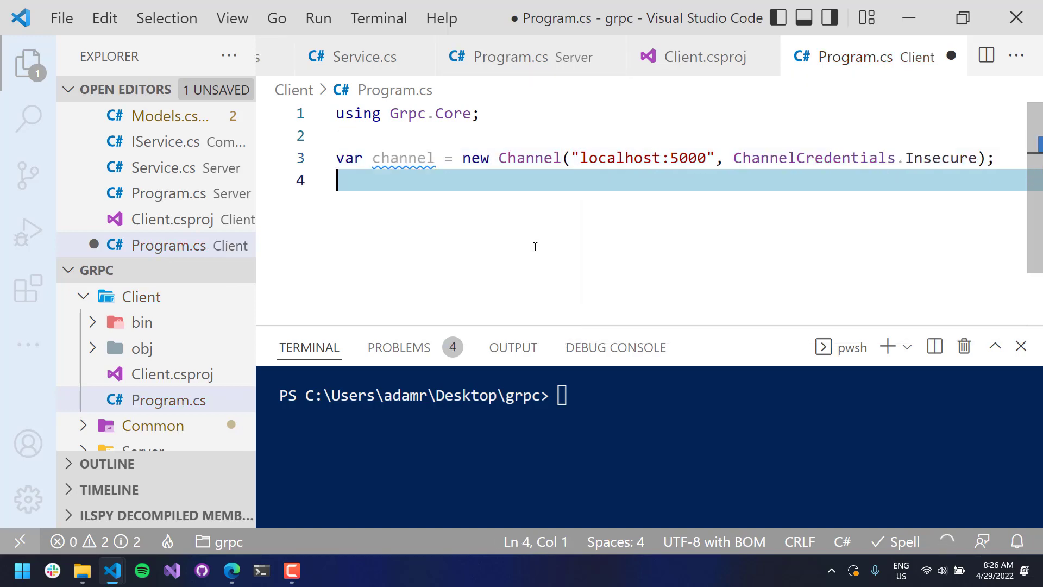
Create the client via channel.CreateGrpcService<IService>(), adding Common and ProtoBuf.Grpc.Client usings
{"action": "type", "text": "var client = new Greeter.GreeterClient(channel);"}
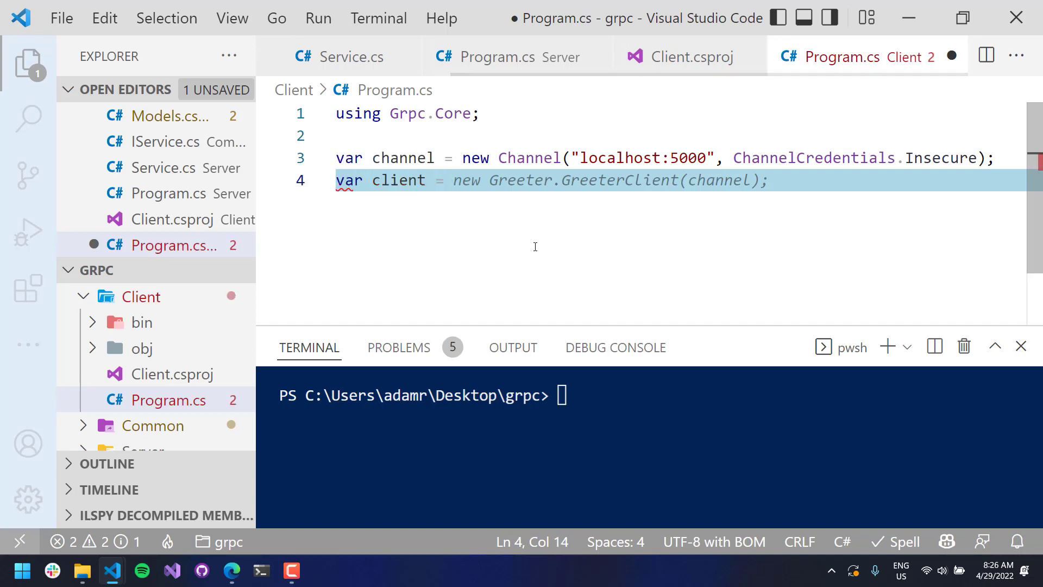
{"action": "type", "text": "channel."}
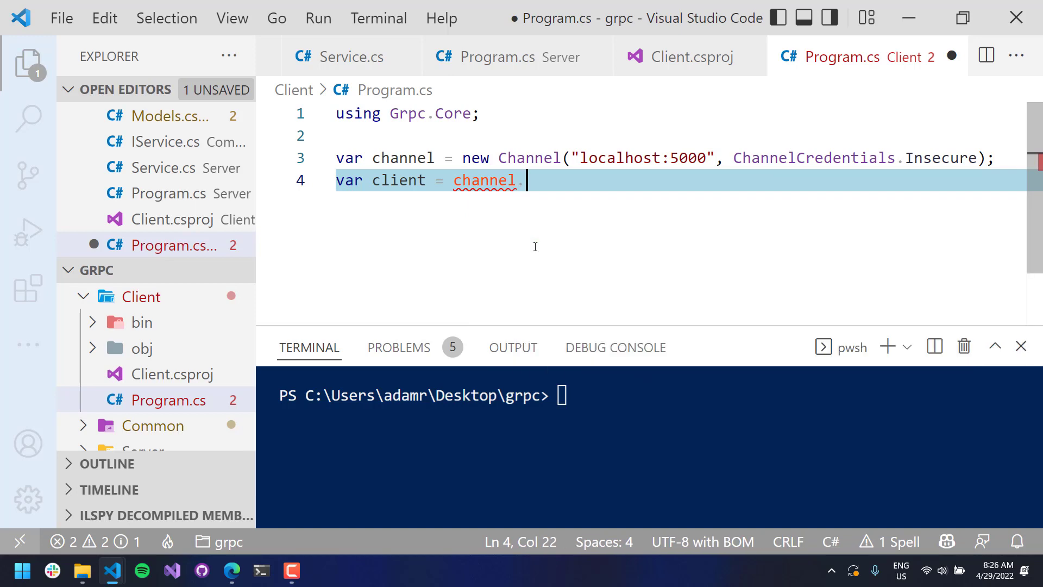
{"action": "type", "text": "CreateGrpcService<"}
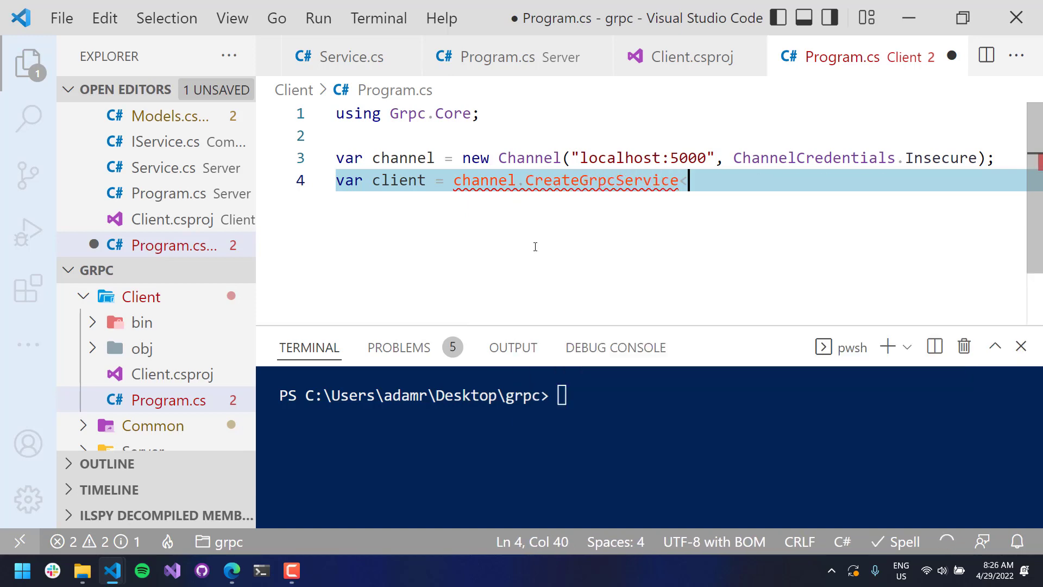
{"action": "type", "text": "IService>();"}
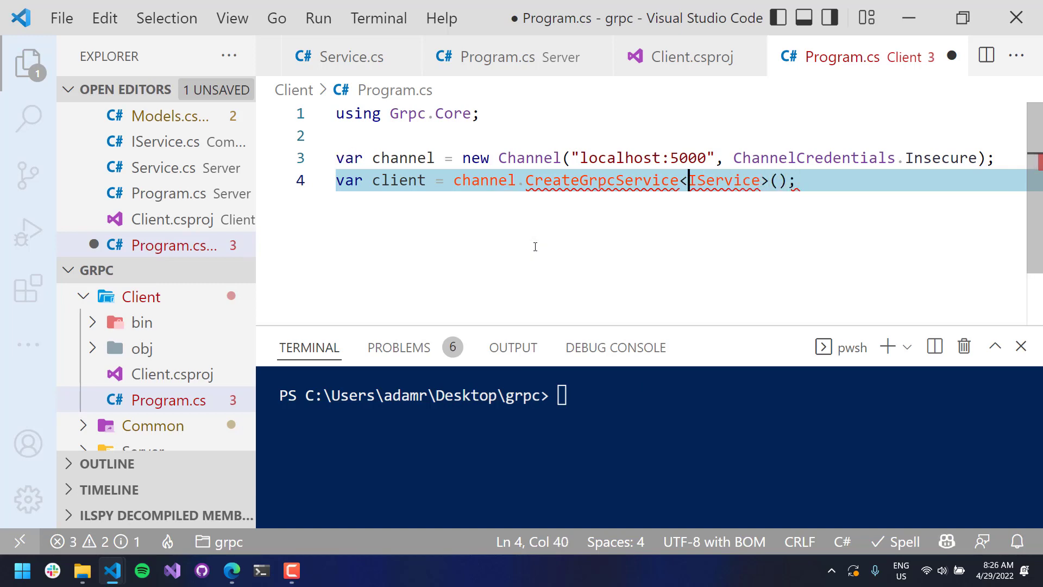
{"action": "type", "text": "using Common;"}
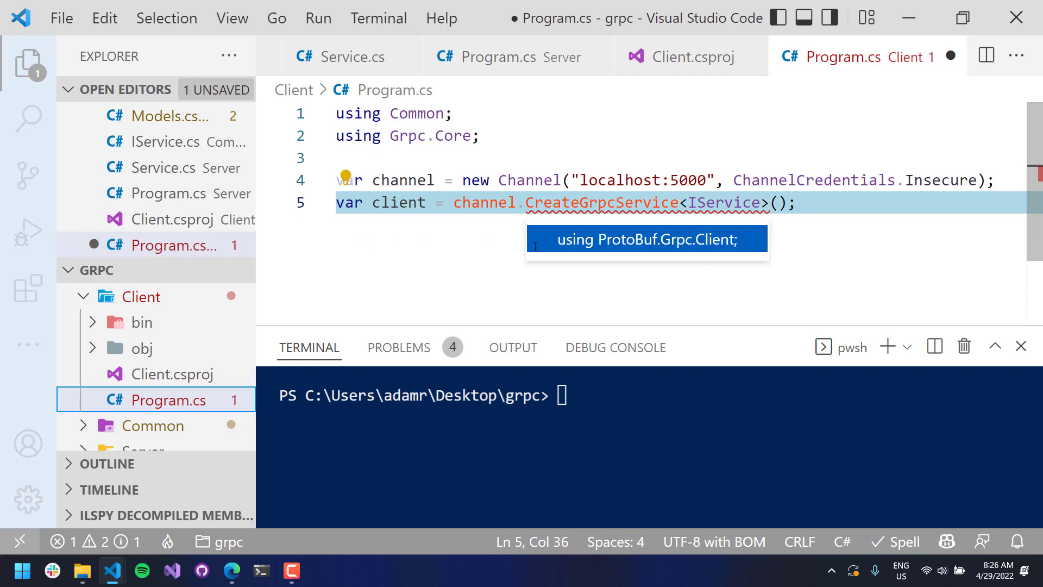
{"action": "left_click", "coordinate": [646, 240]}
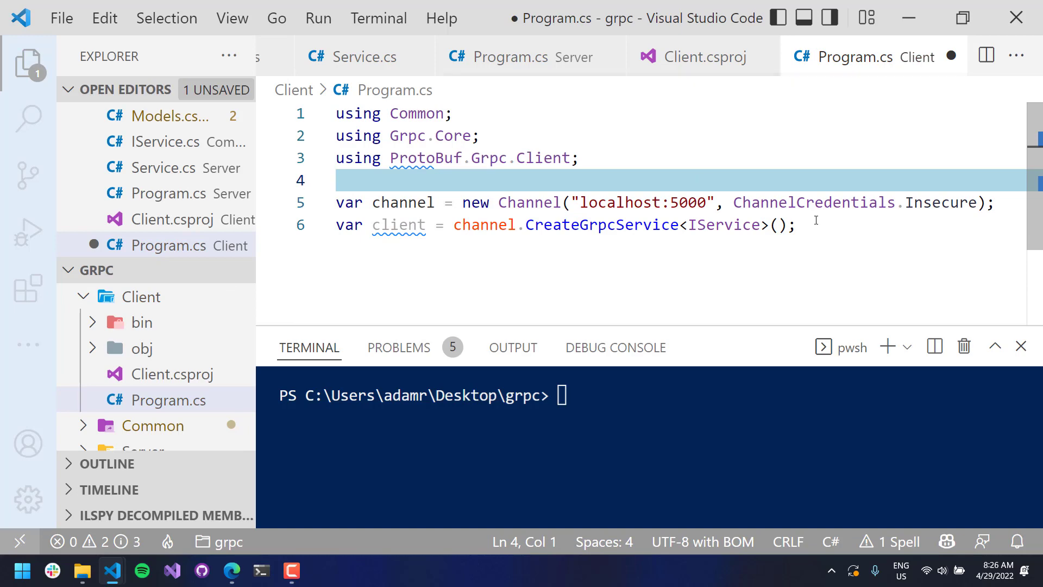
{"action": "key", "text": "Enter"}
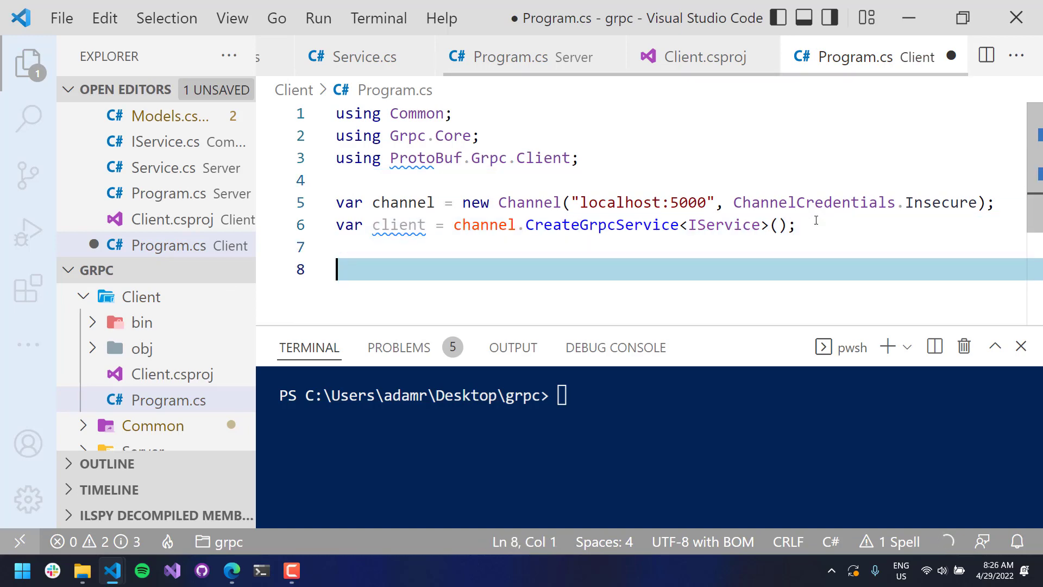
Await client.Get with a GetRequest of Id 1 and Data "Adam" into response
{"action": "type", "text": "var res"}
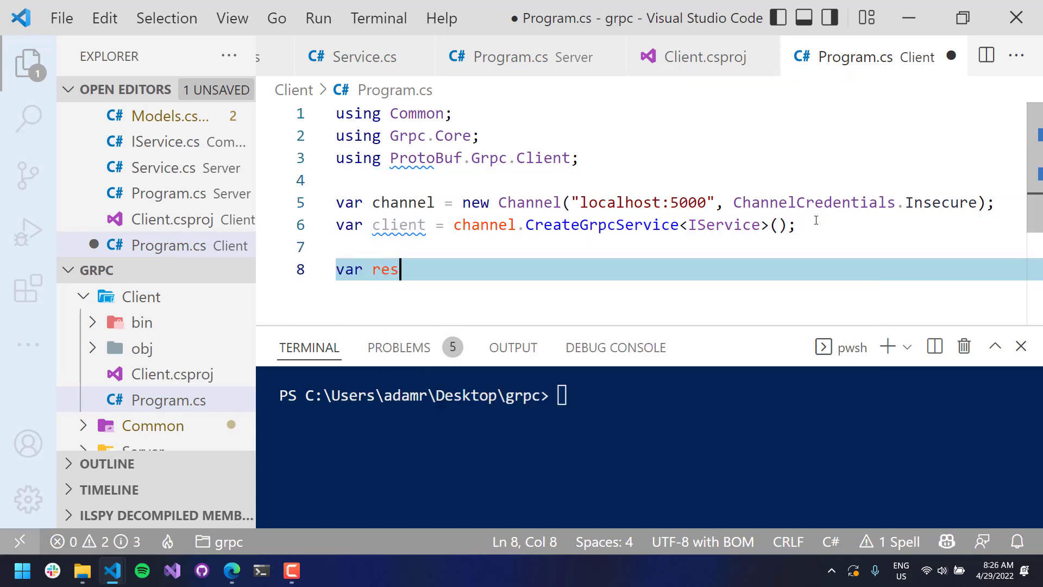
{"action": "type", "text": "ponse = client.Get"}
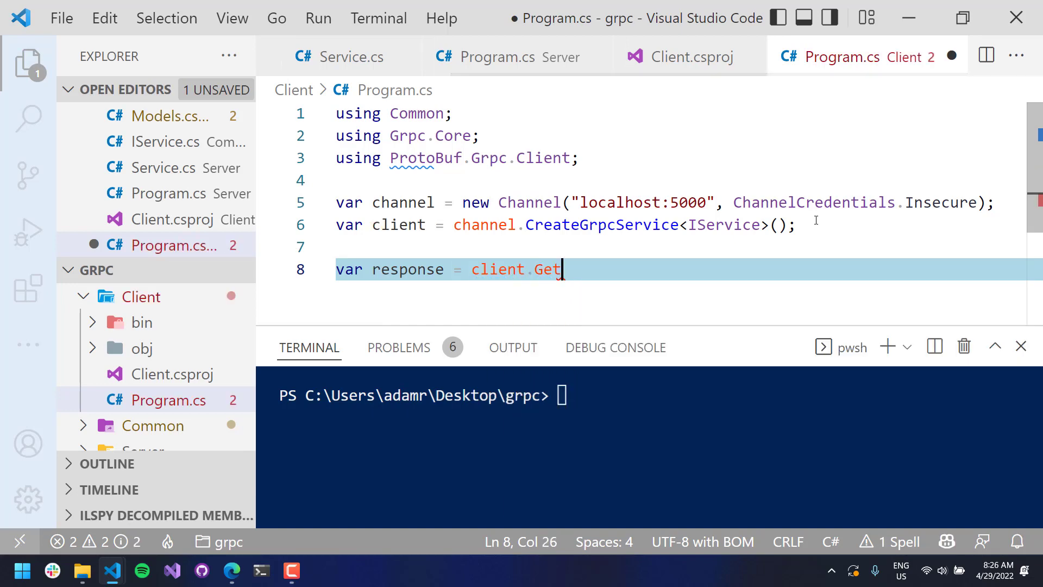
{"action": "type", "text": "(new GetRequest { Id = 1 });"}
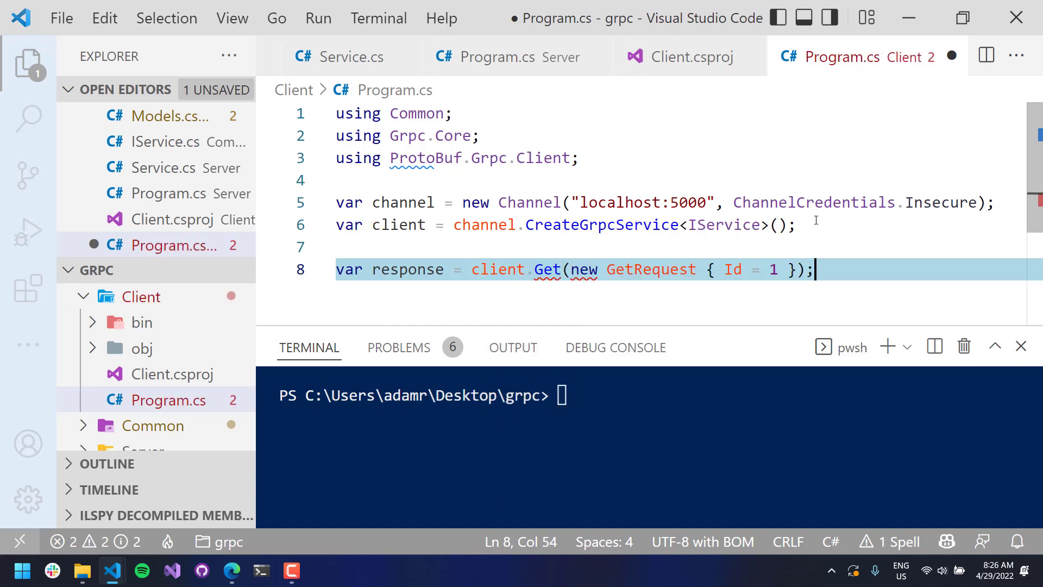
{"action": "type", "text": ", Dat"}
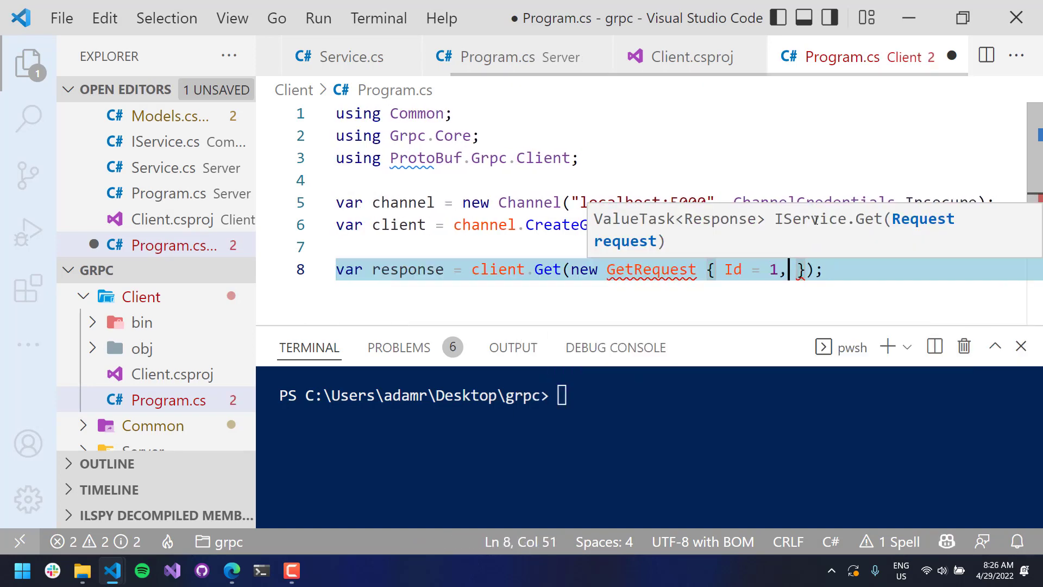
{"action": "key", "text": "Backspace"}
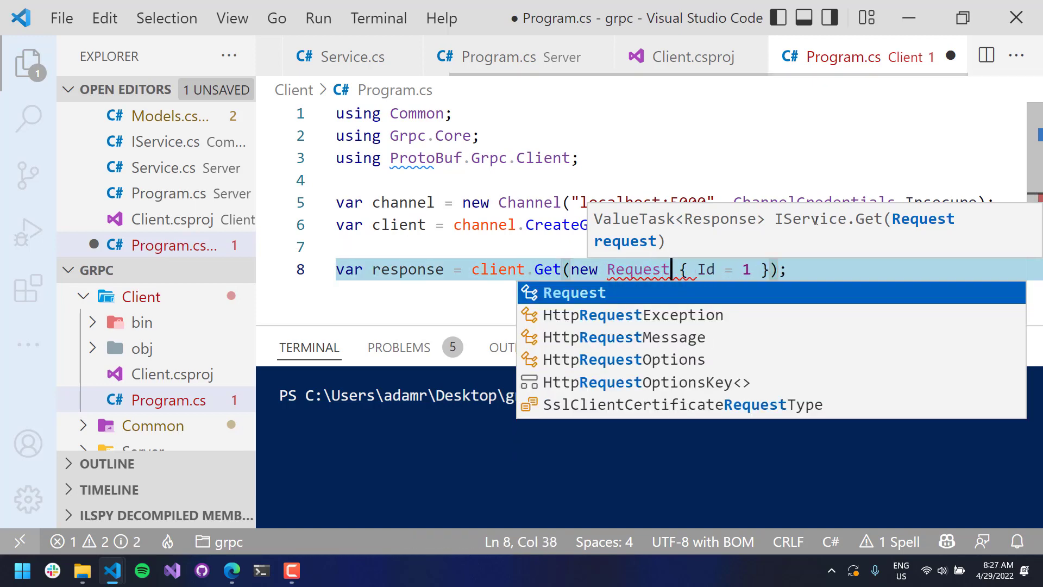
{"action": "type", "text": ", D"}
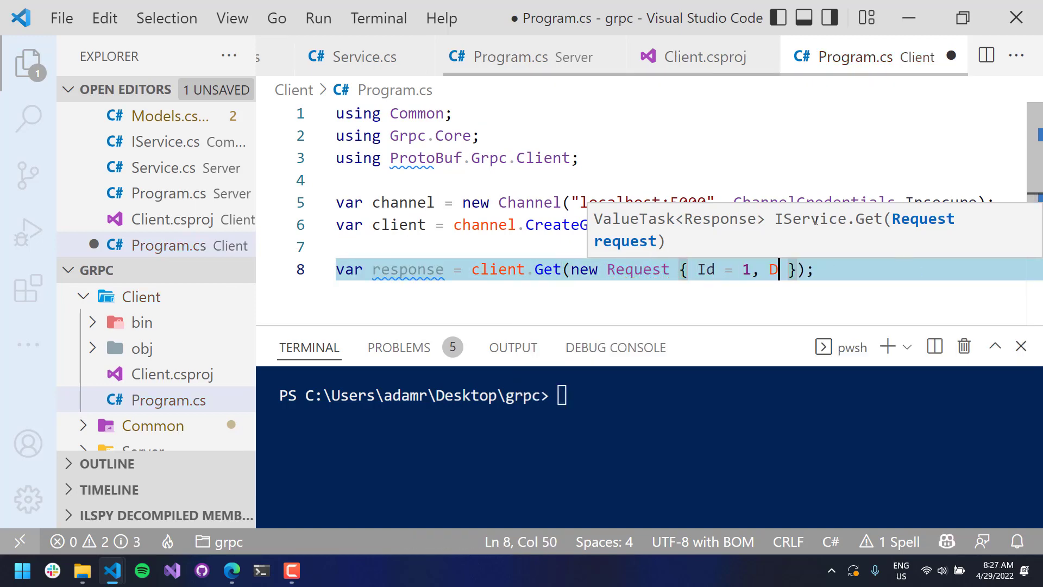
{"action": "type", "text": "ata = \"Adam\""}
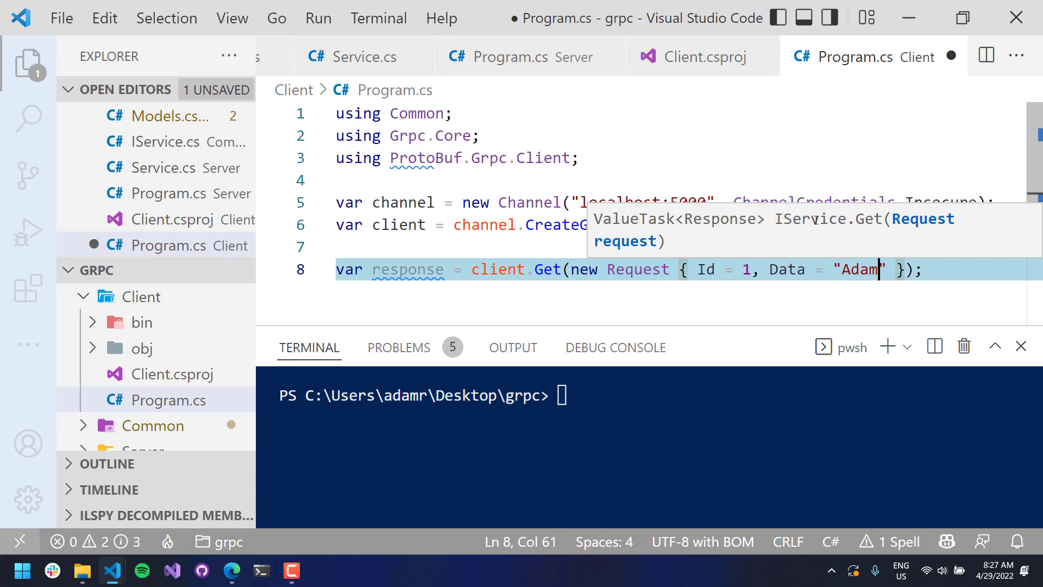
{"action": "left_click", "coordinate": [479, 270]}
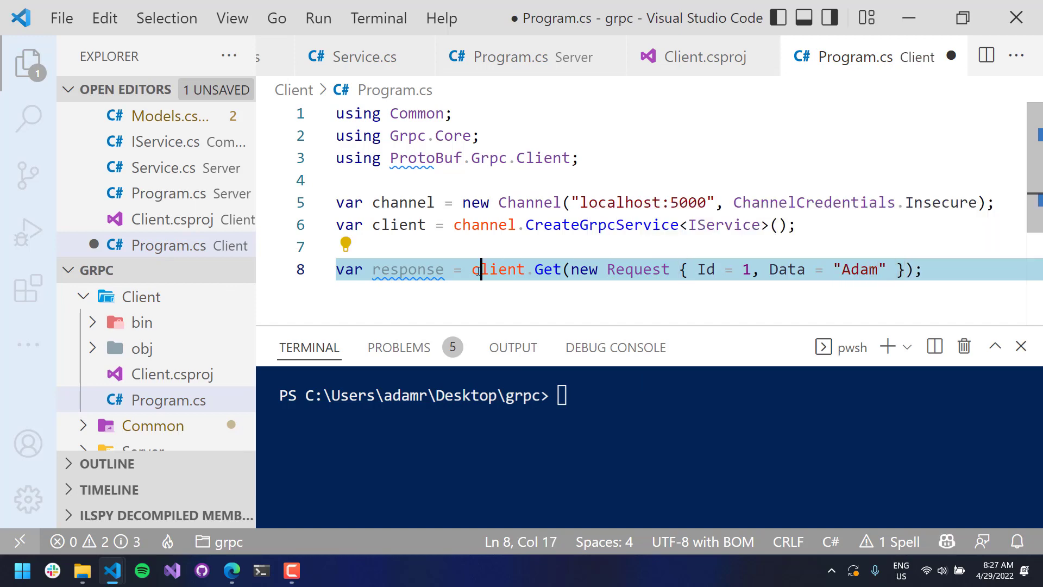
{"action": "type", "text": "await"}
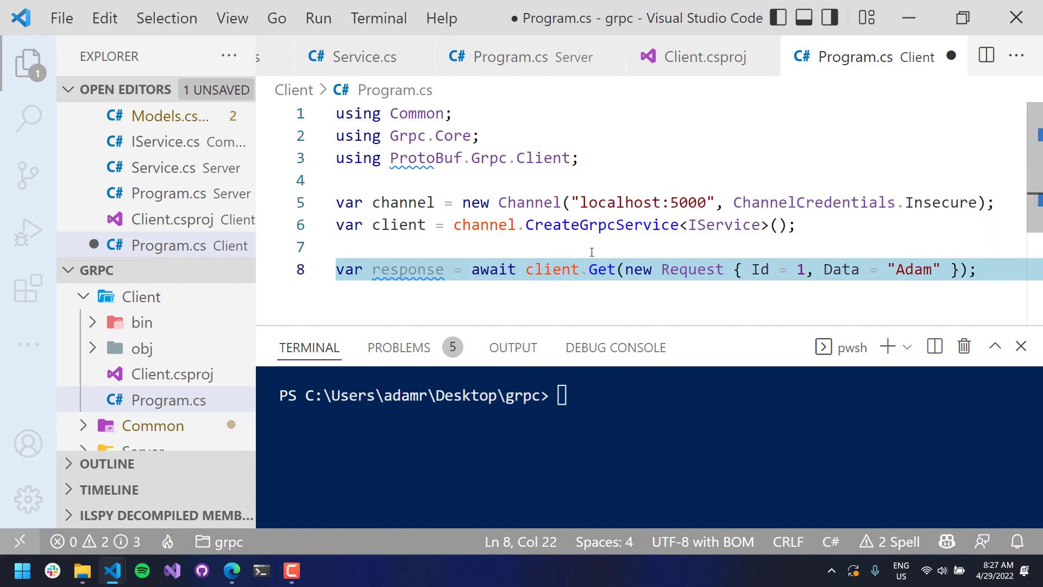
Print response.Message and end the program with Console.ReadLine()
{"action": "left_click", "coordinate": [598, 269]}
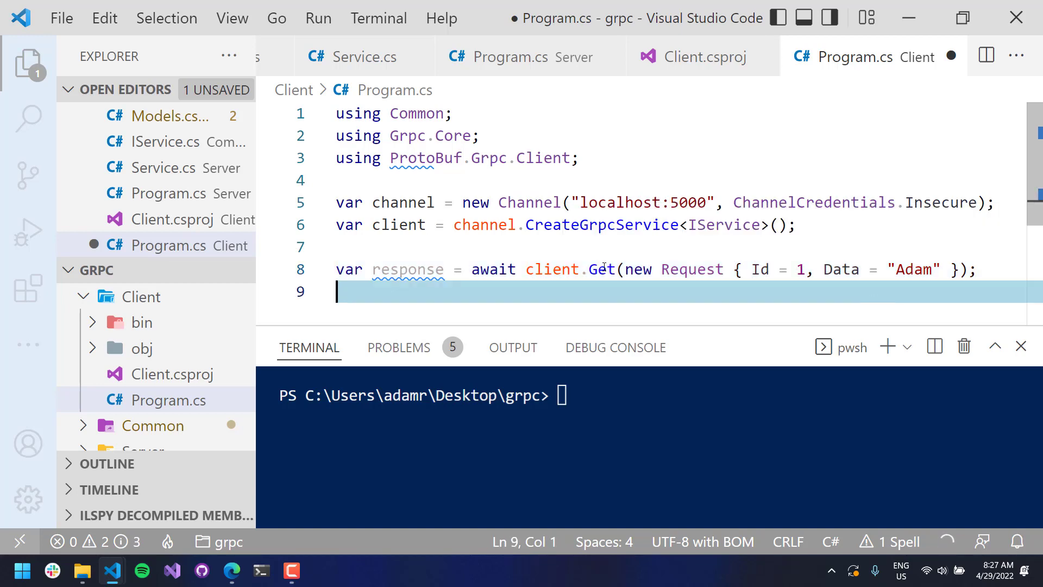
{"action": "type", "text": "Console.WriteLine(response.Data);"}
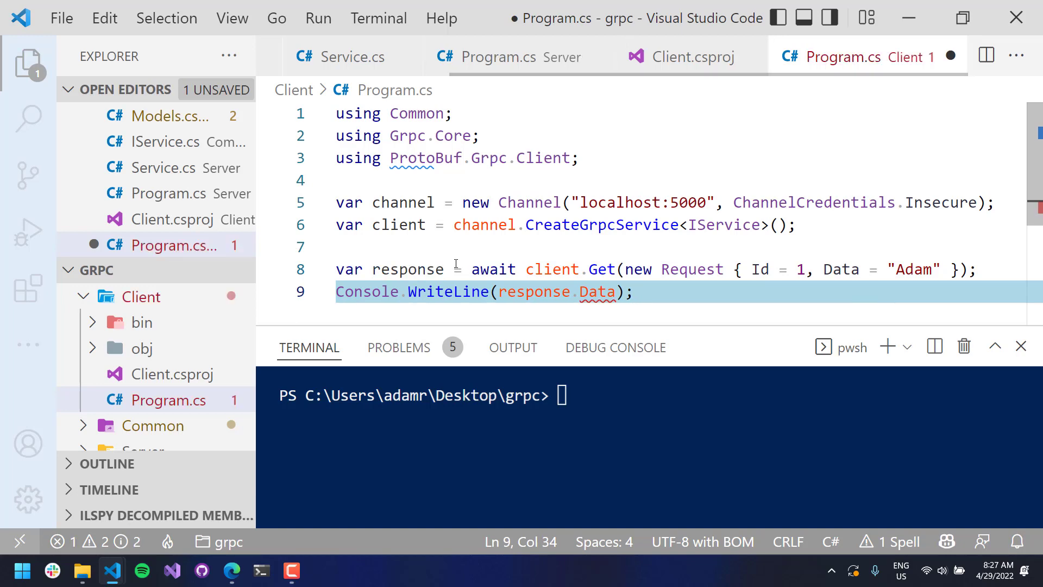
{"action": "type", "text": "Message"}
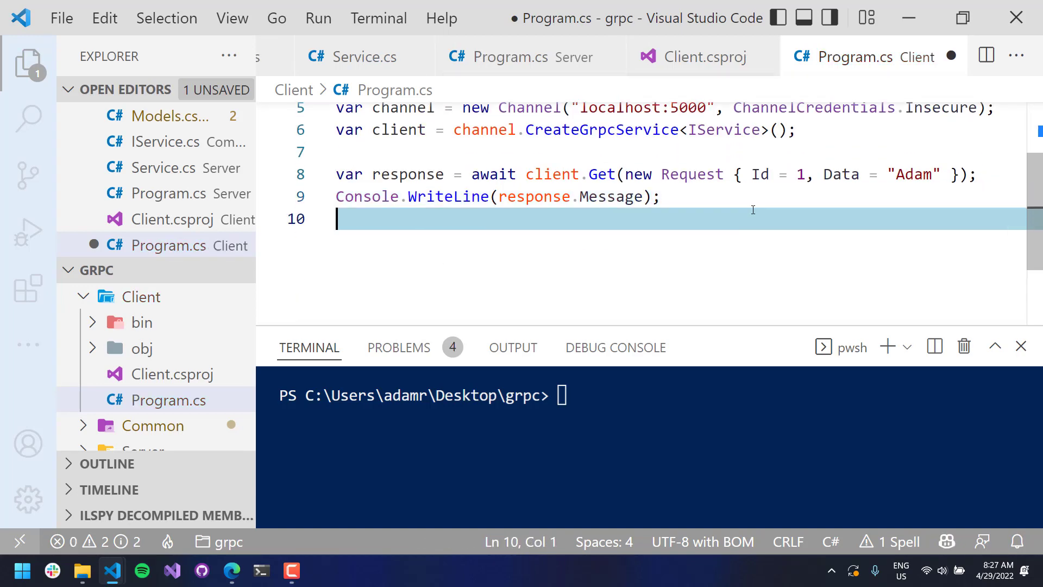
{"action": "type", "text": "Console.ReadLine"}
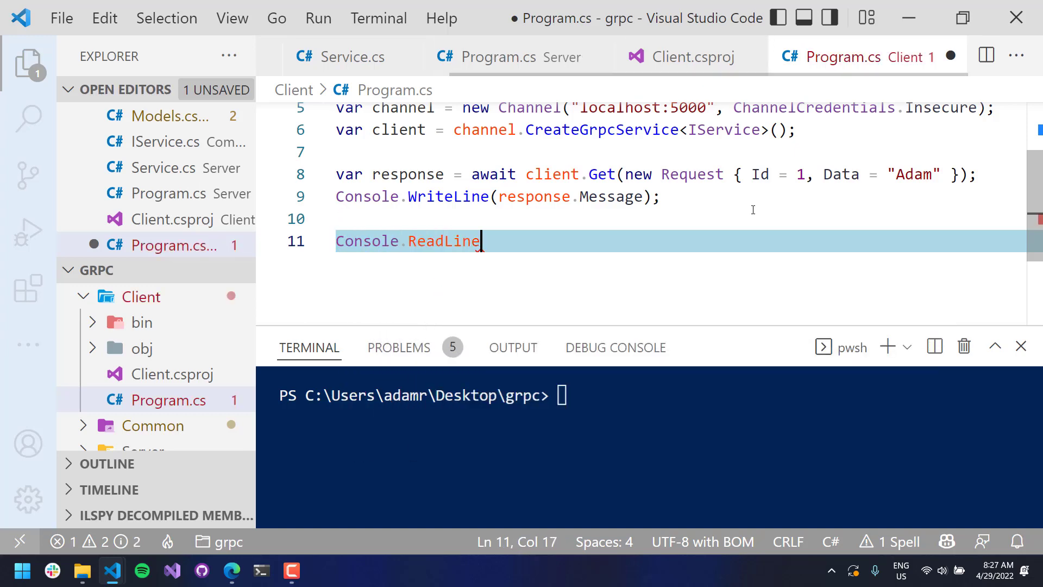
{"action": "type", "text": "();"}
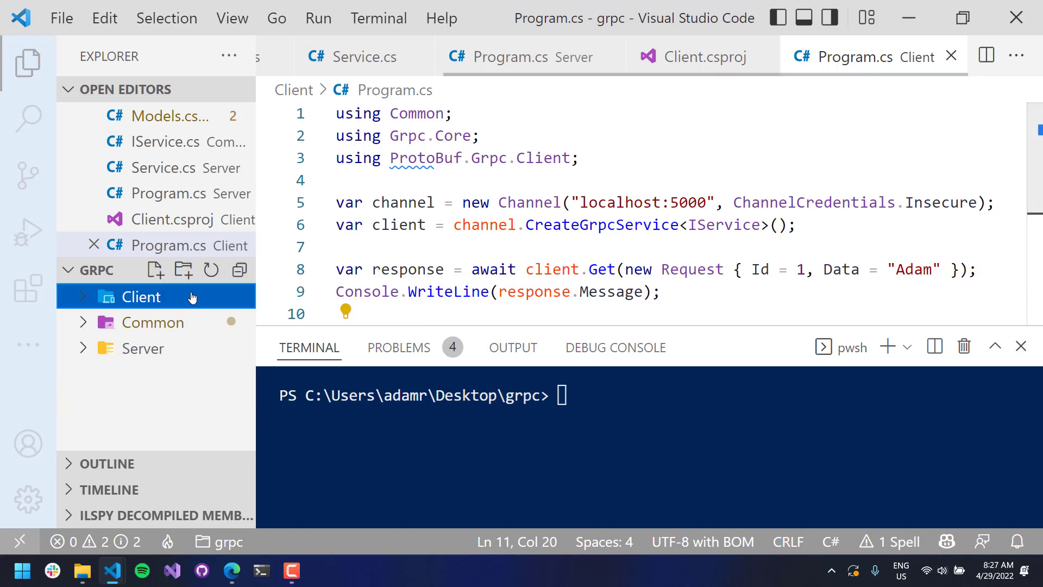
Open the Server's Service.cs and scroll through its constructor and Get method
{"action": "left_click", "coordinate": [143, 348]}
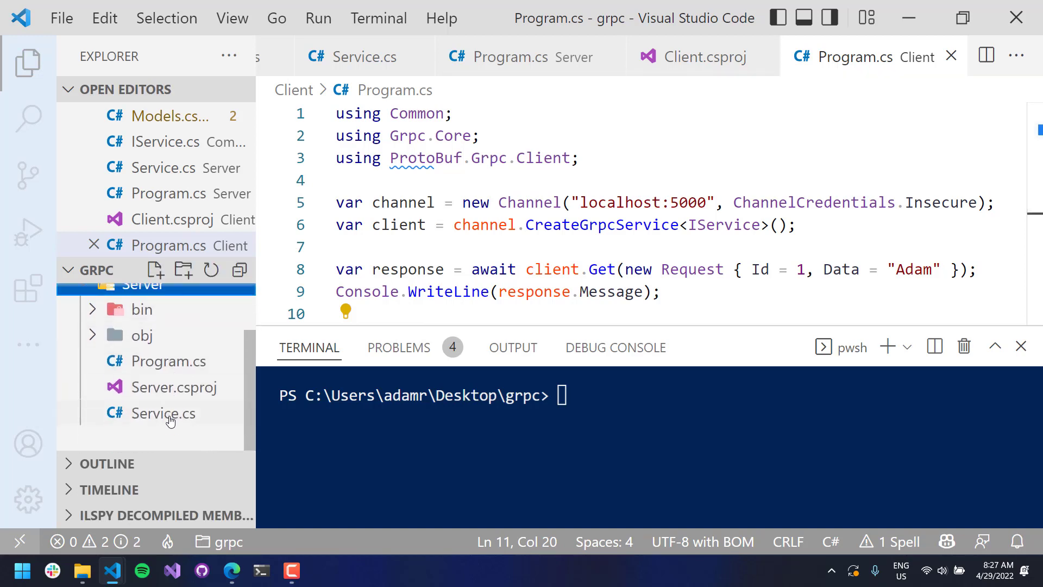
{"action": "left_click", "coordinate": [164, 412]}
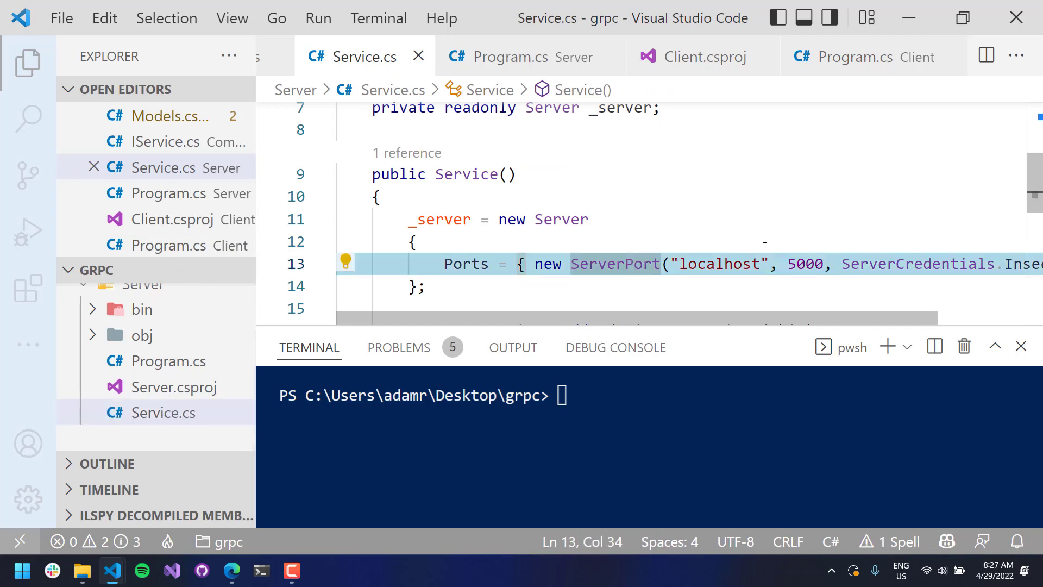
{"action": "scroll", "scroll_direction": "down", "scroll_amount": 3}
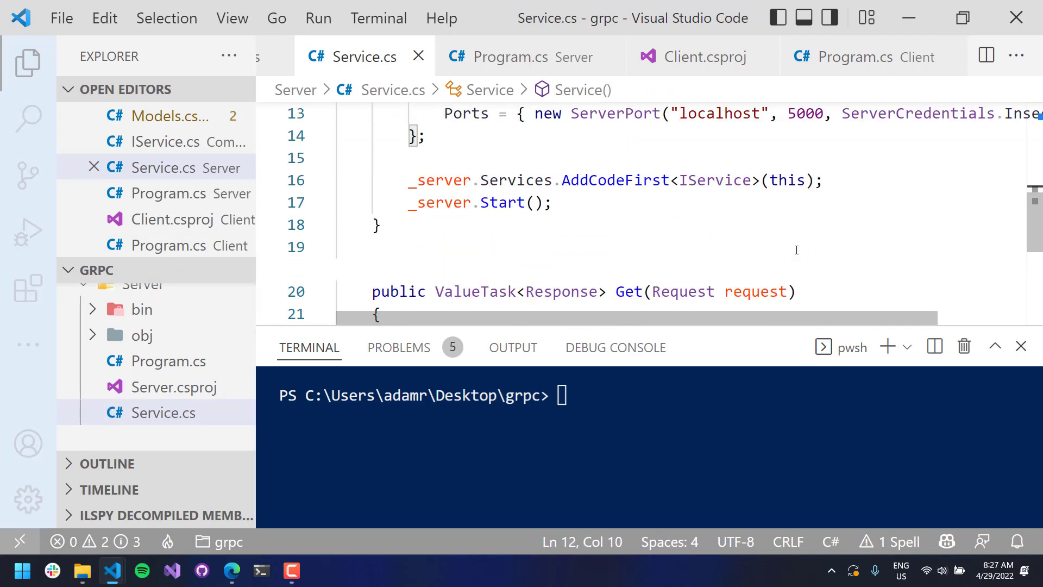
{"action": "scroll", "scroll_direction": "down", "scroll_amount": 3}
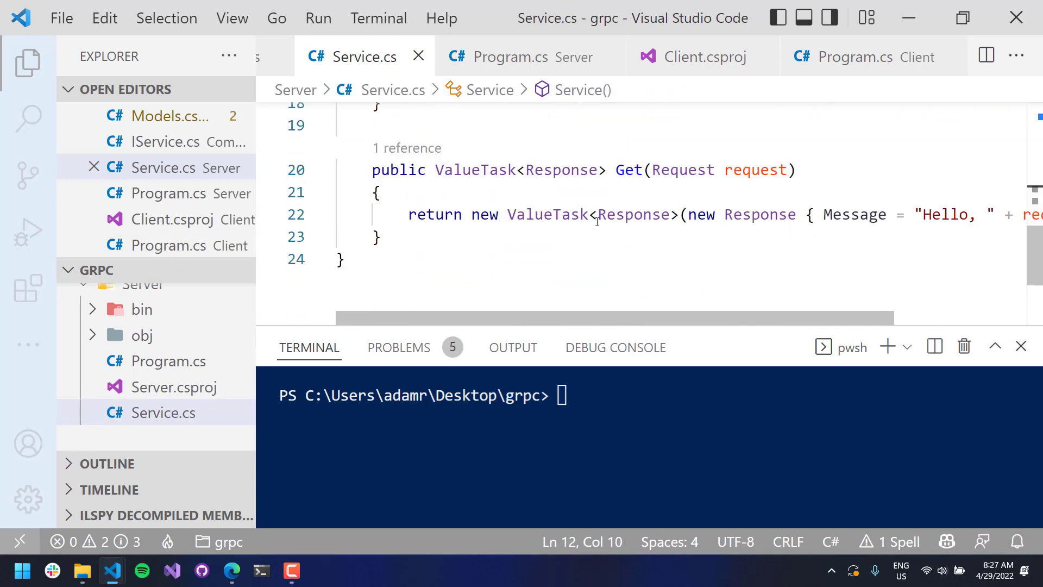
{"action": "left_click", "coordinate": [379, 193]}
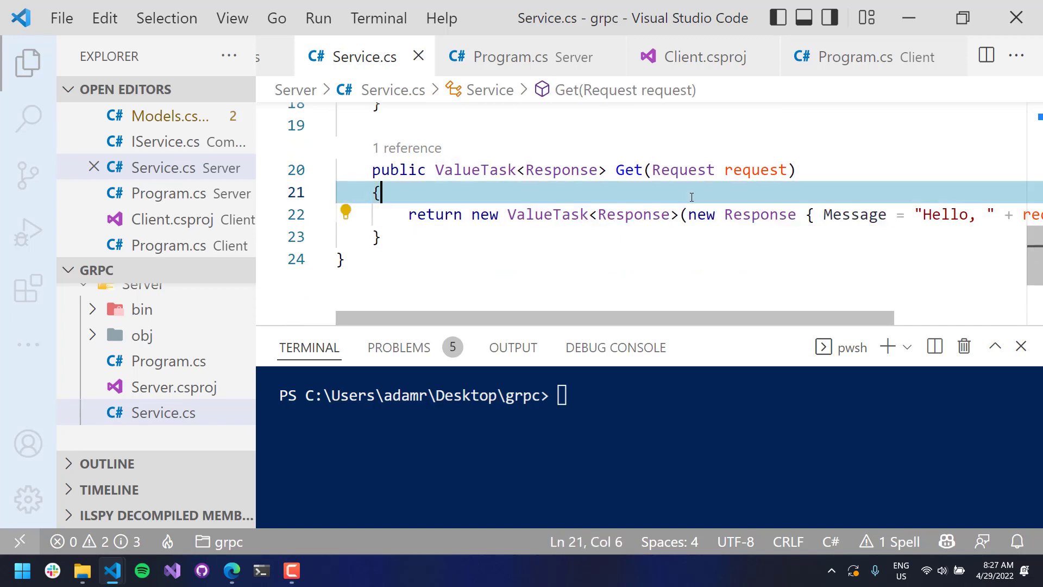
{"action": "scroll", "scroll_direction": "up", "scroll_amount": 3}
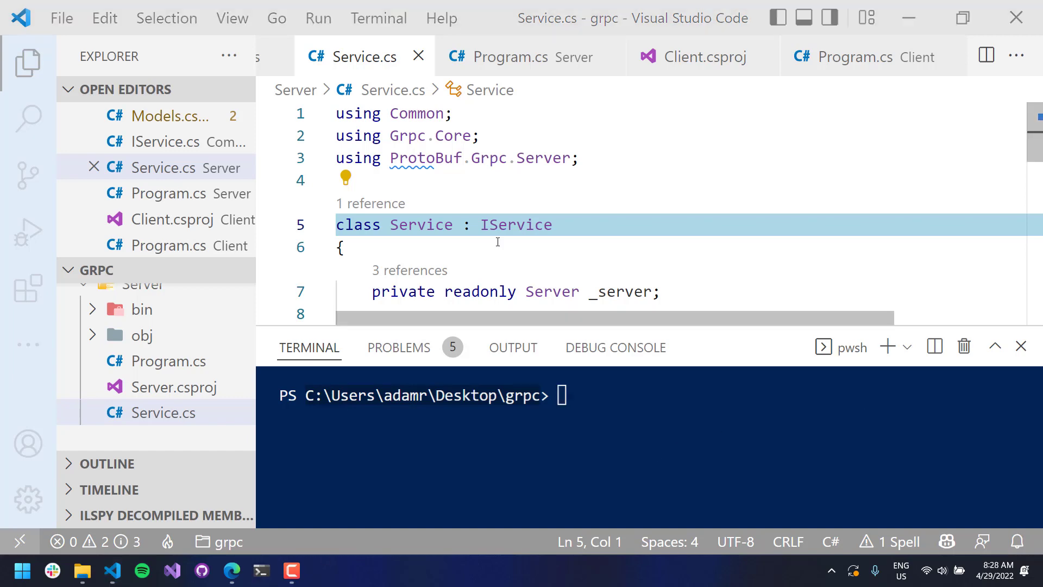
Split the PowerShell tab into two side-by-side panes
{"action": "left_click", "coordinate": [260, 571]}
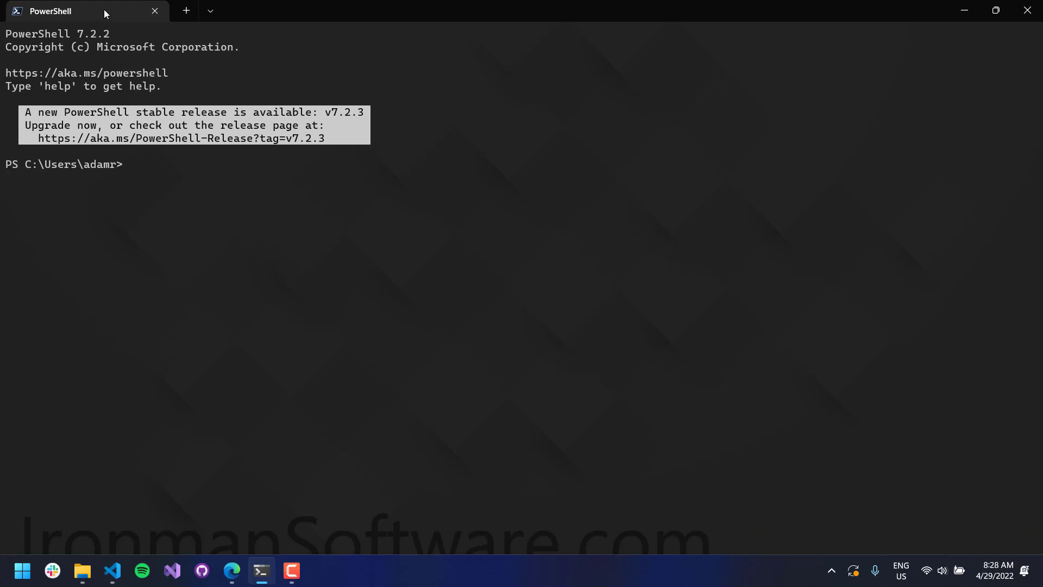
{"action": "right_click", "coordinate": [50, 11]}
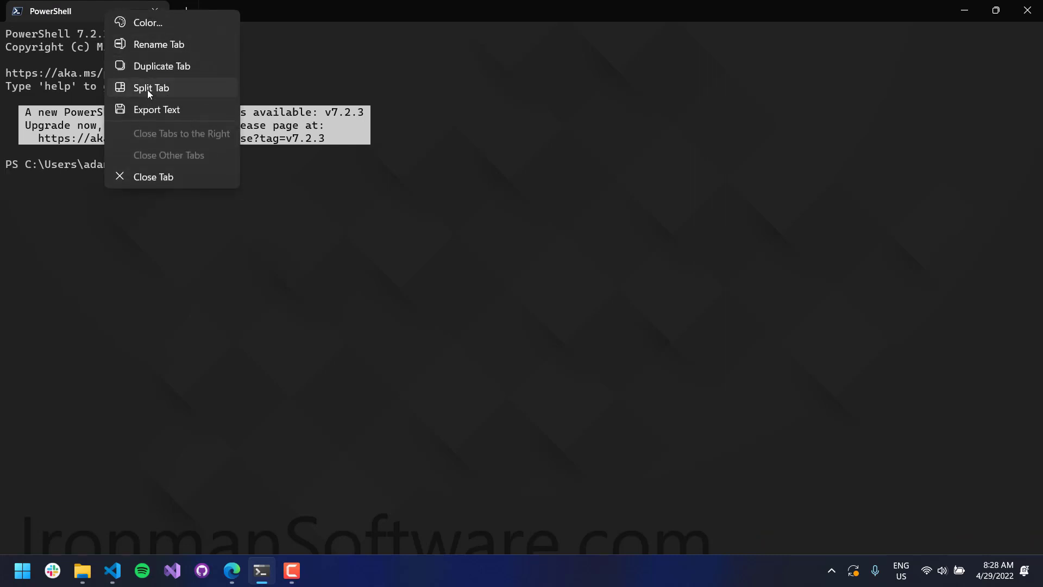
{"action": "left_click", "coordinate": [150, 88]}
{"action": "type", "text": "cd C:\\Users\\adamr\\Desktop\\grp"}
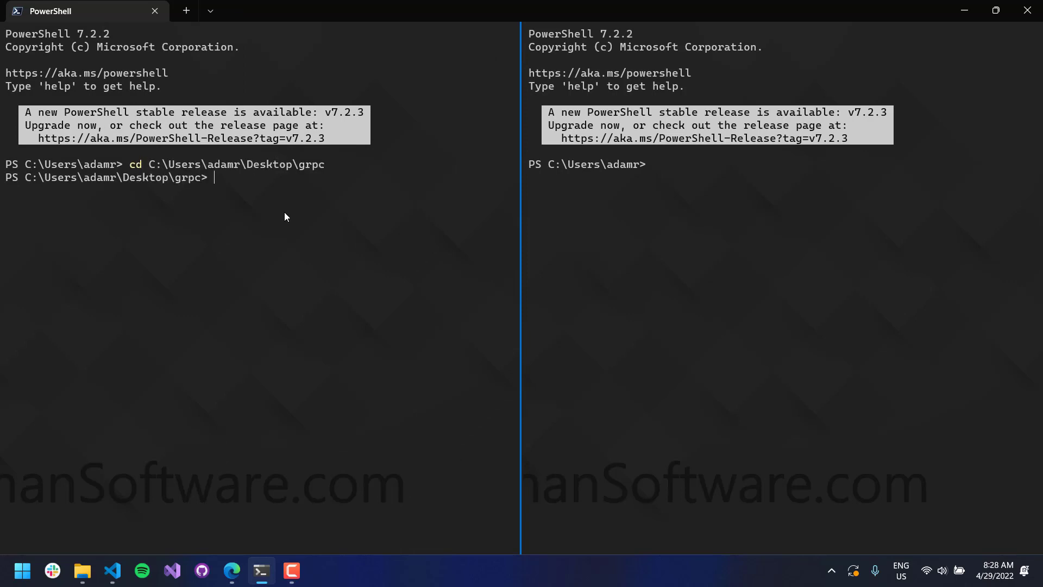
Navigate one pane to grpc\Client and the other to grpc\Server
{"action": "type", "text": "cd"}
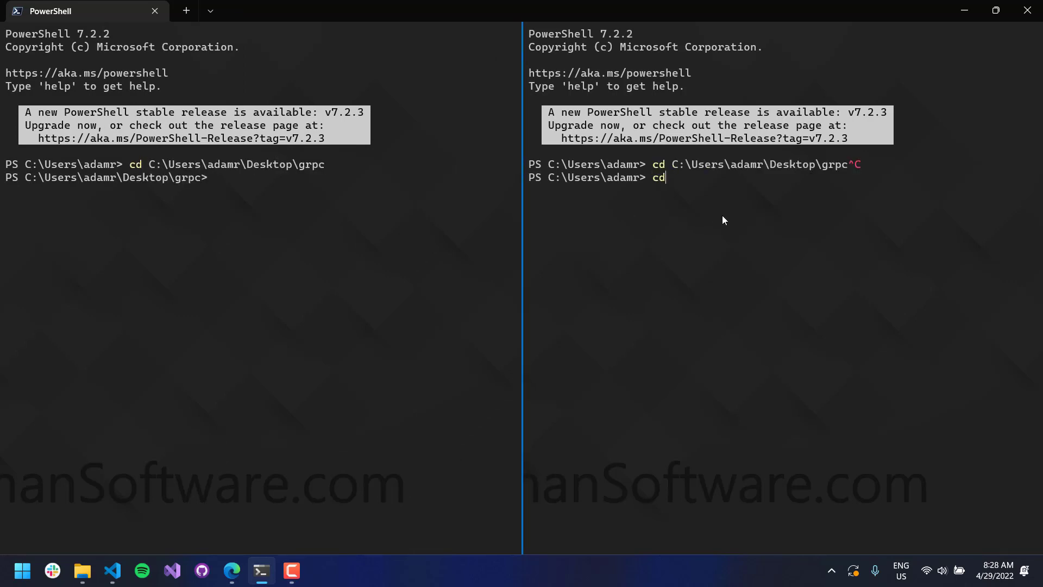
{"action": "key", "text": "Return"}
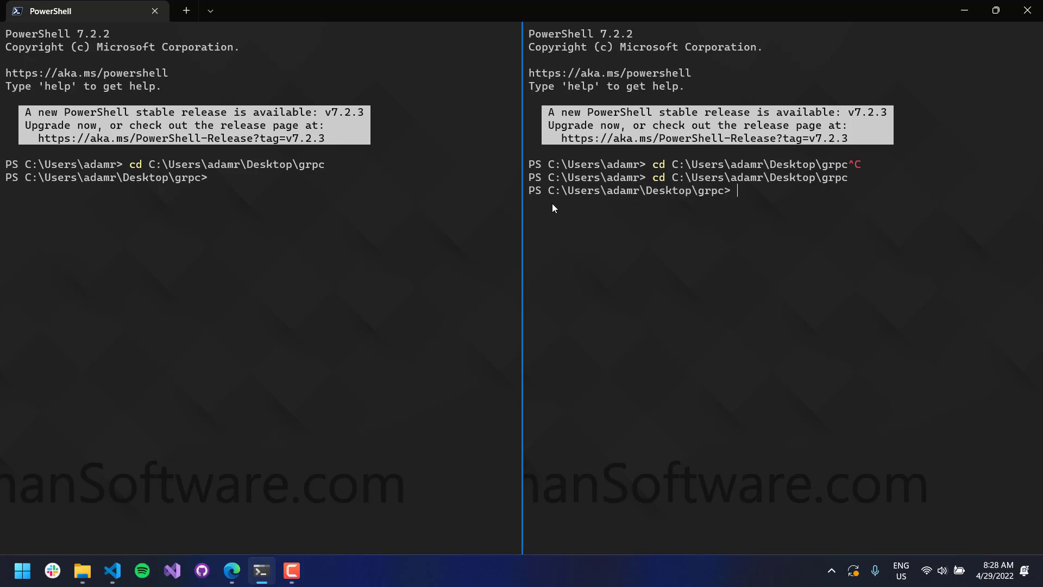
{"action": "type", "text": "cd .\\Client\\"}
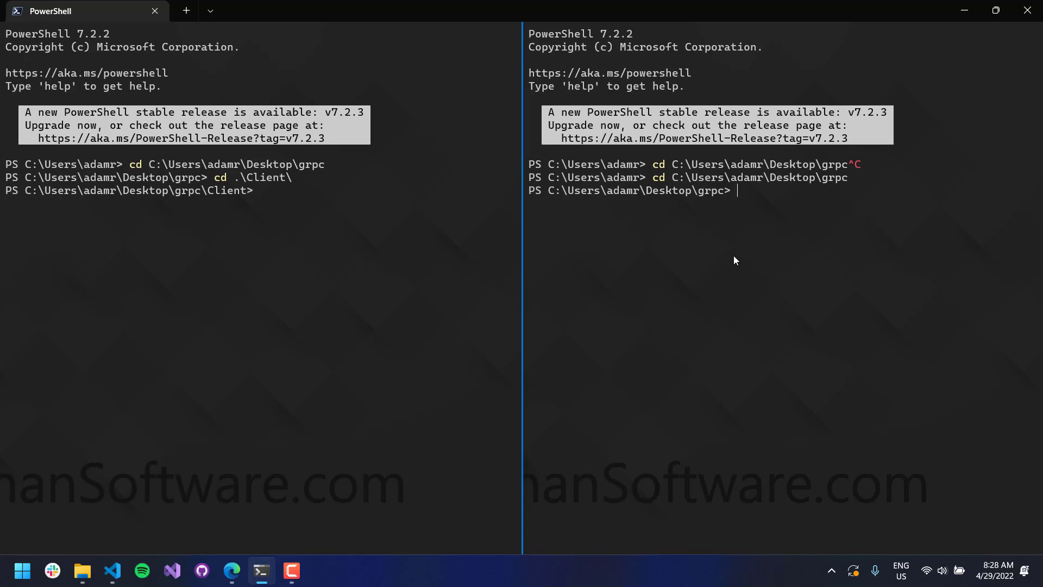
{"action": "type", "text": "cd .\\Server\\"}
{"action": "type", "text": "dor"}
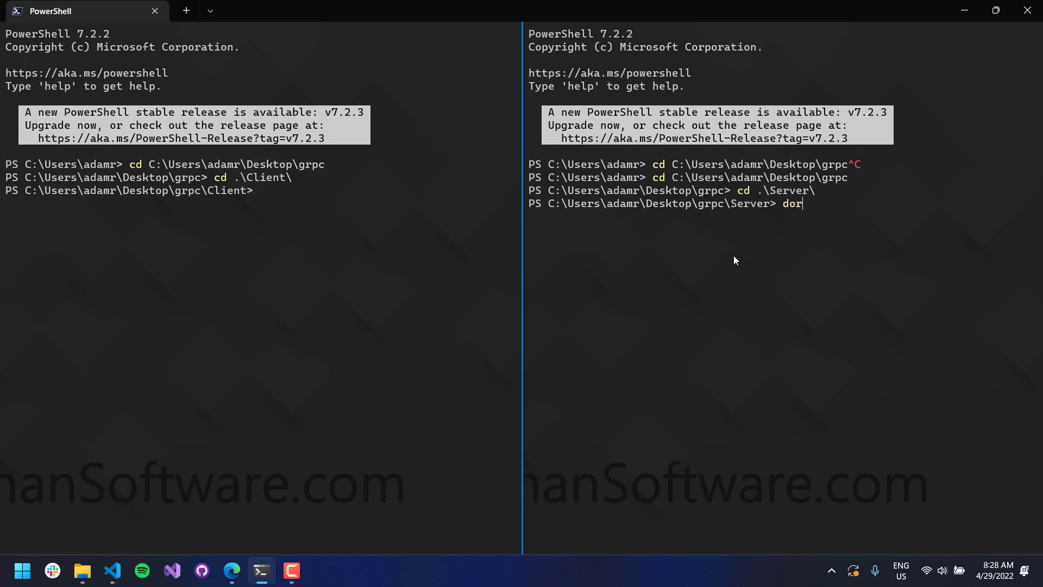
Start the server with dotnet run, then run the client to print 'Hello, Adam'
{"action": "type", "text": "dotnet run"}
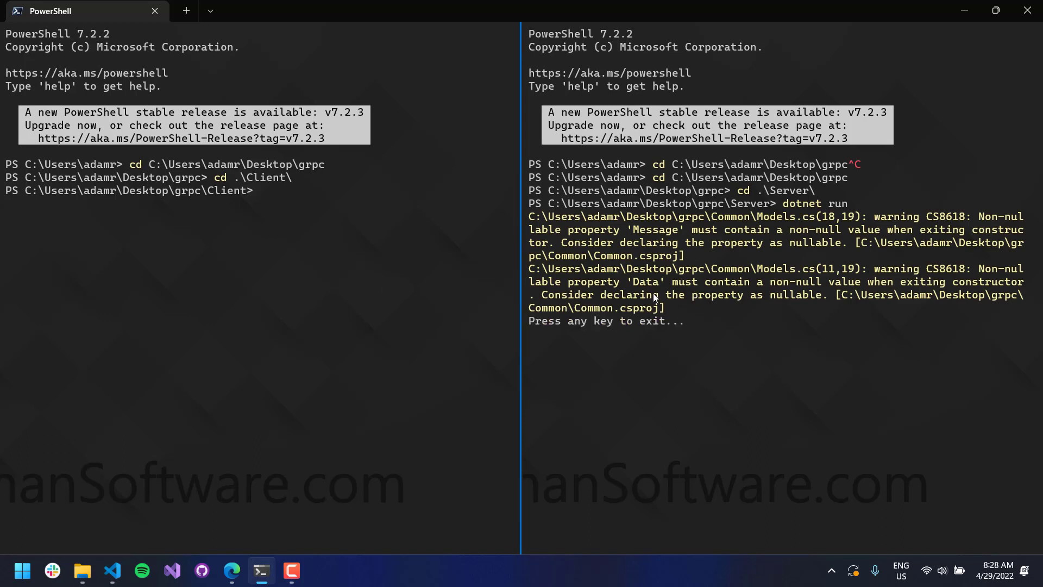
{"action": "mouse_move", "coordinate": [382, 287]}
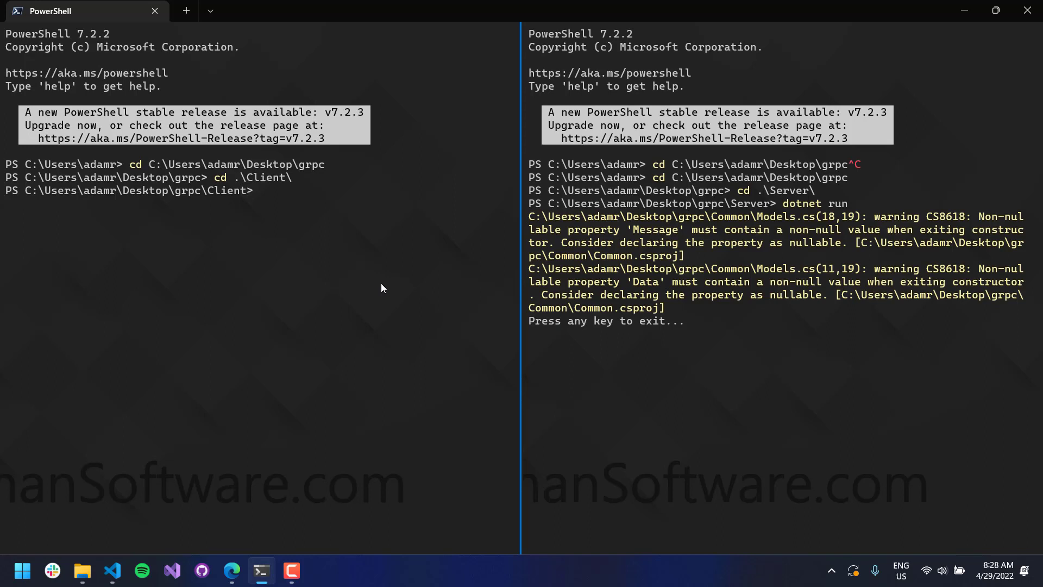
{"action": "type", "text": "dotnet run"}
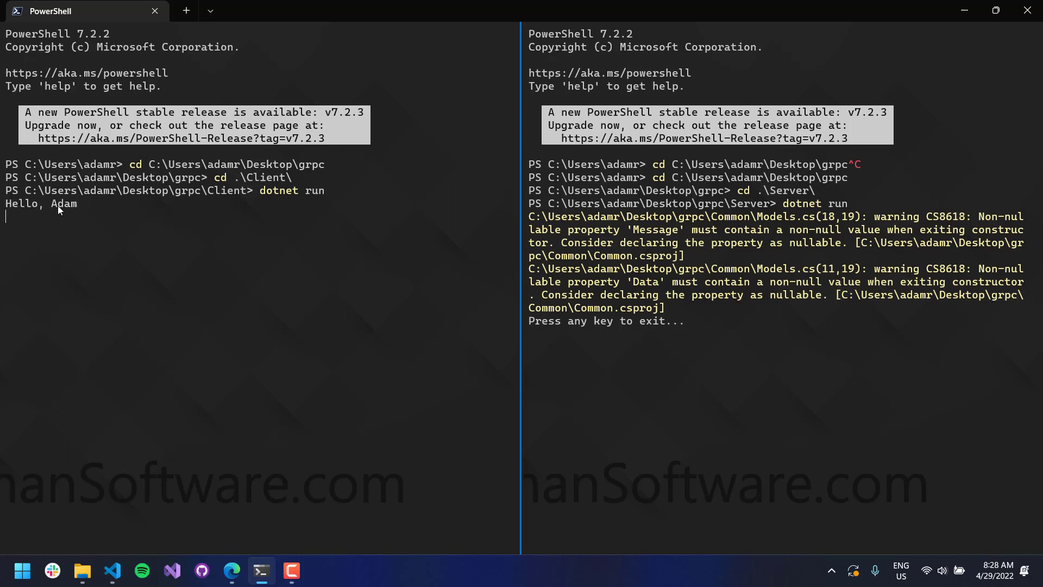
{"action": "mouse_move", "coordinate": [124, 570]}
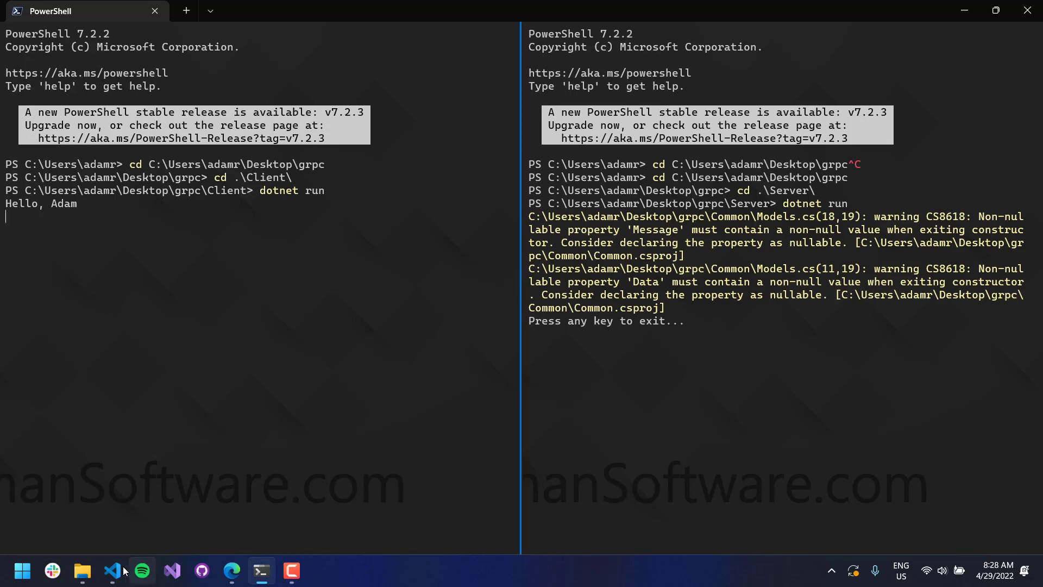
Back in VS Code, highlight the client's Get call, then view the server's Service.cs
{"action": "left_click", "coordinate": [113, 571]}
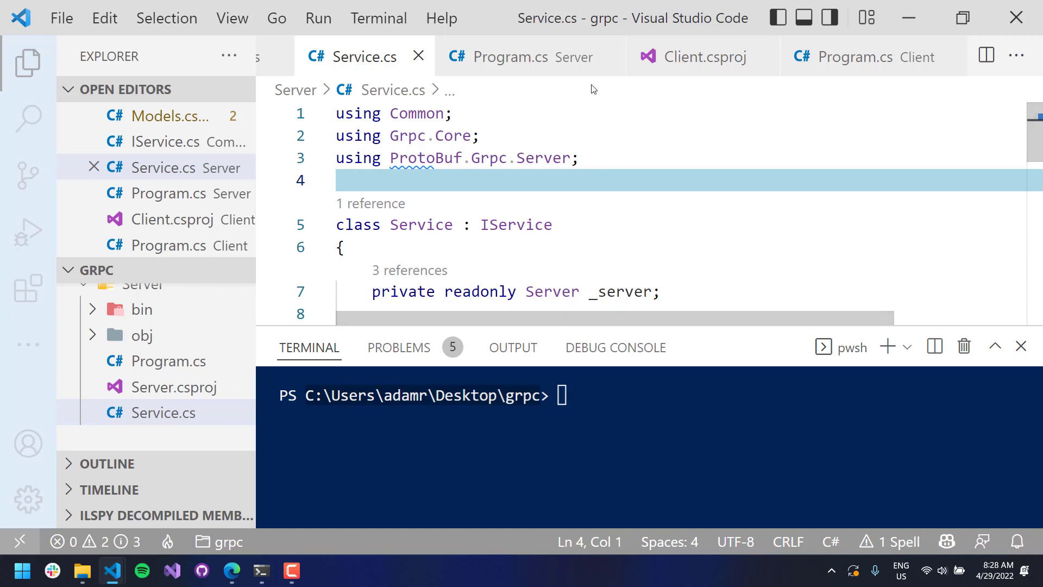
{"action": "left_click", "coordinate": [855, 57]}
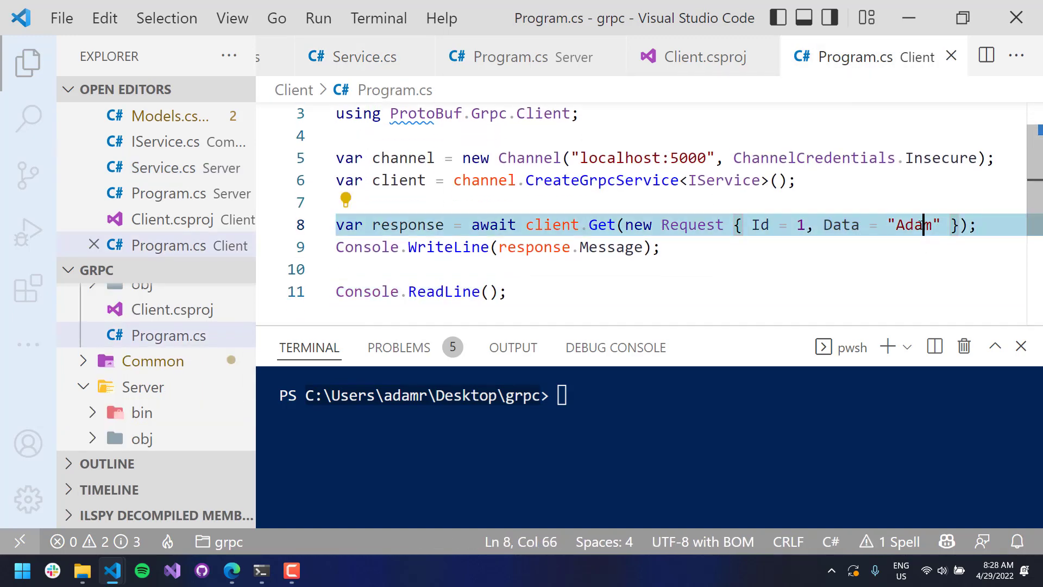
{"action": "double_click", "coordinate": [601, 224]}
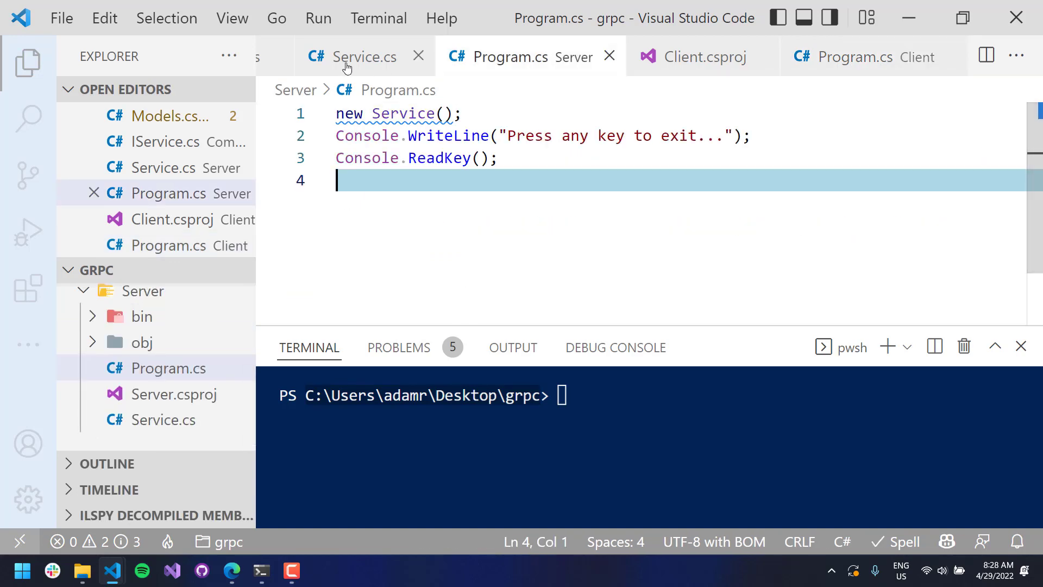
{"action": "left_click", "coordinate": [365, 56]}
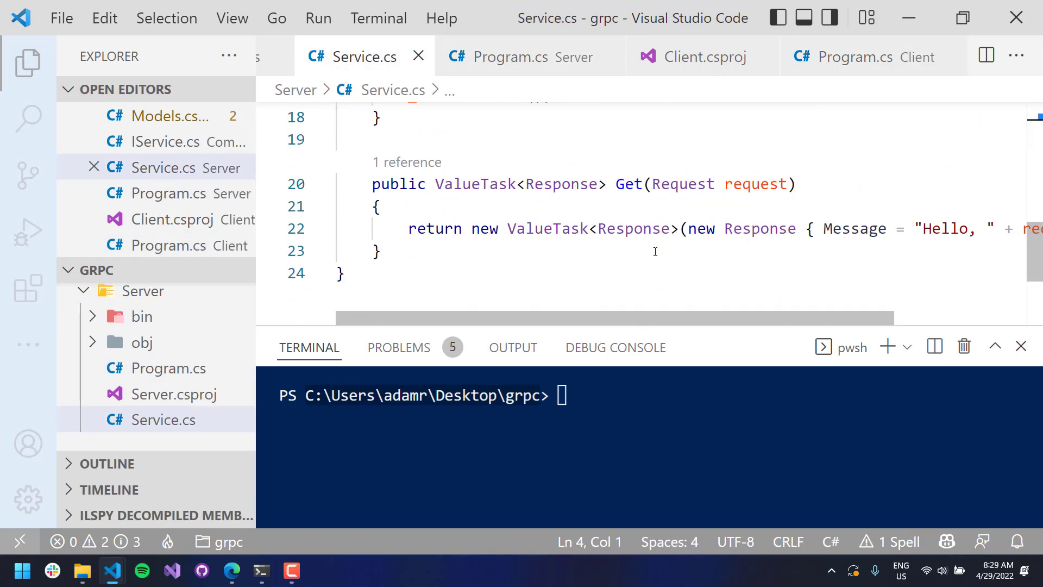
Inspect the Get method's Request parameter type, then return to the client's Program.cs
{"action": "double_click", "coordinate": [682, 184]}
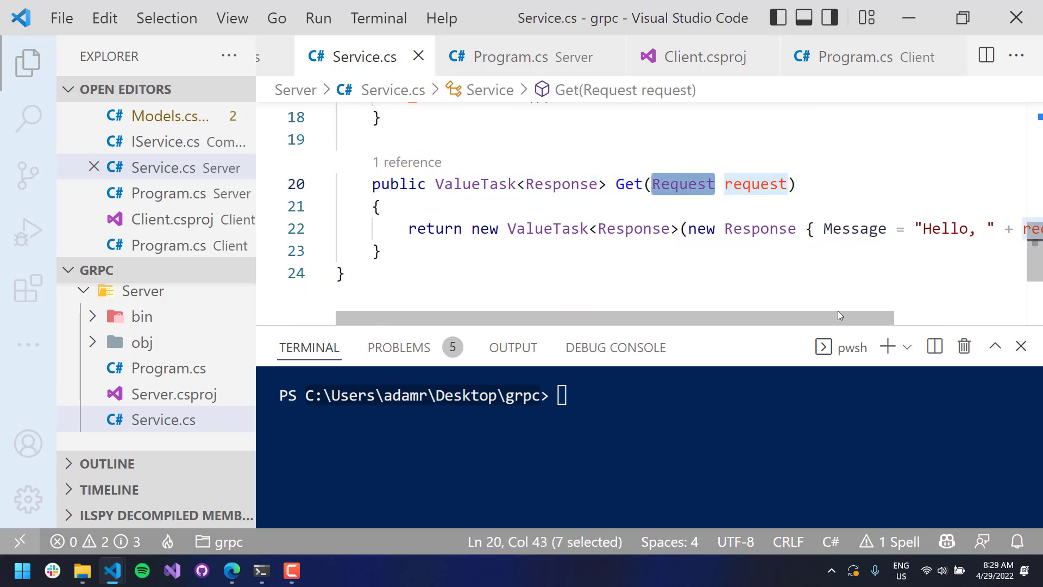
{"action": "scroll", "scroll_direction": "right", "scroll_amount": 3}
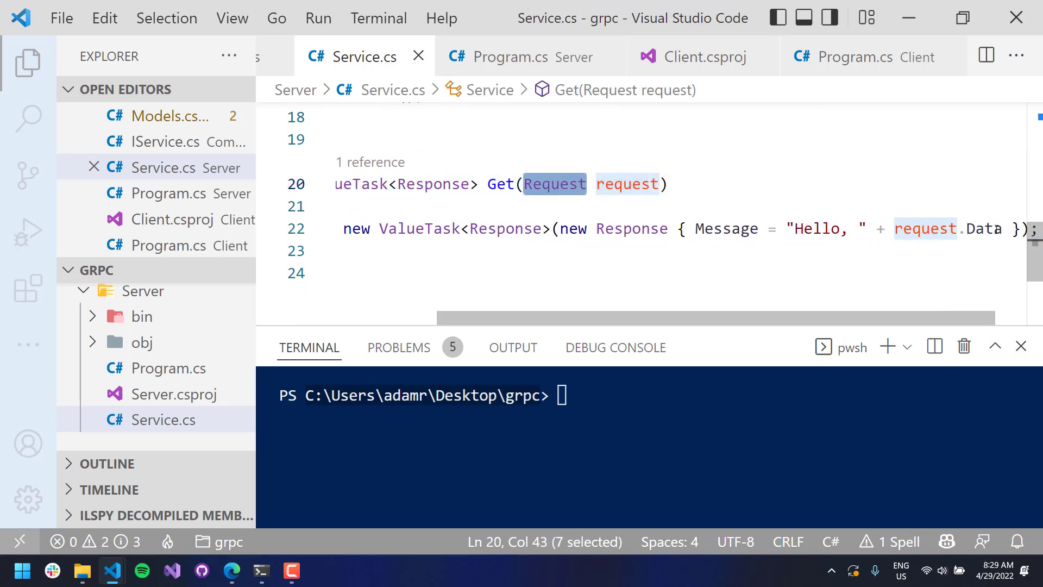
{"action": "mouse_move", "coordinate": [726, 325]}
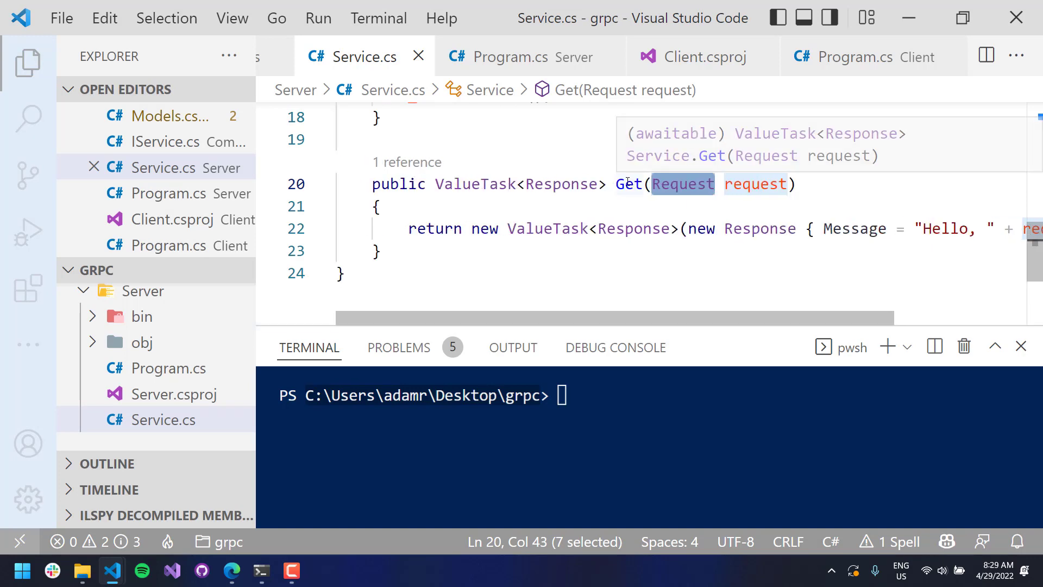
{"action": "left_click", "coordinate": [856, 57]}
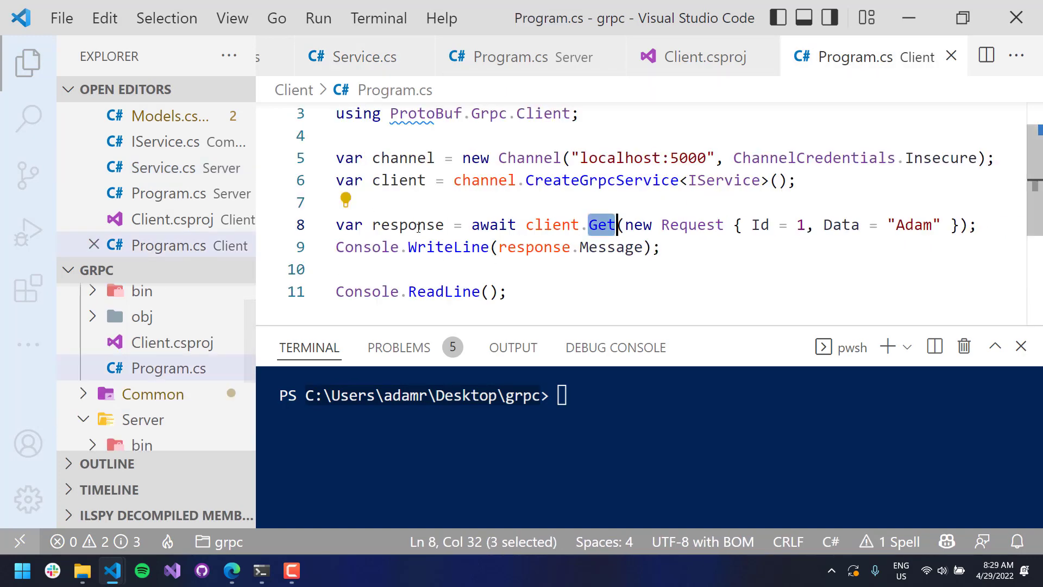
{"action": "left_click", "coordinate": [661, 246]}
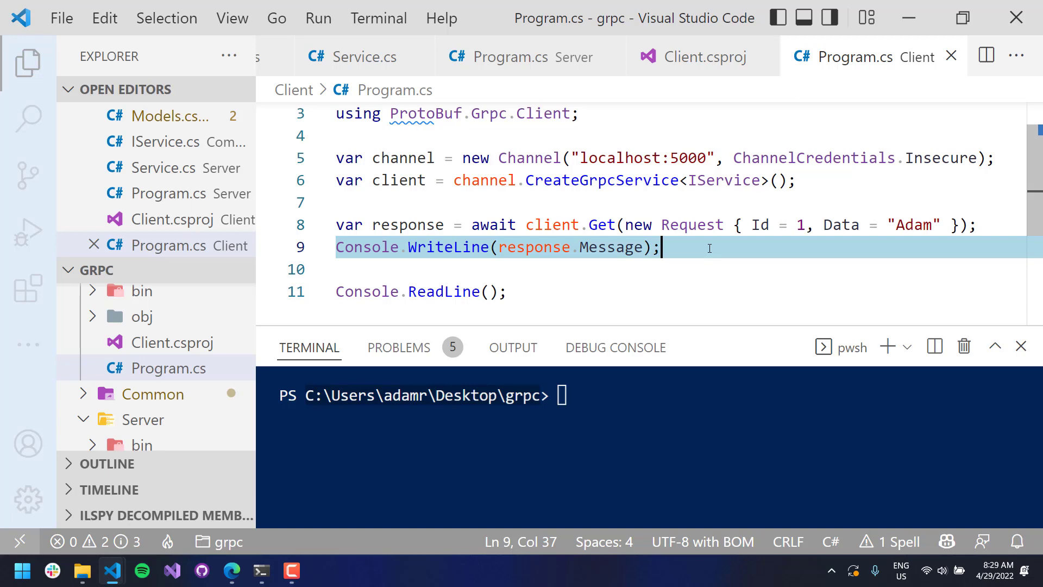
{"action": "scroll", "scroll_direction": "up", "scroll_amount": 3}
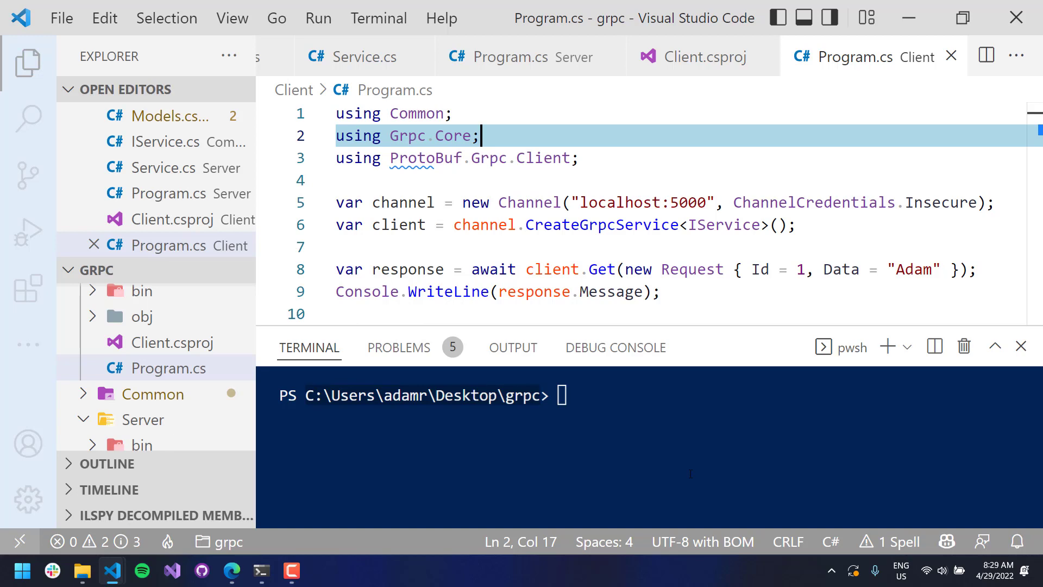
{"action": "mouse_move", "coordinate": [112, 571]}
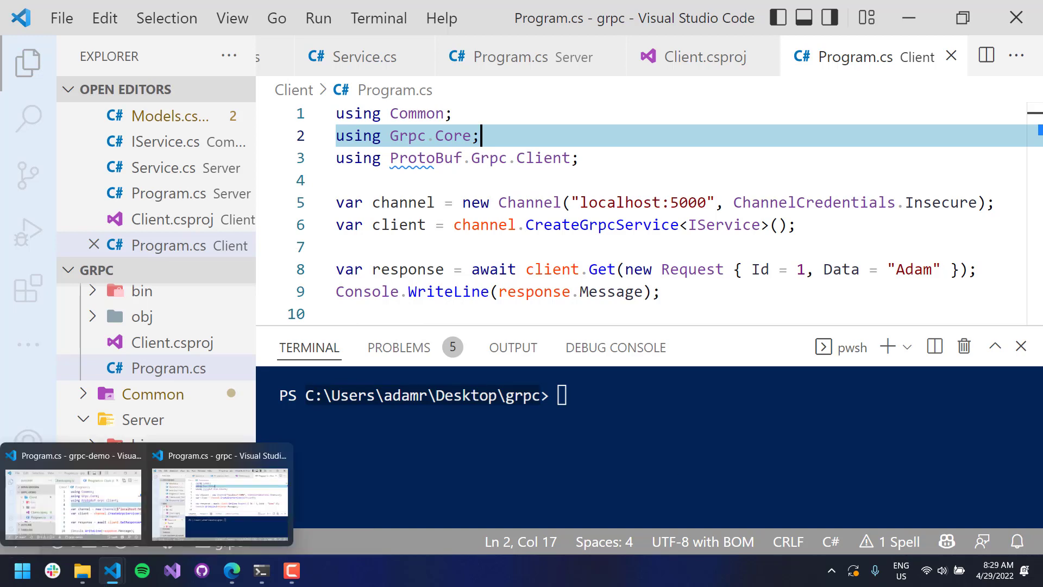